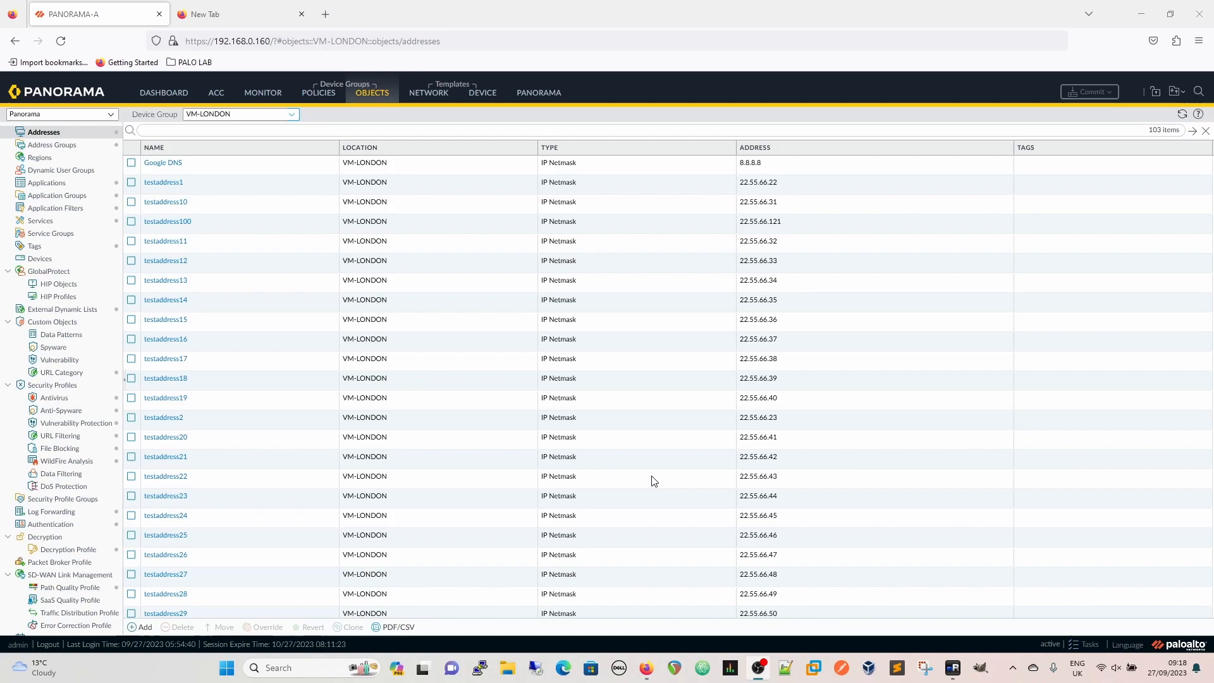
mouse_move(684, 439)
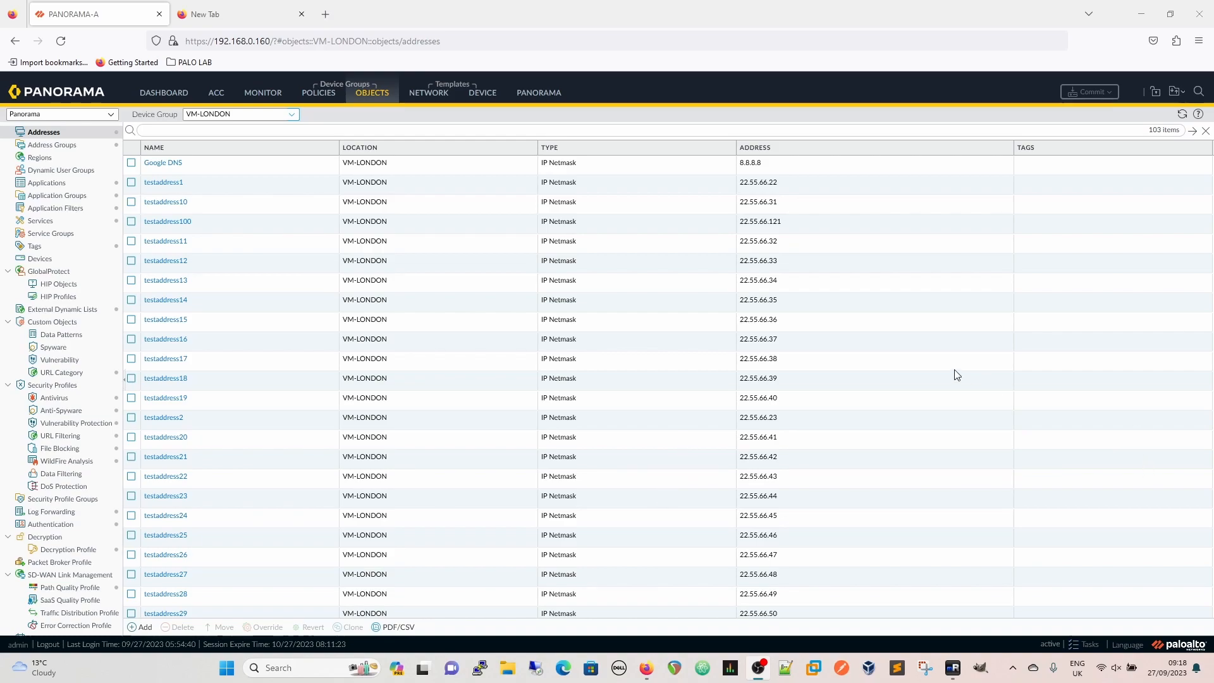
mouse_move(597, 426)
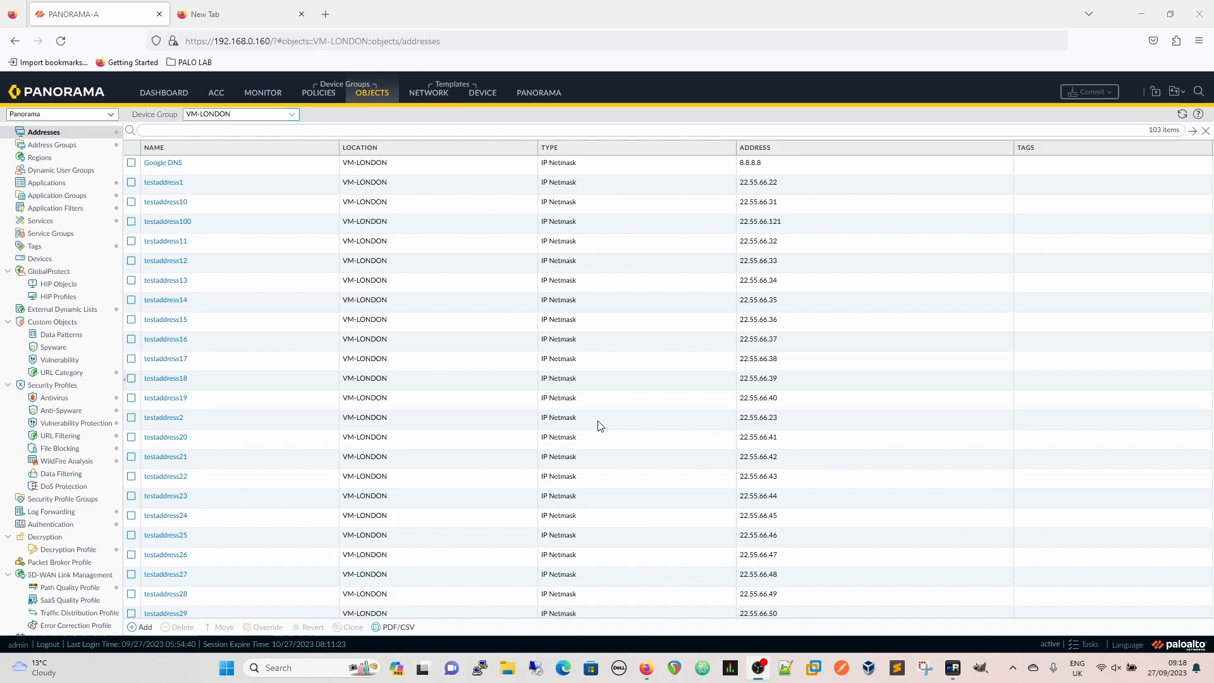
mouse_move(325, 600)
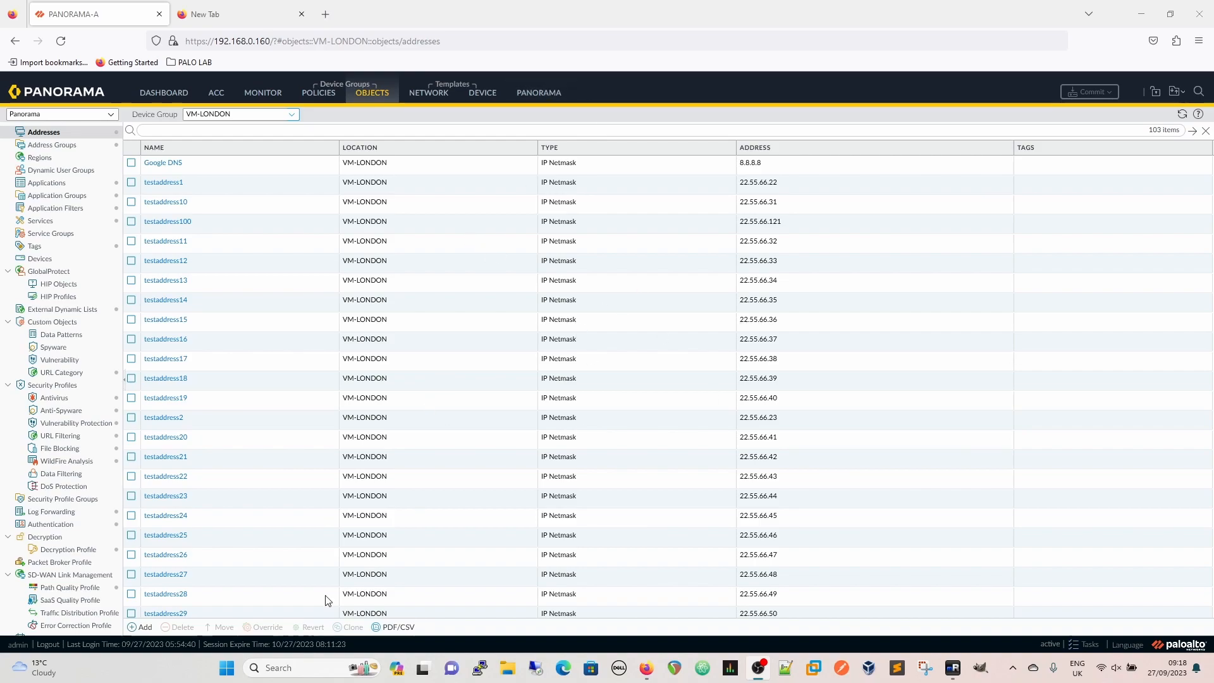
mouse_move(382, 388)
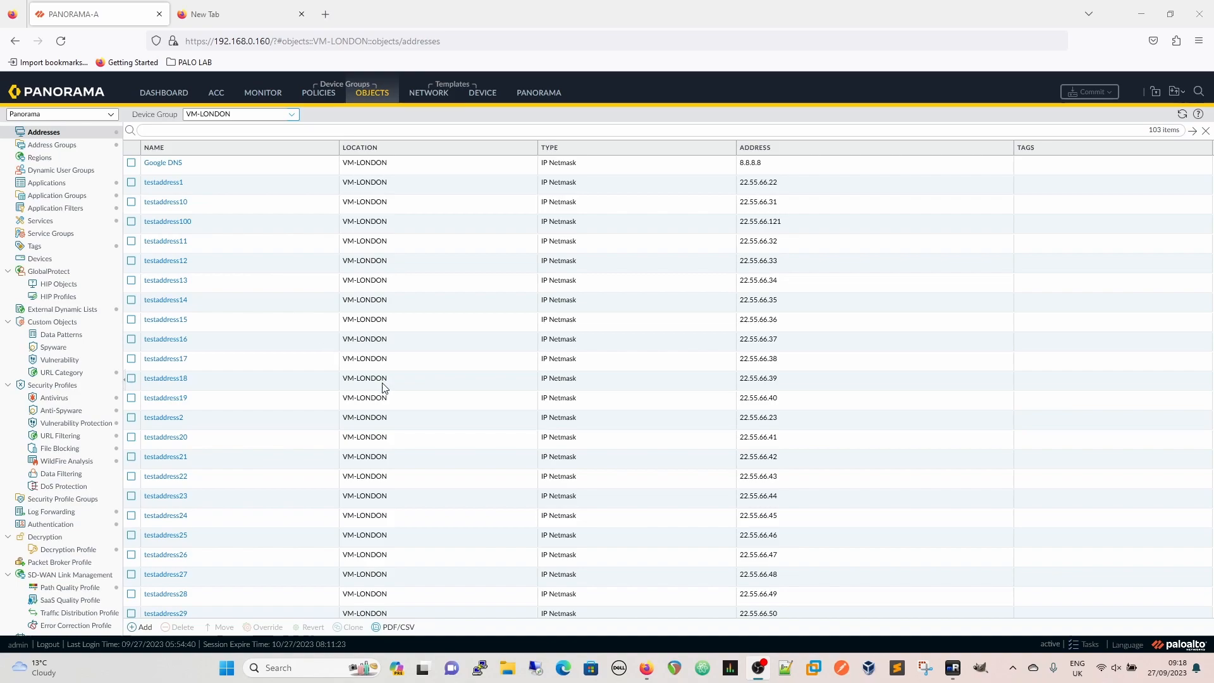
mouse_move(263, 302)
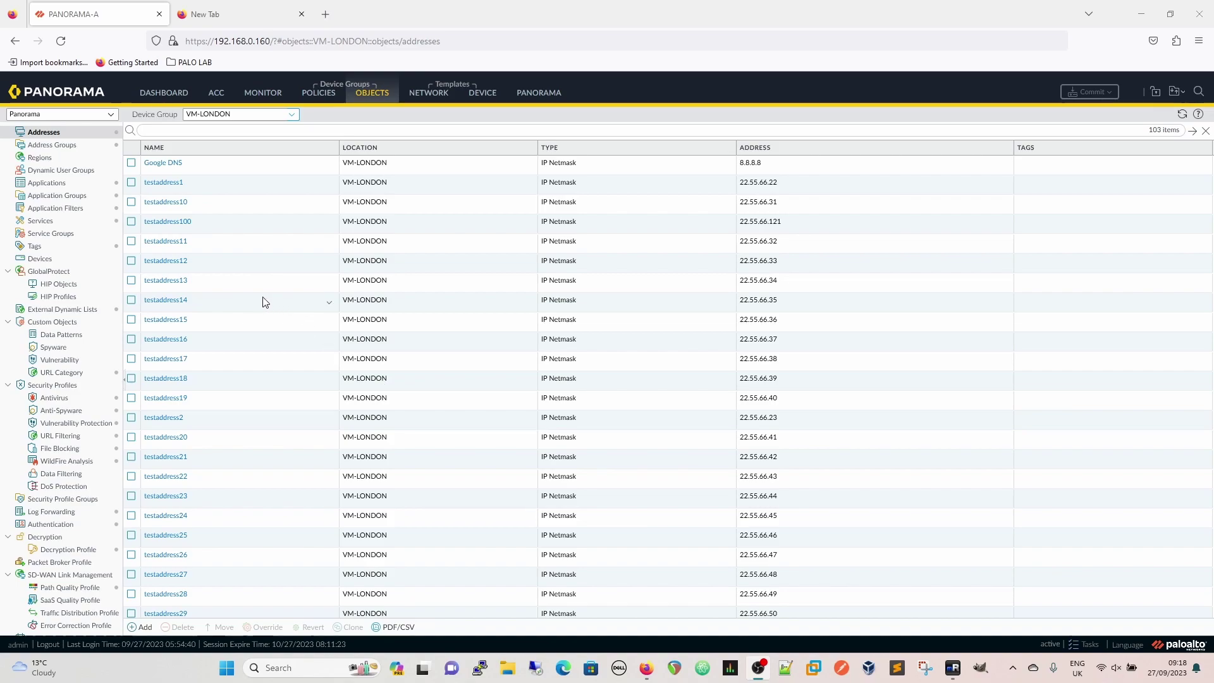
mouse_move(208, 213)
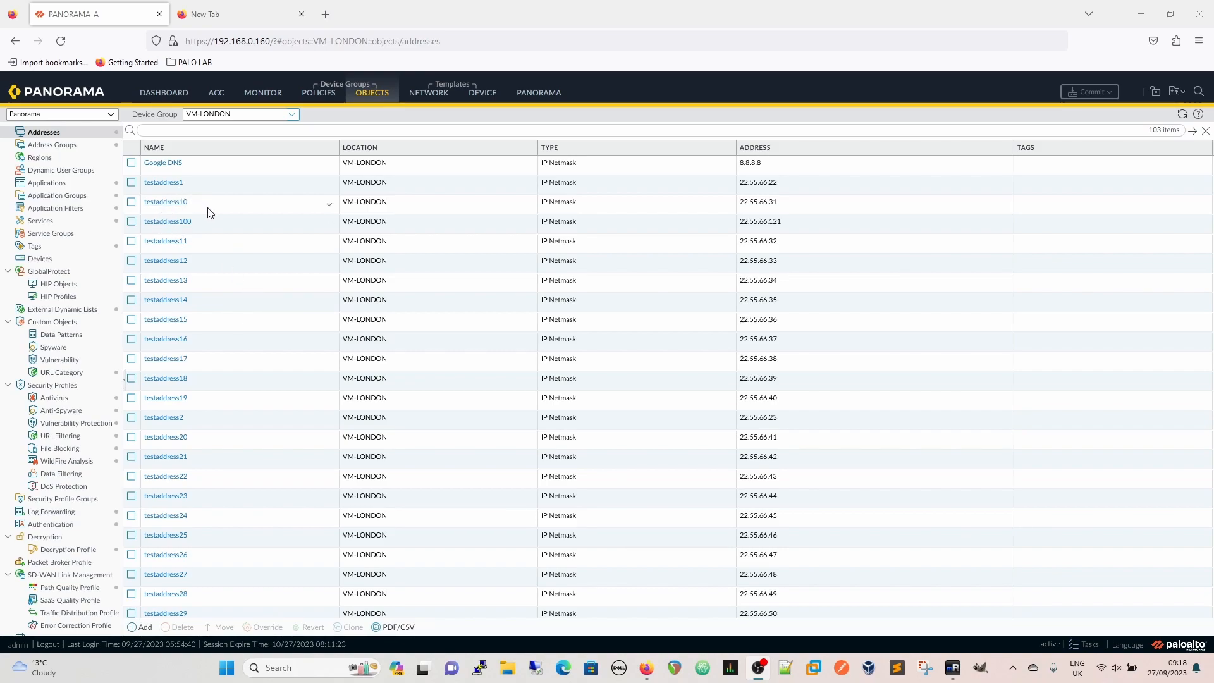
mouse_move(268, 334)
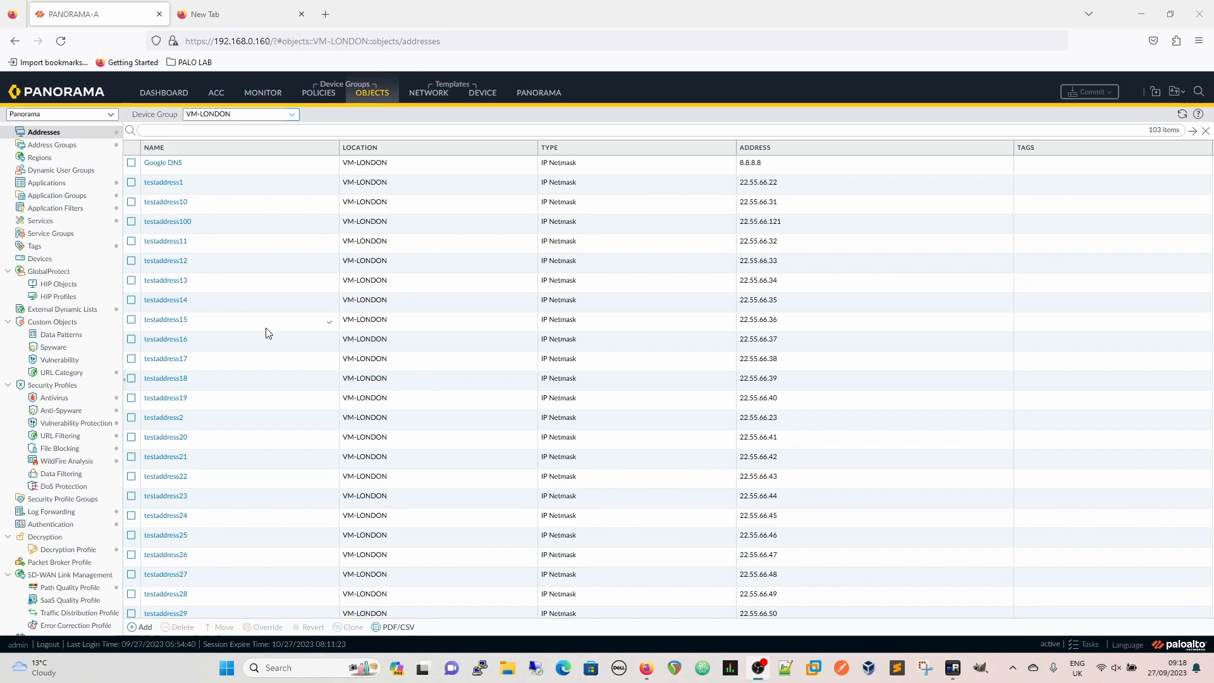
mouse_move(281, 270)
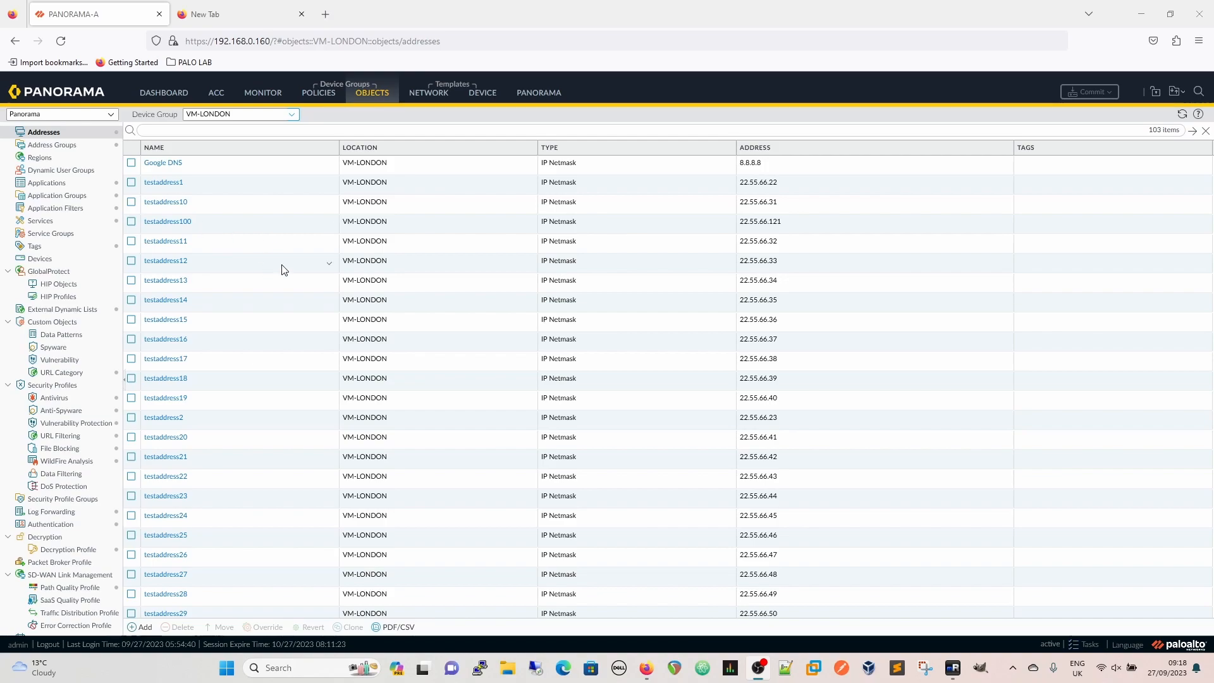
mouse_move(342, 402)
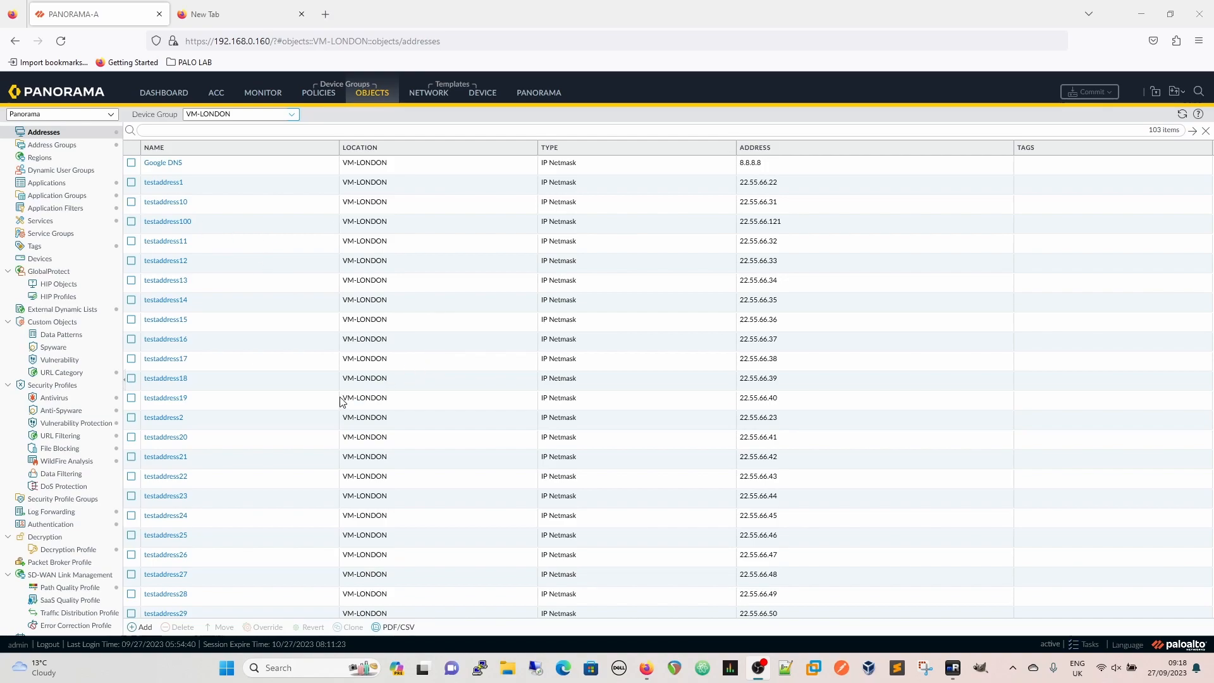
- Open Panorama > Device Groups to list Shared, NEW-FIREWALL, Standalone_Firewalls and VM-LONDON
click(538, 92)
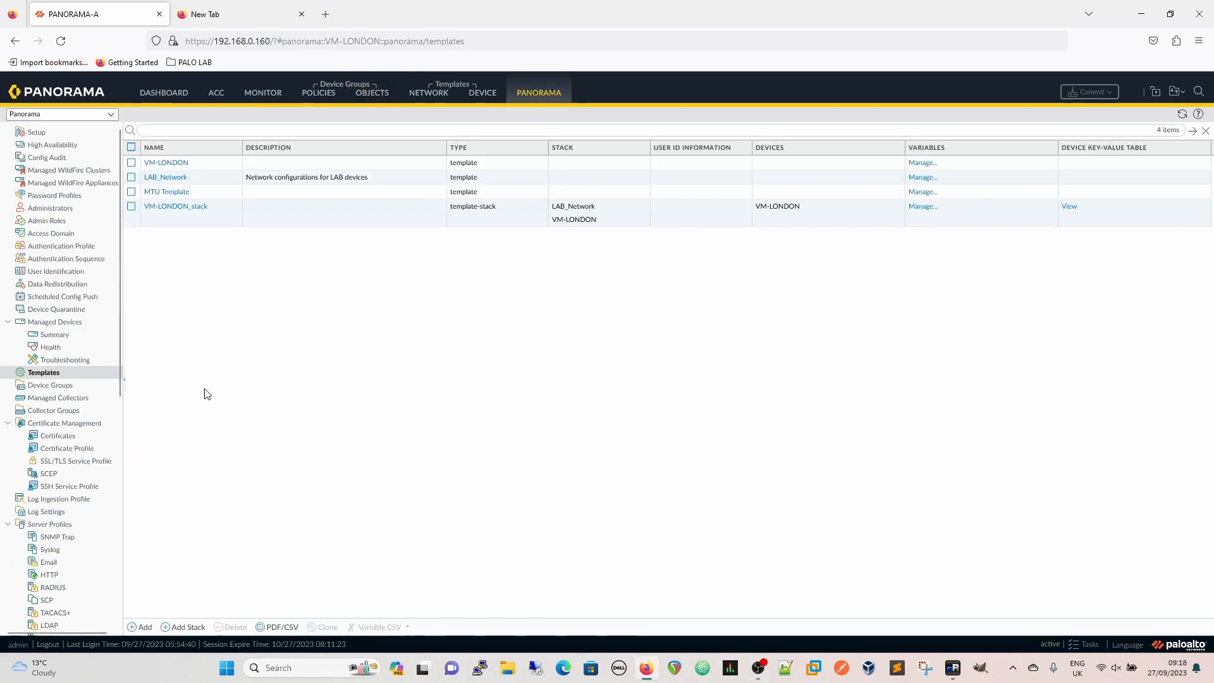
click(49, 385)
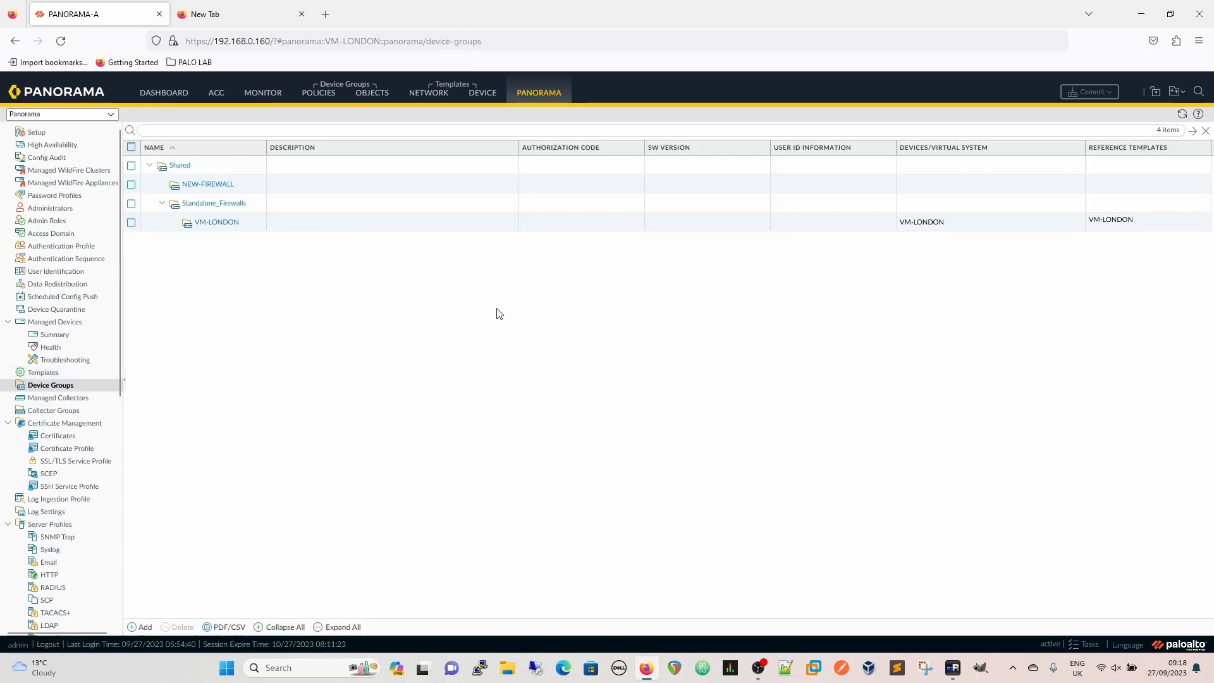
mouse_move(189, 265)
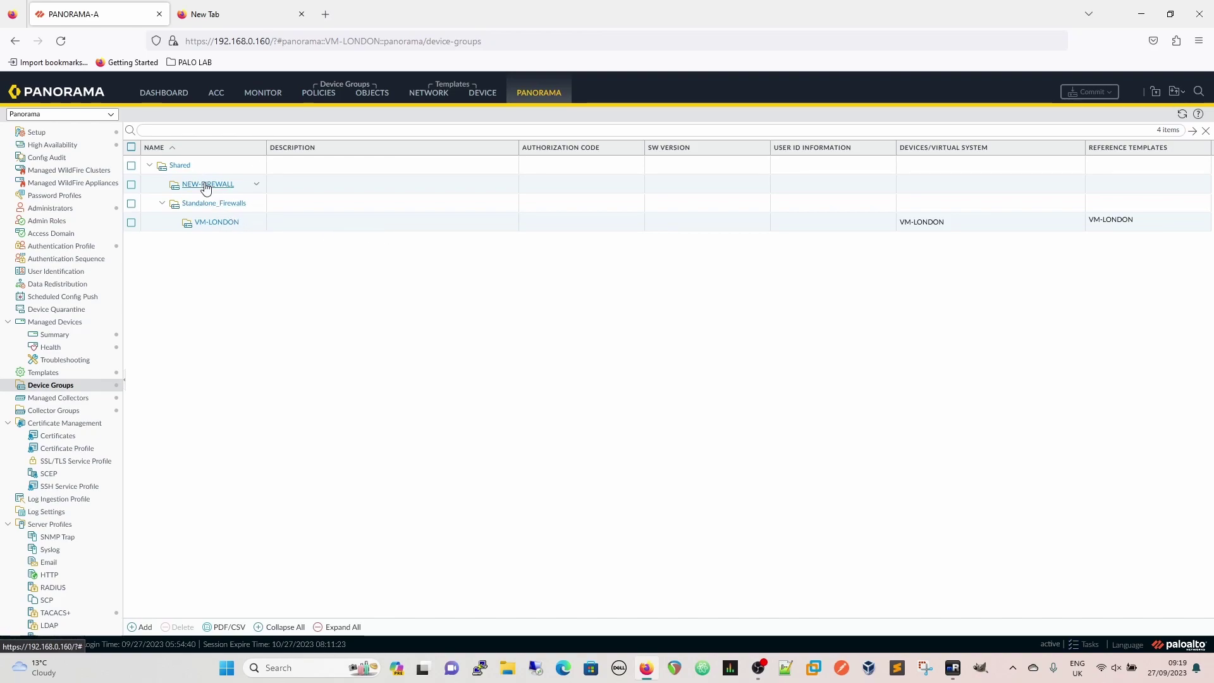
mouse_move(452, 321)
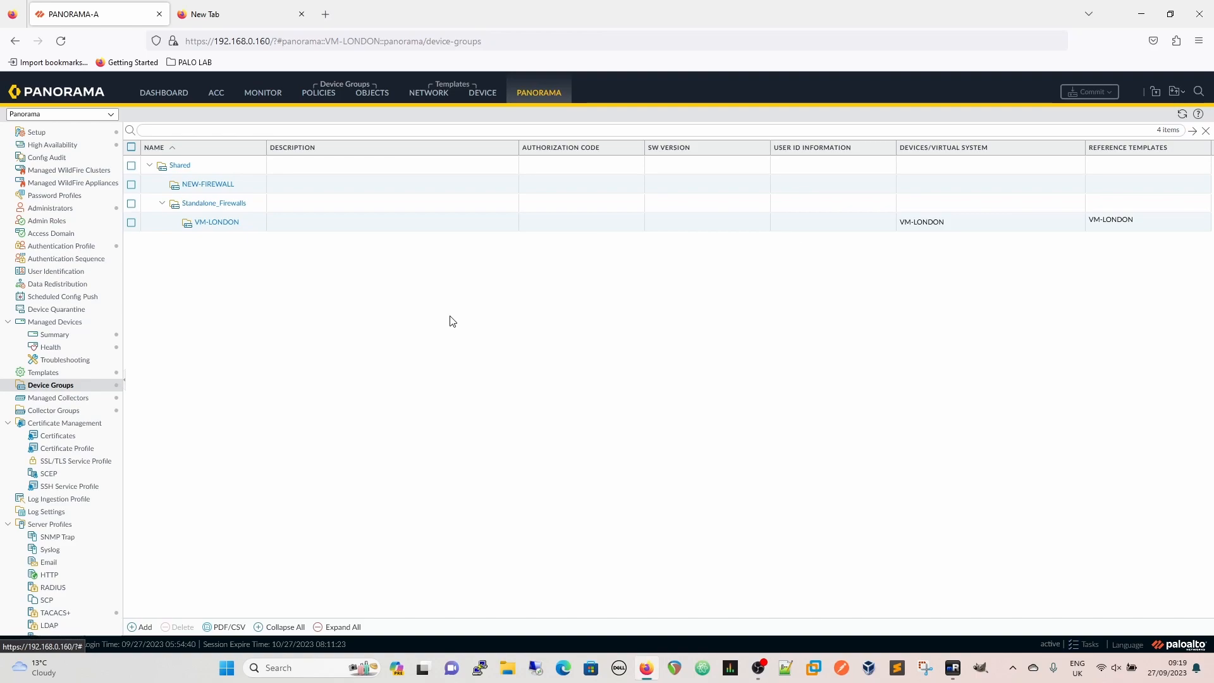
mouse_move(372, 93)
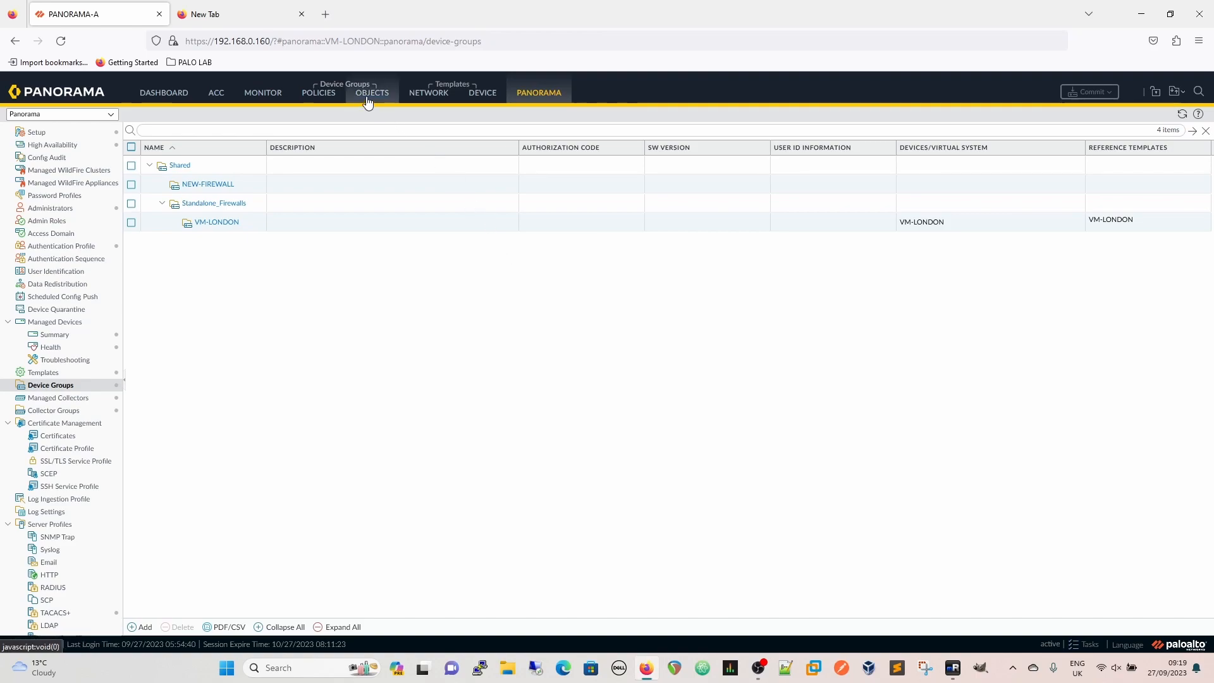
- Return to VM-LONDON's Objects > Addresses and check every testaddress entry except Google DNS
click(371, 92)
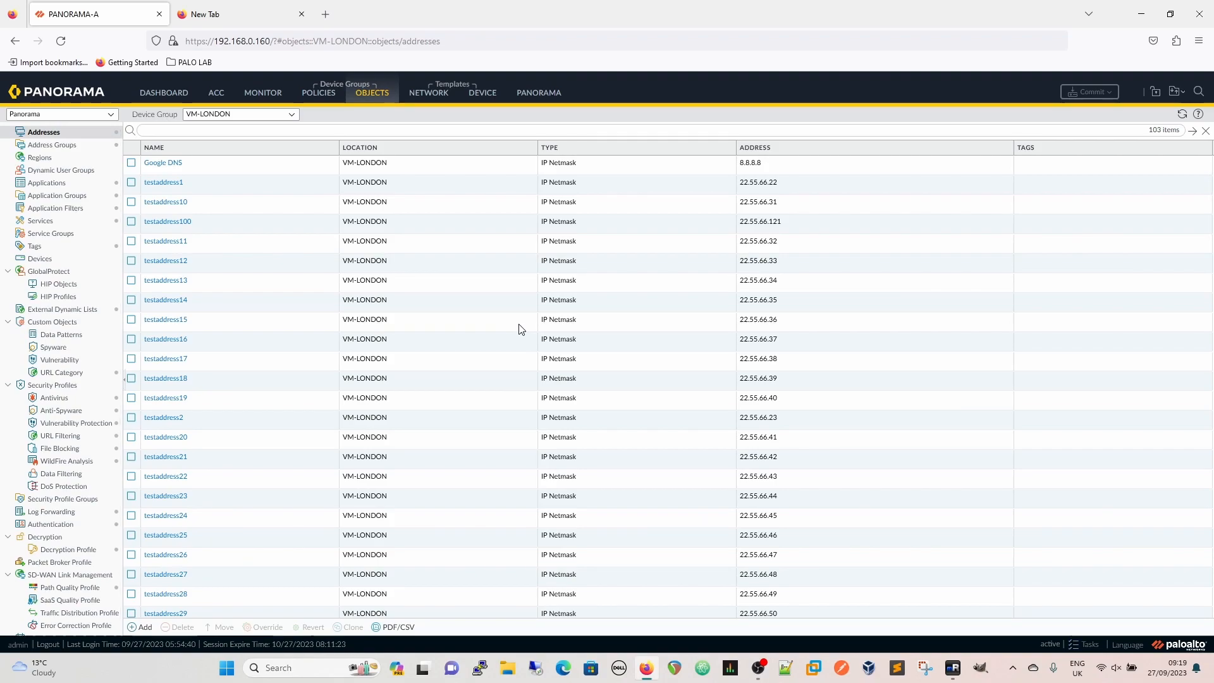
mouse_move(126, 193)
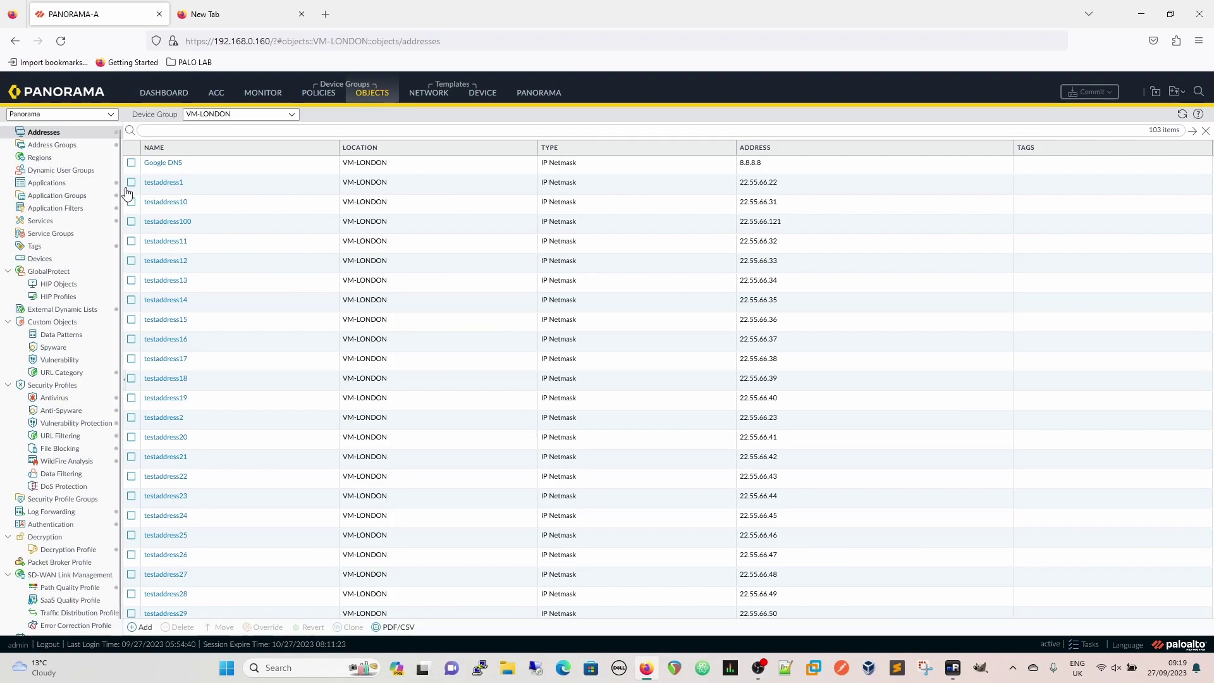
scroll(down, 3)
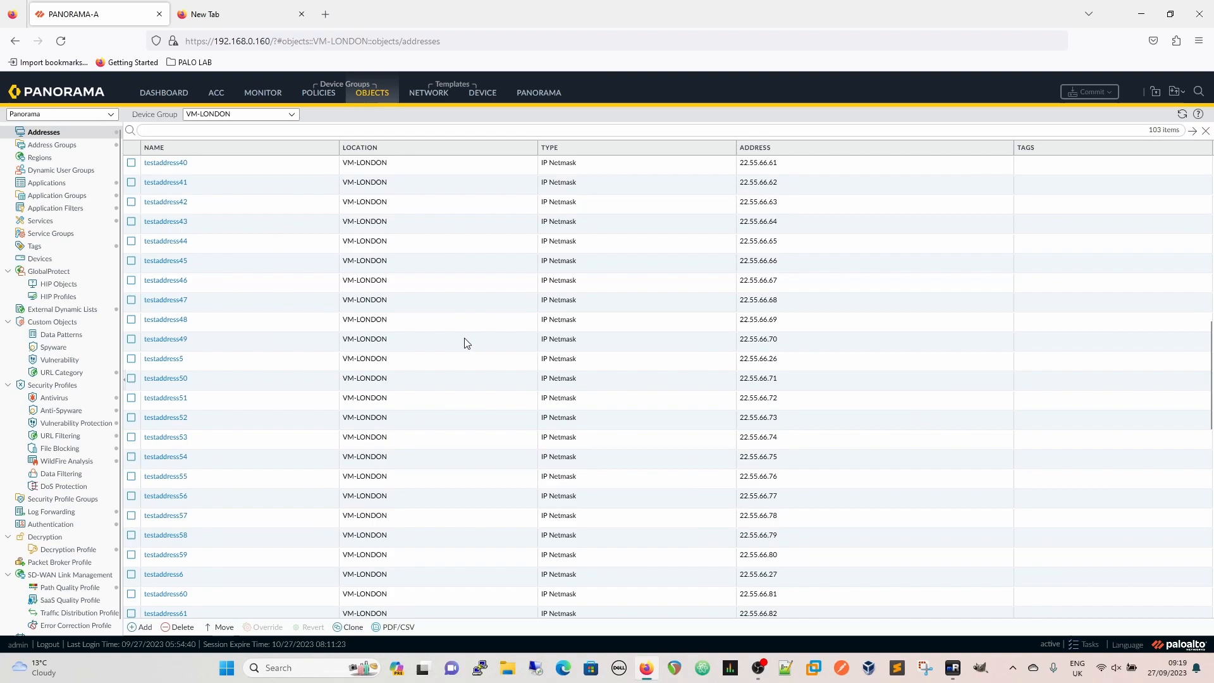
scroll(down, 3)
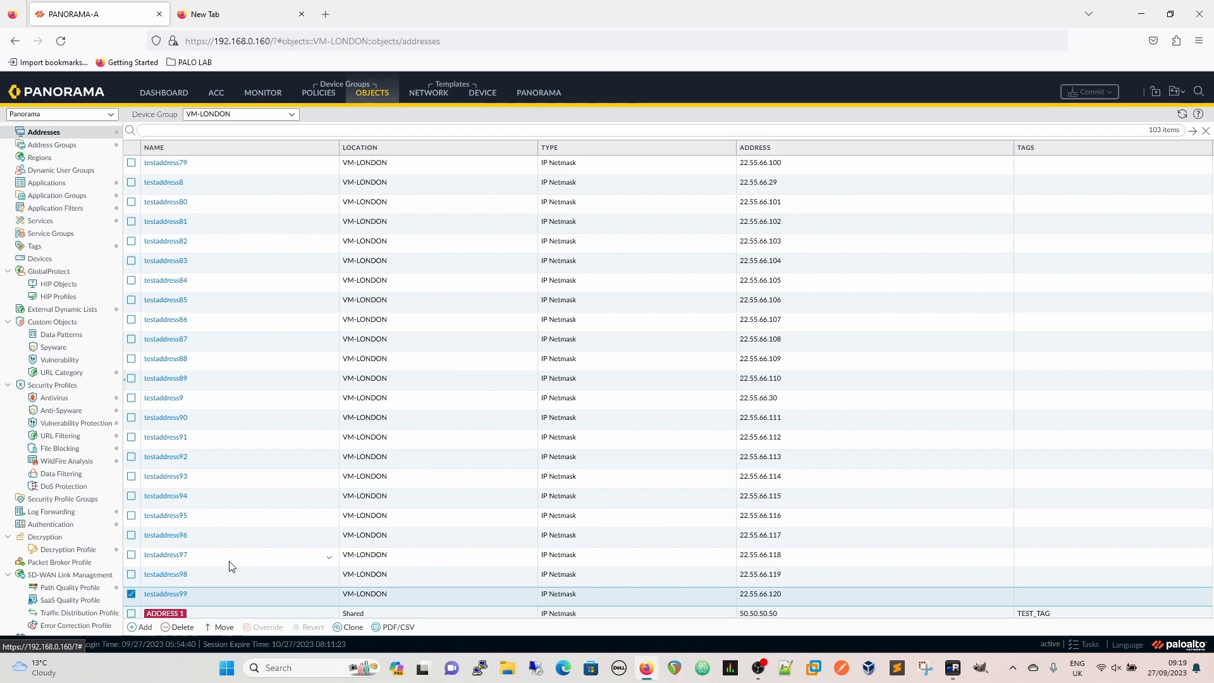
mouse_move(239, 539)
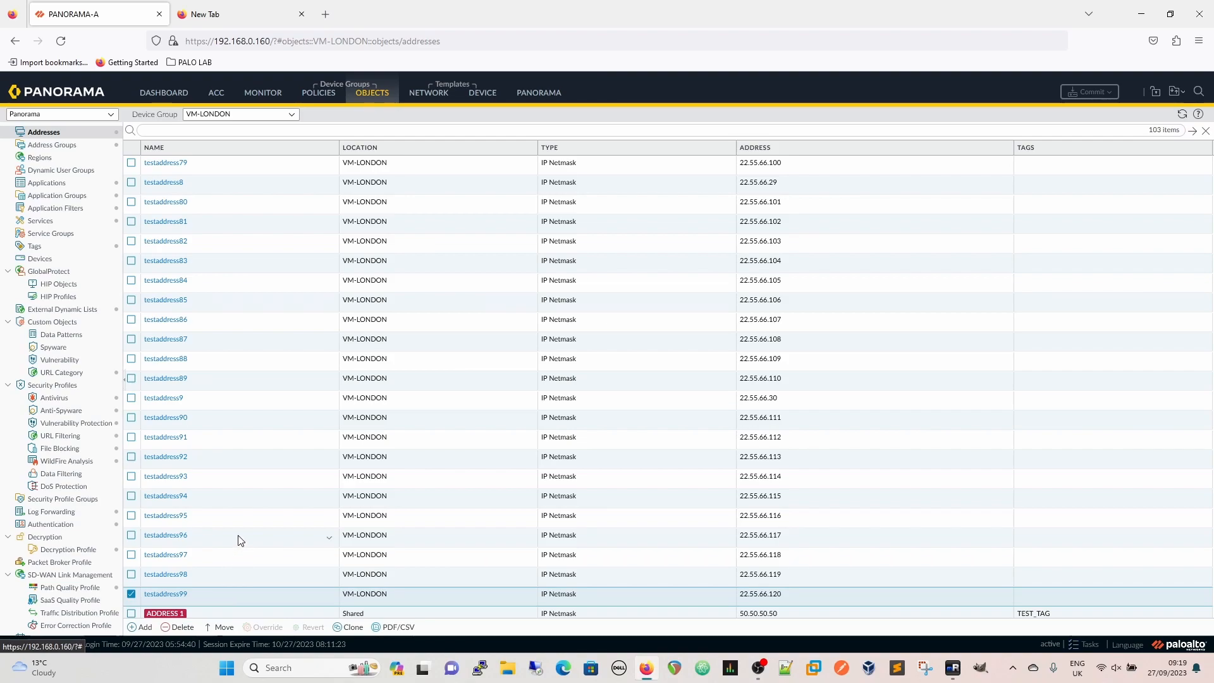
scroll(up, 3)
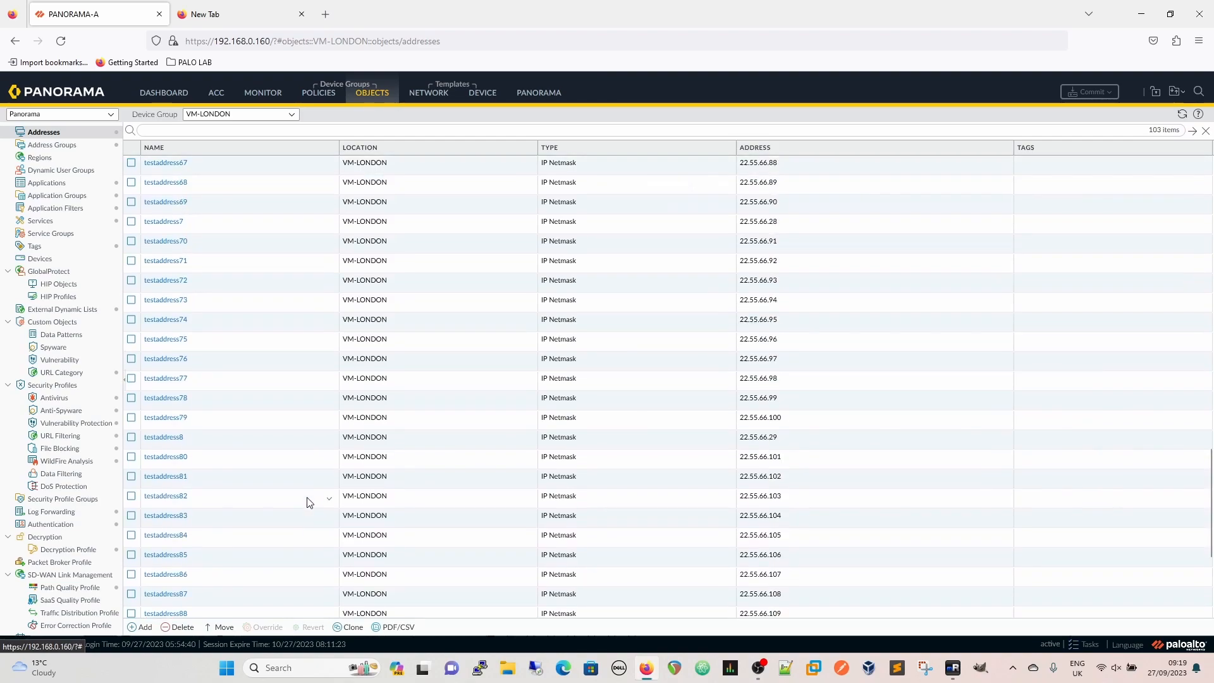
scroll(up, 3)
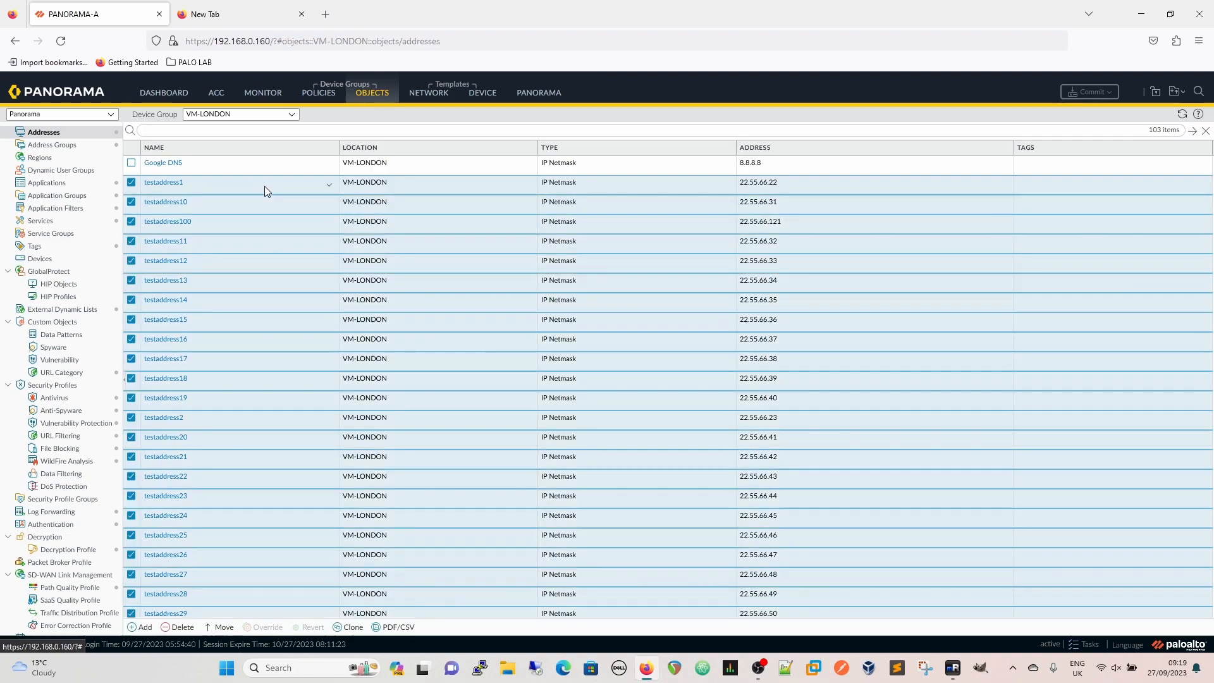
mouse_move(271, 188)
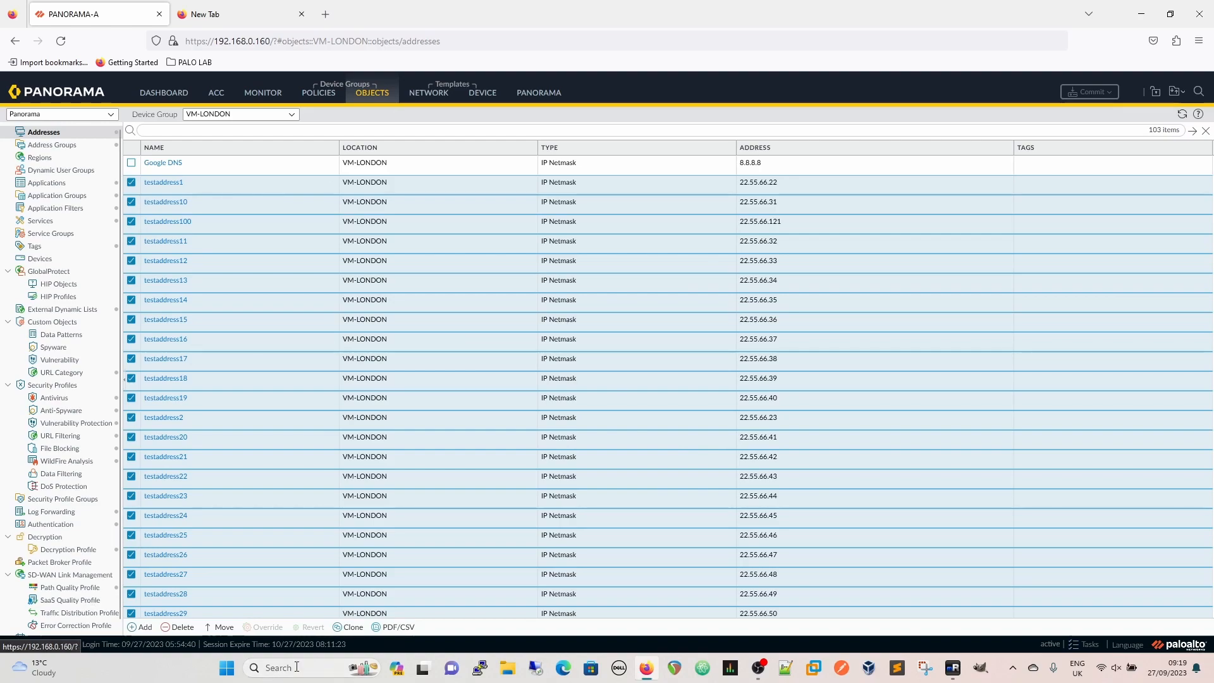
click(220, 626)
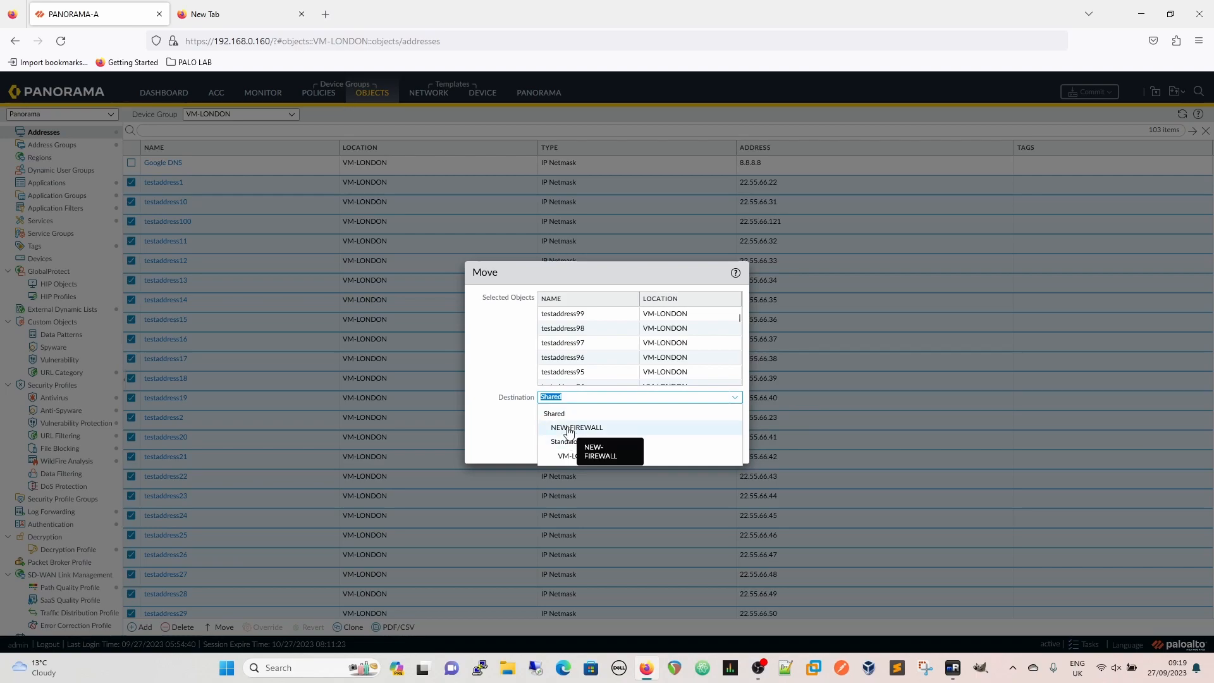
click(576, 427)
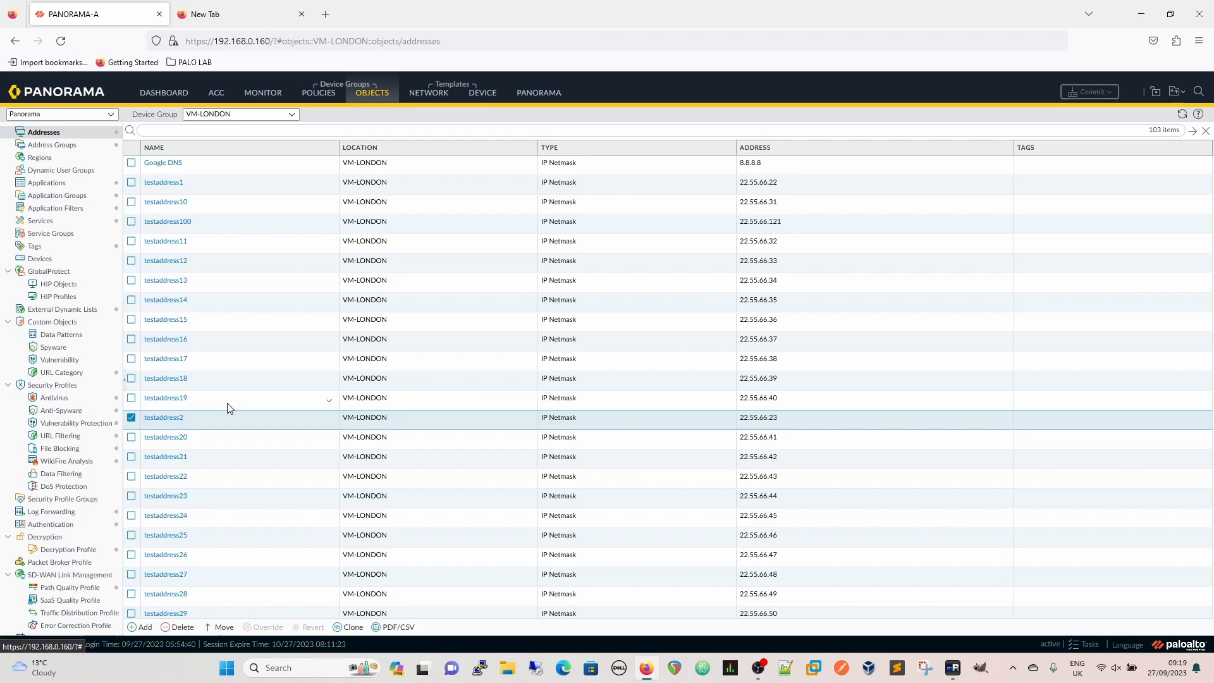
mouse_move(222, 458)
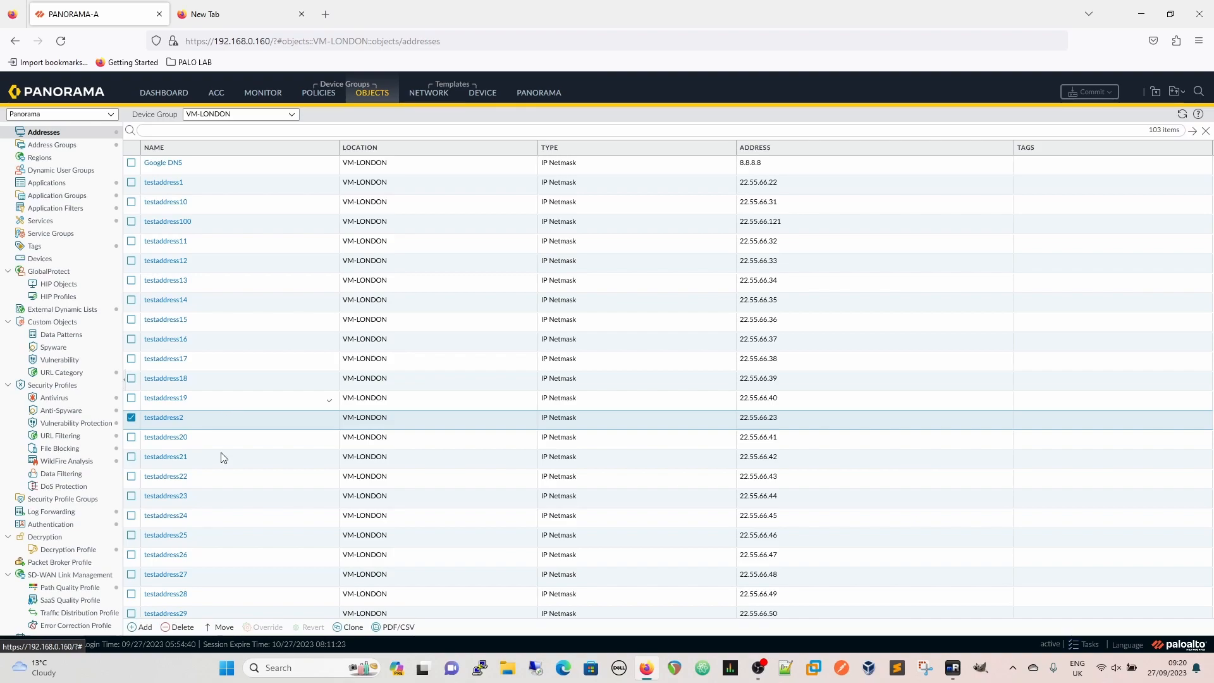
mouse_move(230, 14)
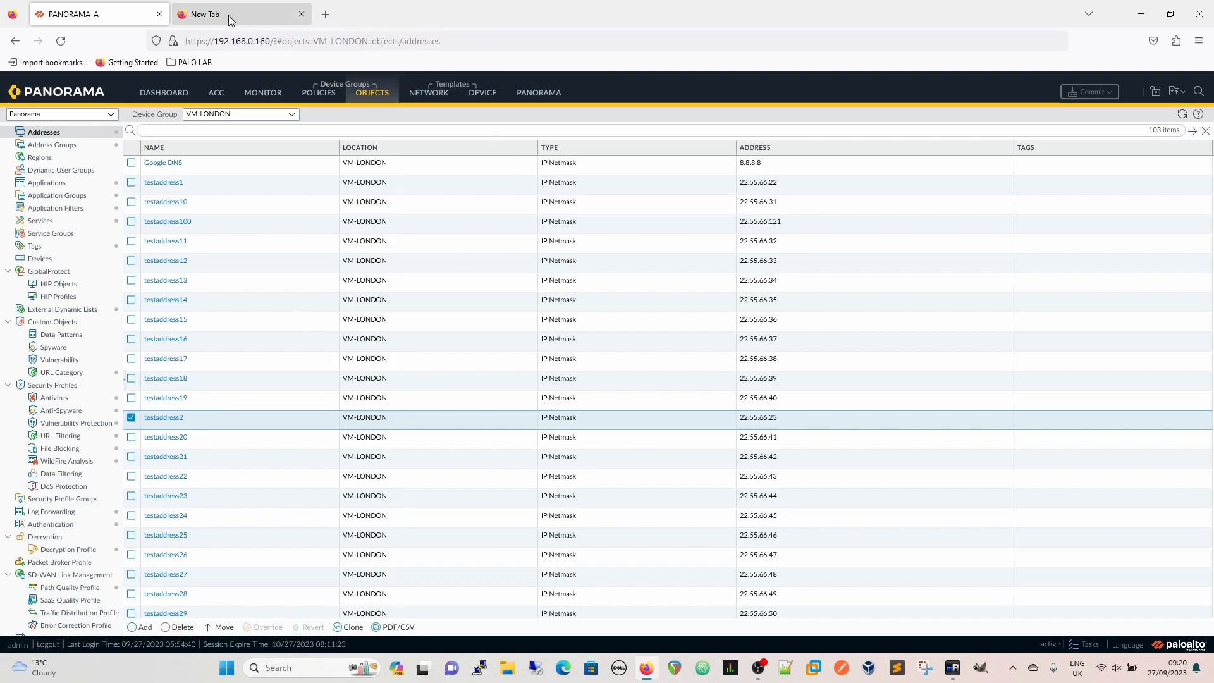
click(224, 14)
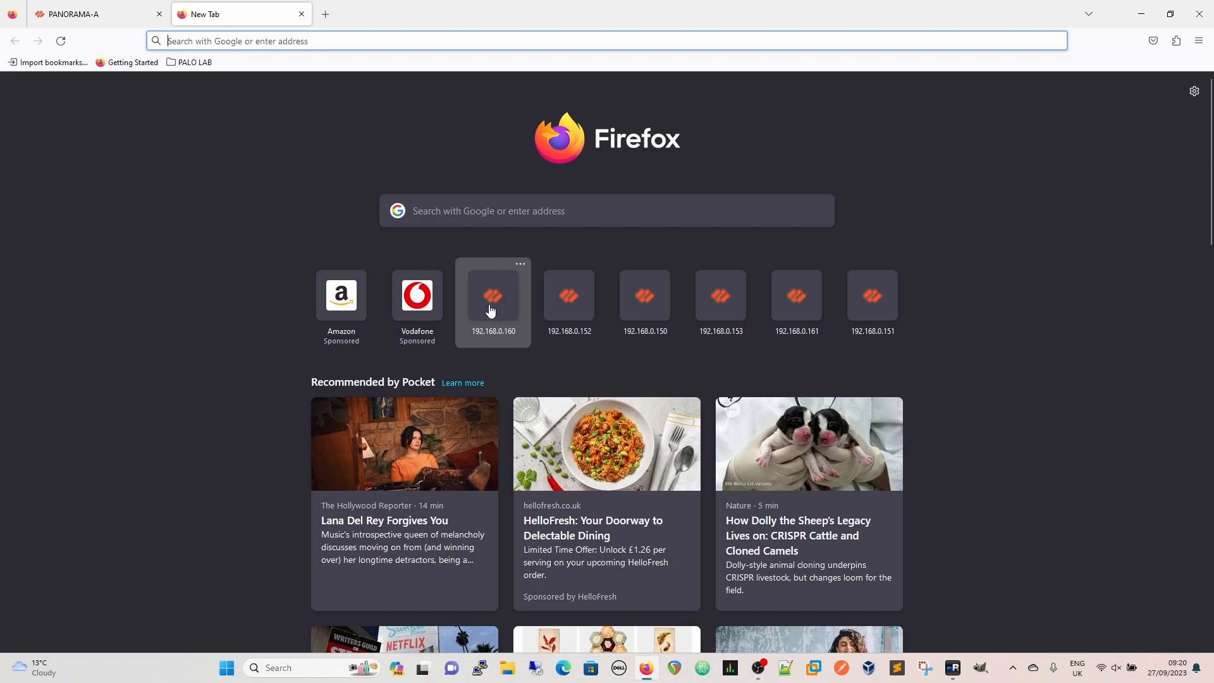
click(493, 296)
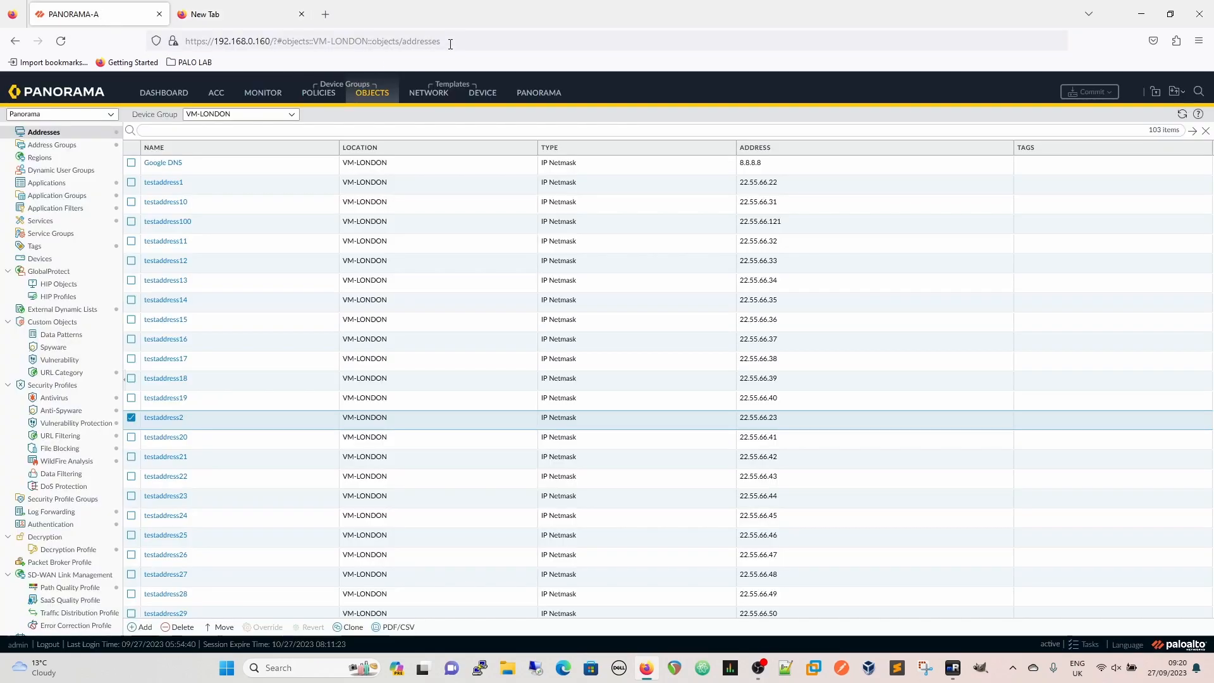
click(313, 41)
text(https://192.168.0.160/api)
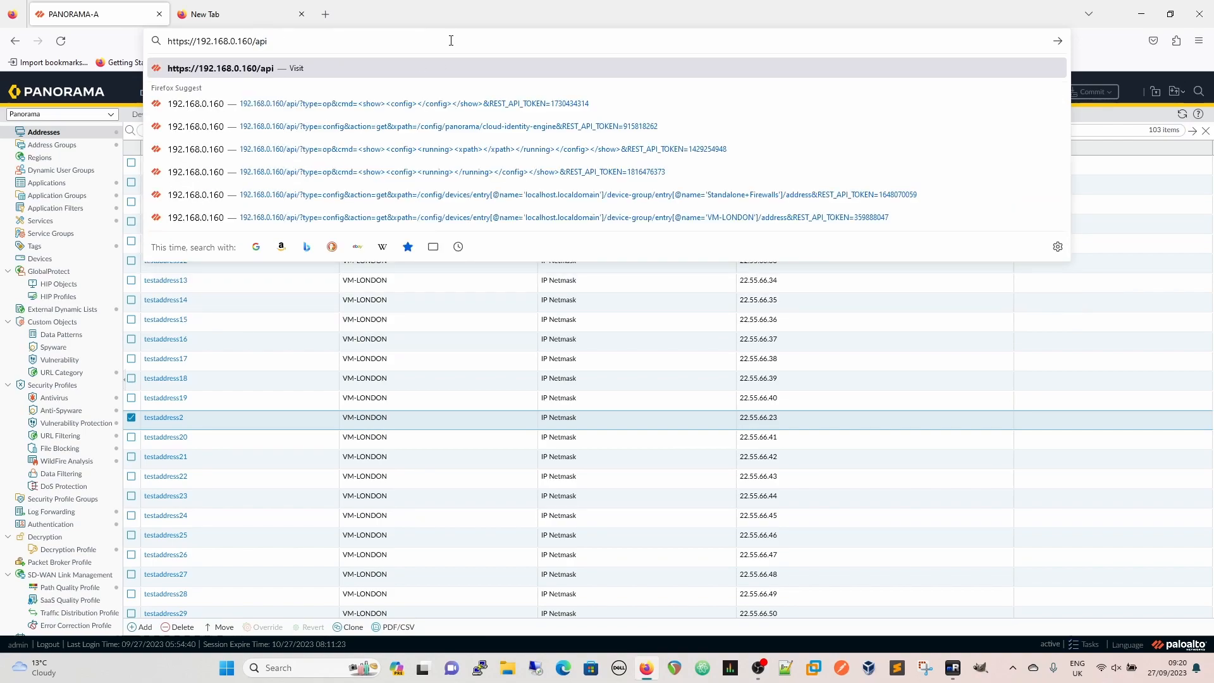
key(Return)
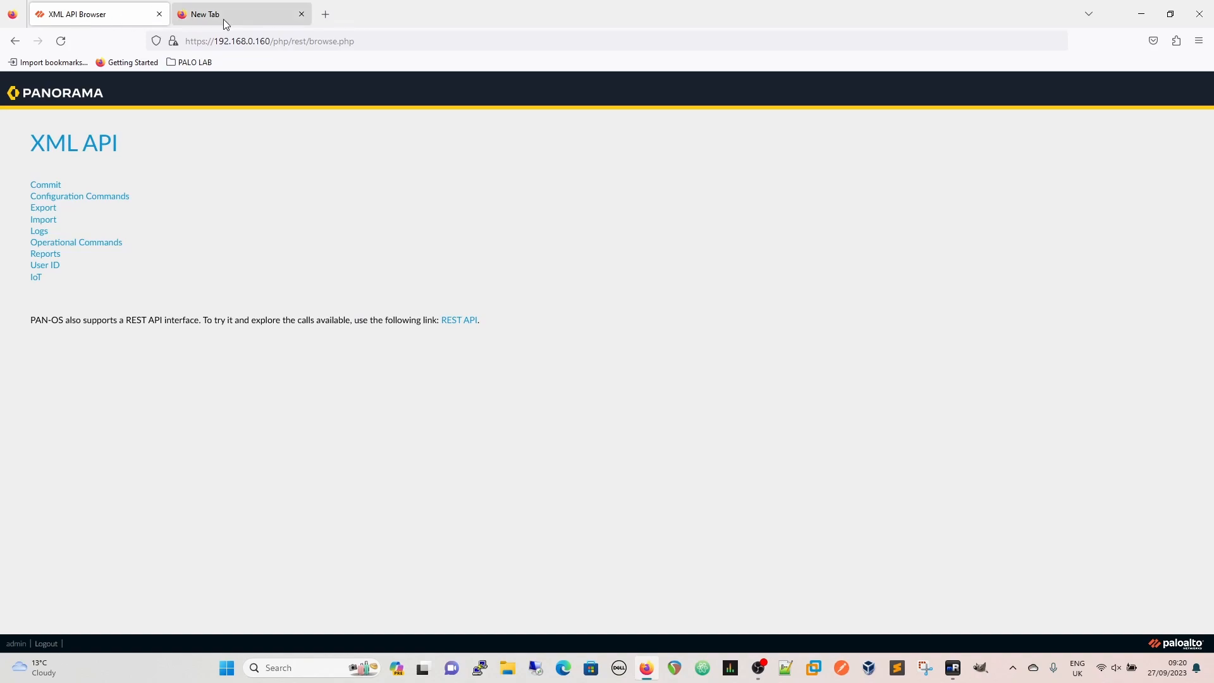
click(241, 14)
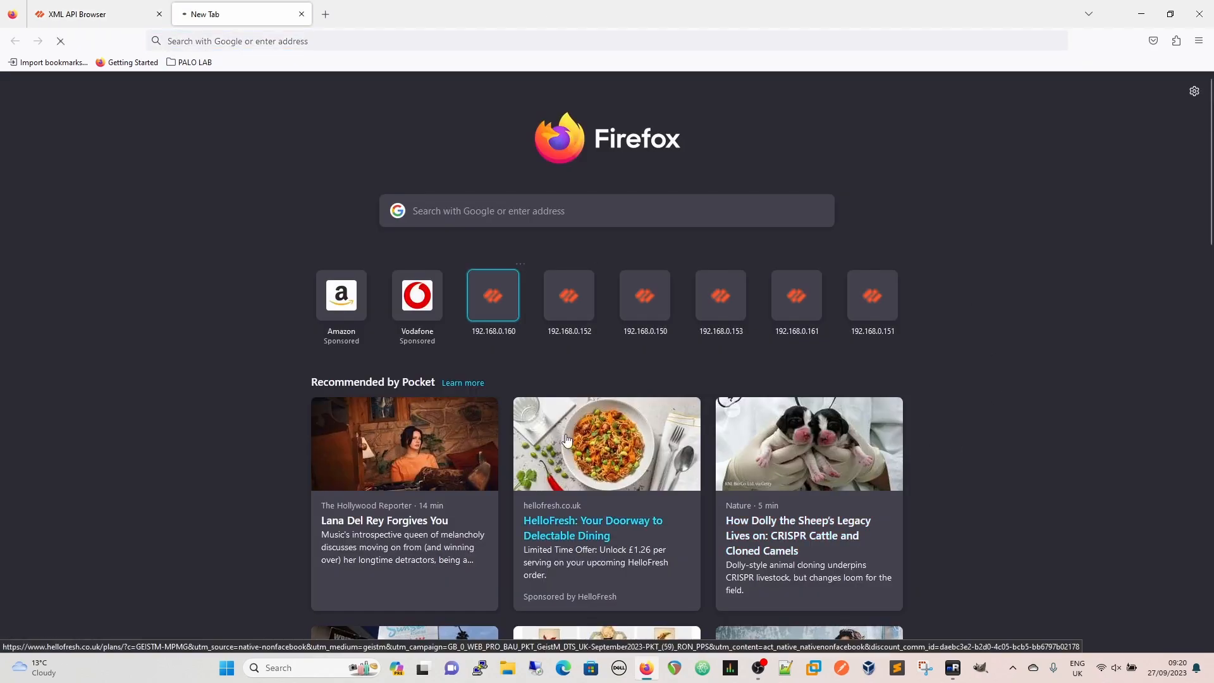
mouse_move(688, 361)
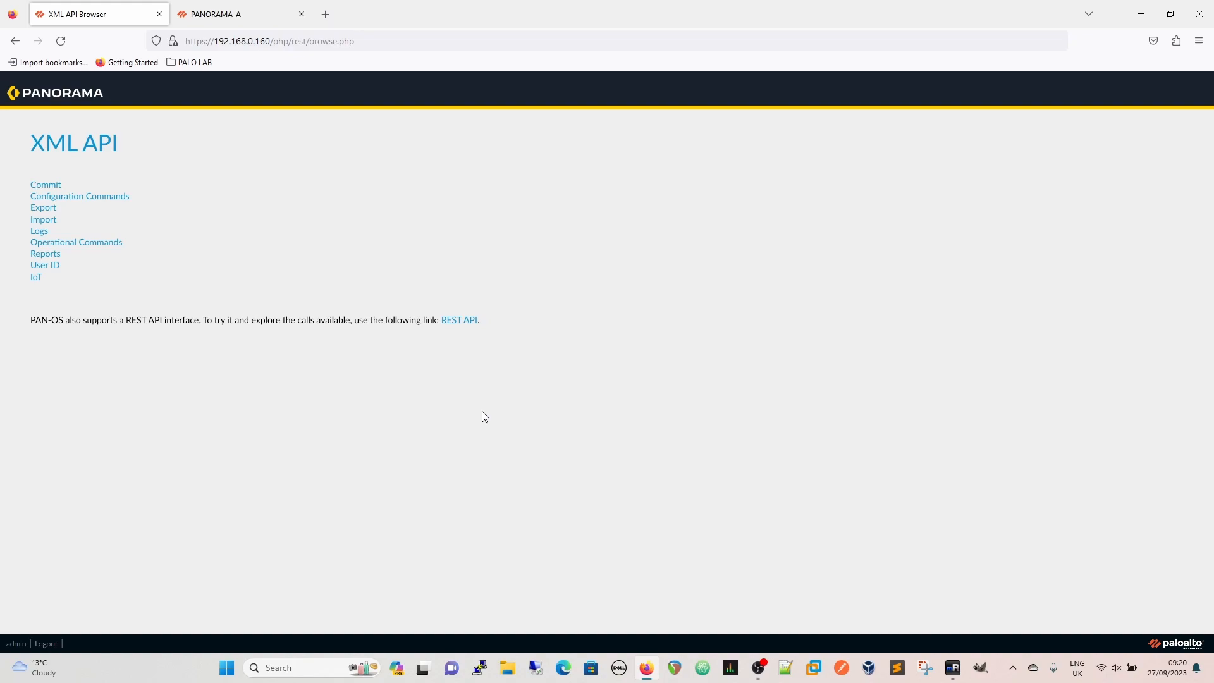
mouse_move(351, 472)
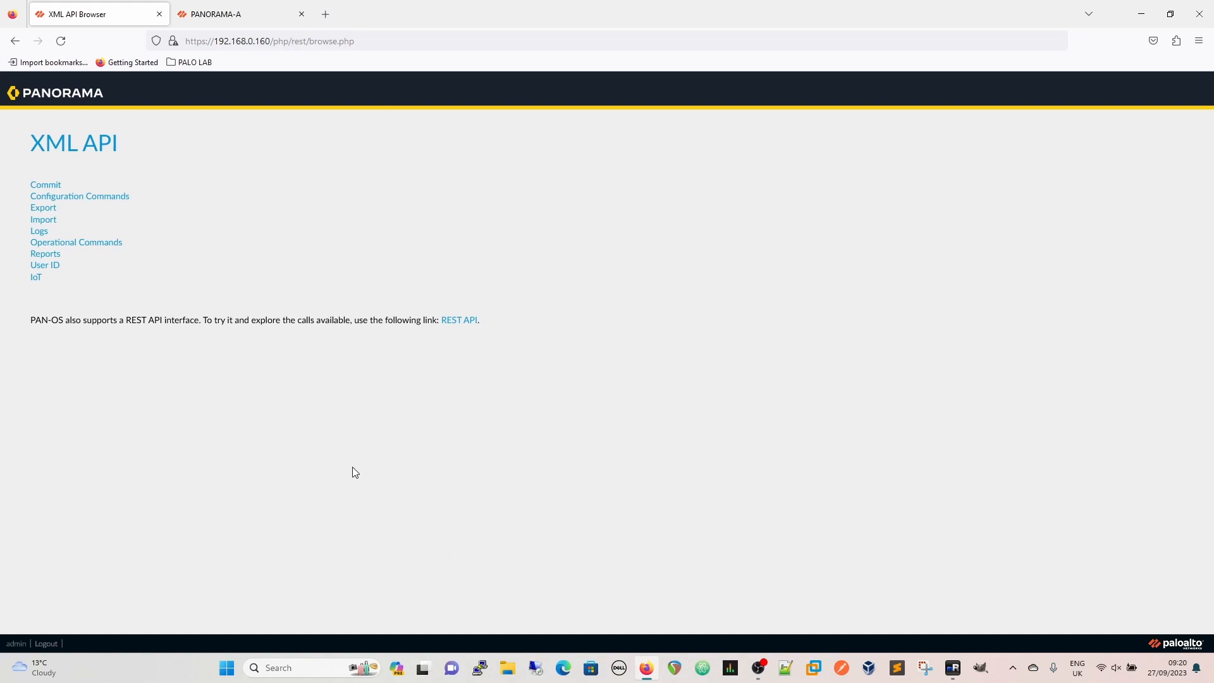
- Go to Panorama > Setup > Operations in the Panorama web interface tab
click(215, 14)
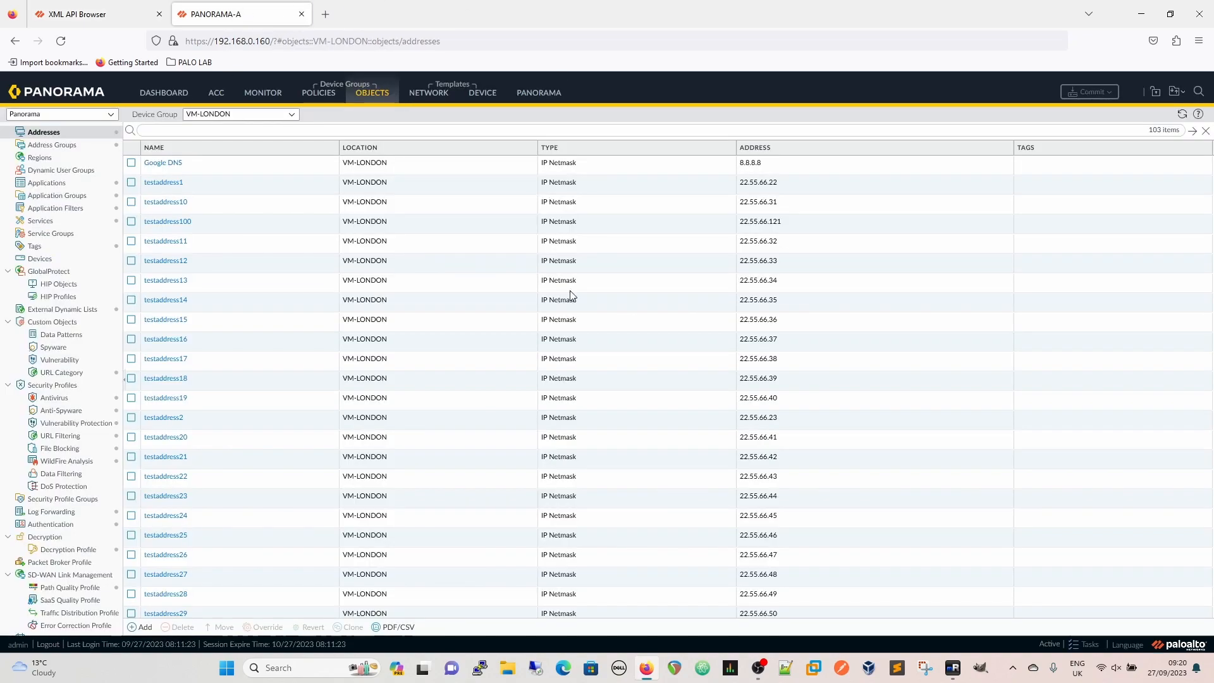
click(538, 92)
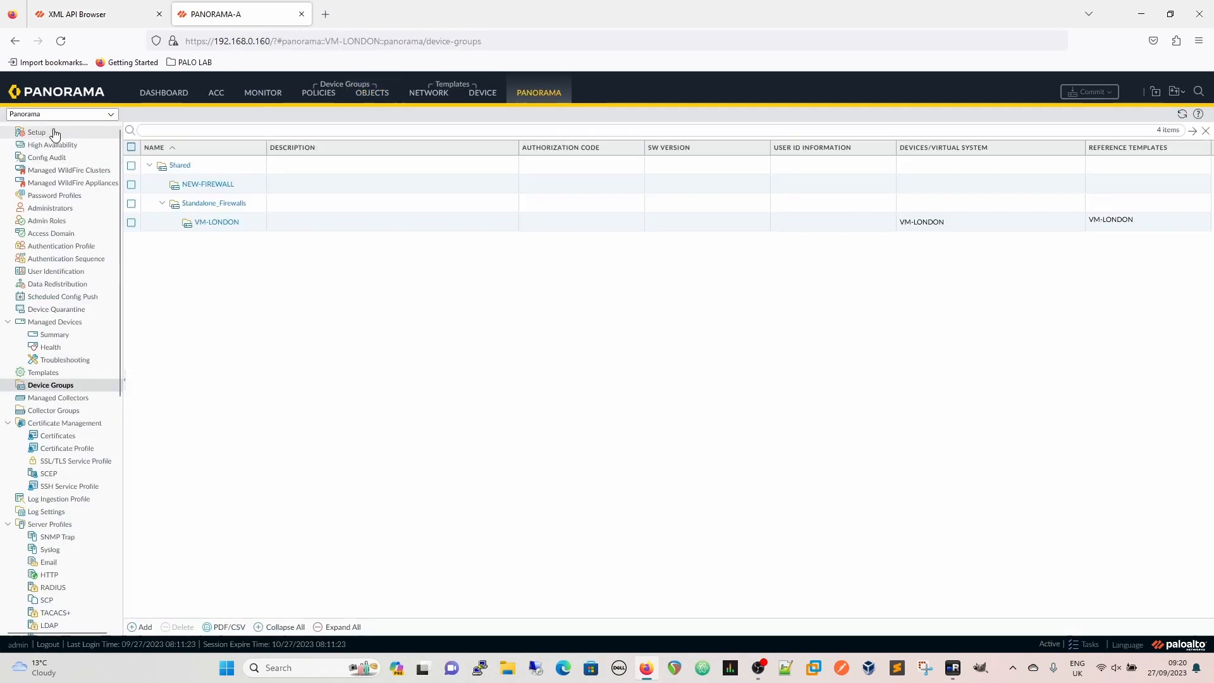
click(36, 132)
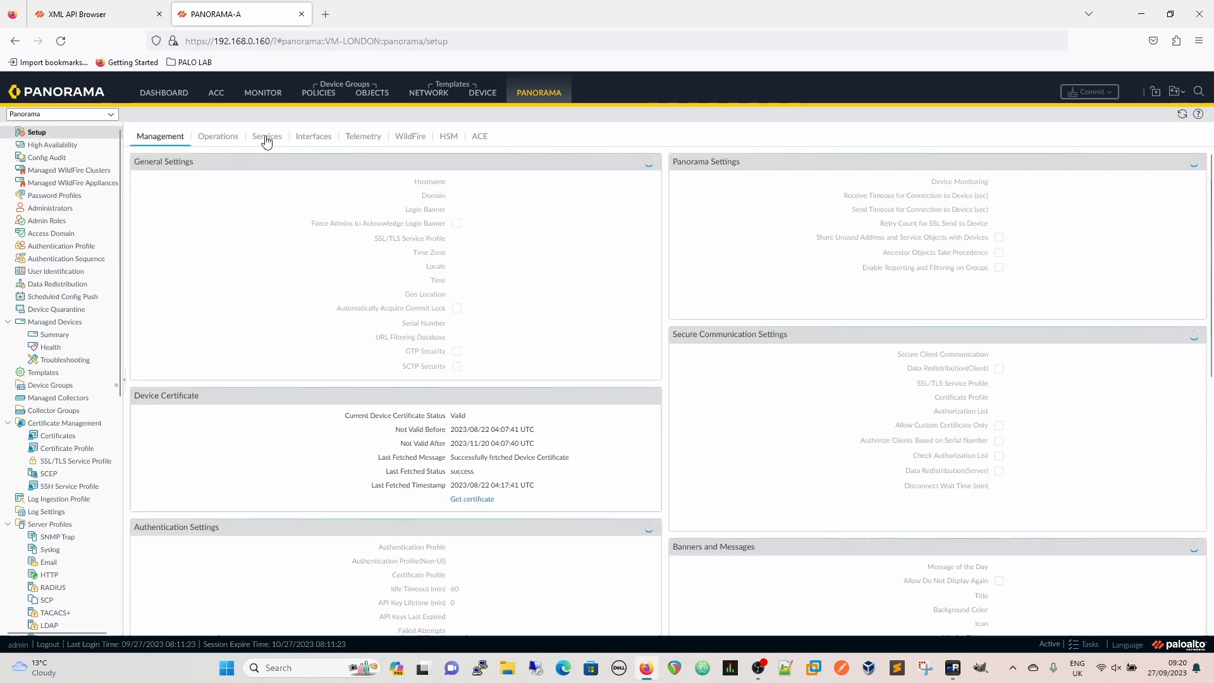
click(217, 135)
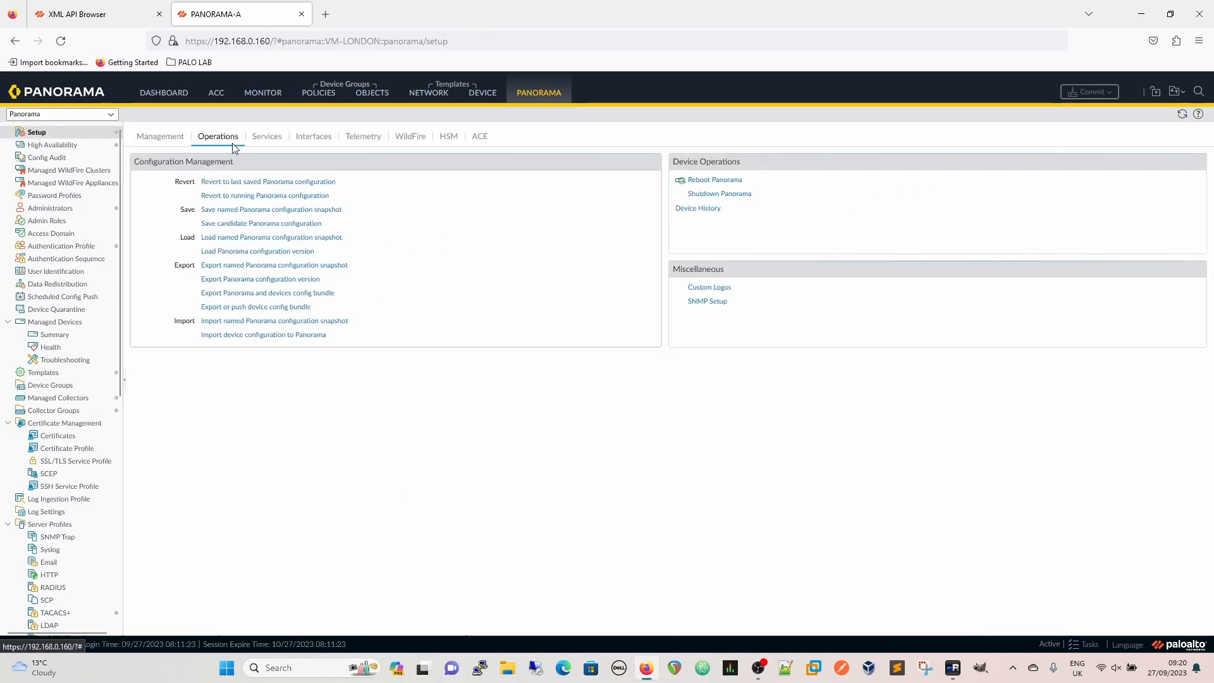
- Save a named Panorama configuration snapshot called objects2 and dismiss the confirmation
click(270, 209)
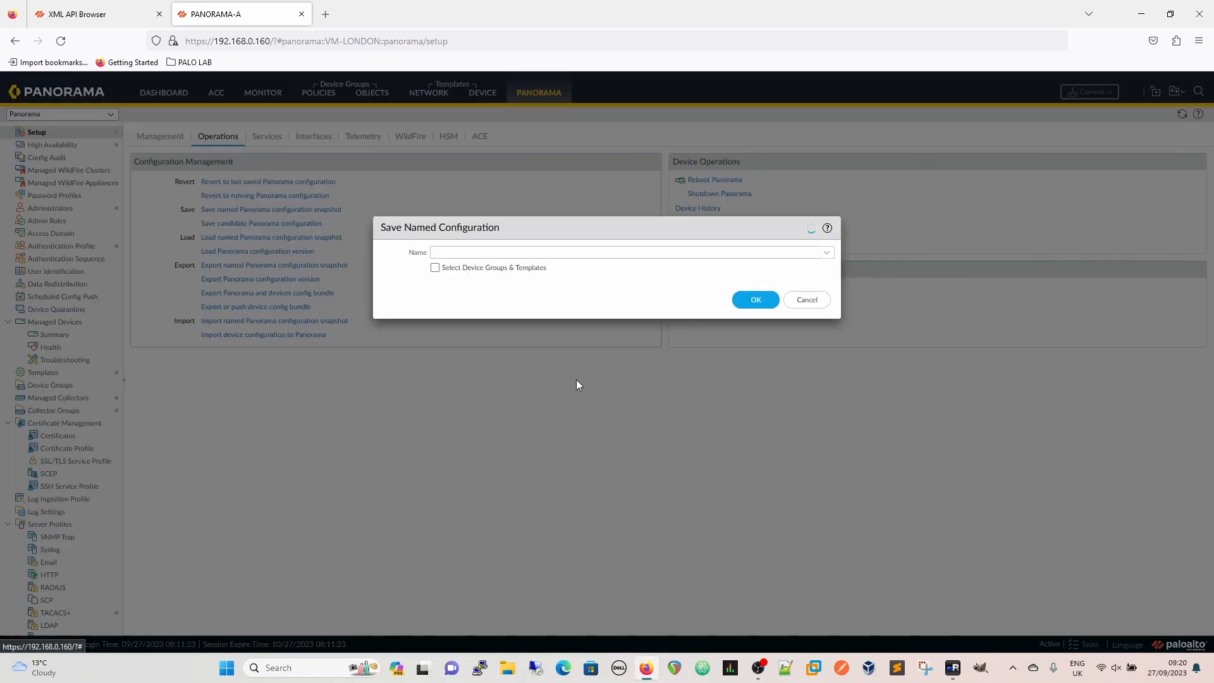
click(825, 252)
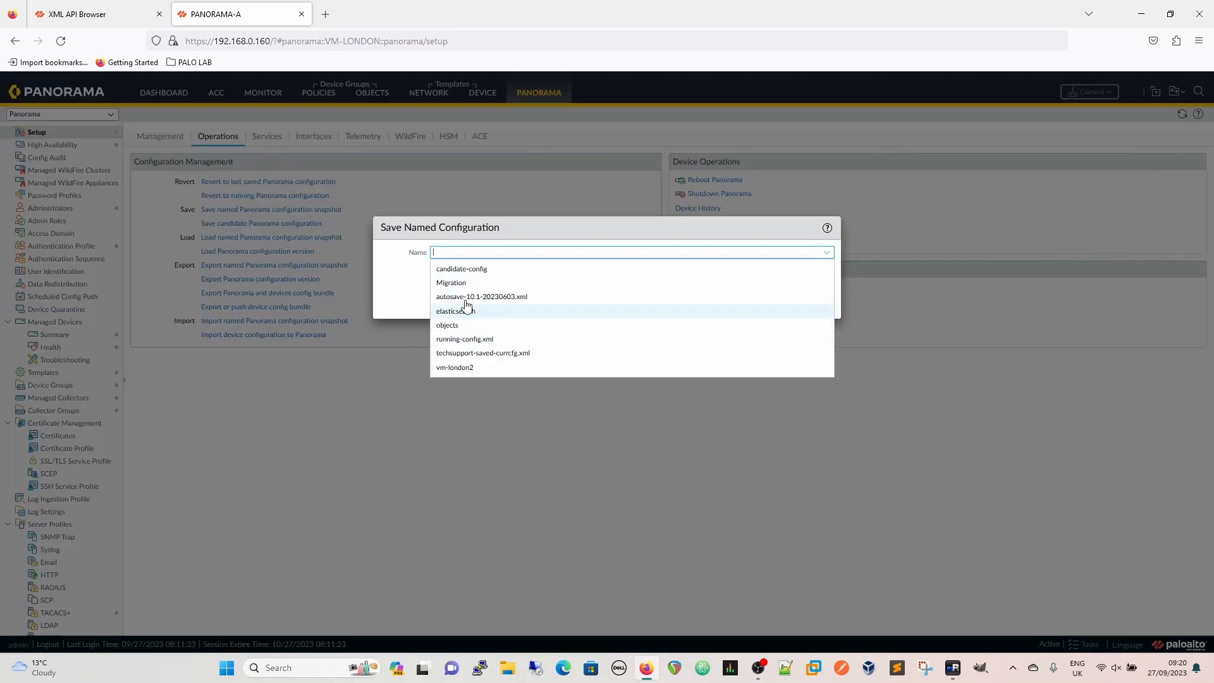
click(461, 269)
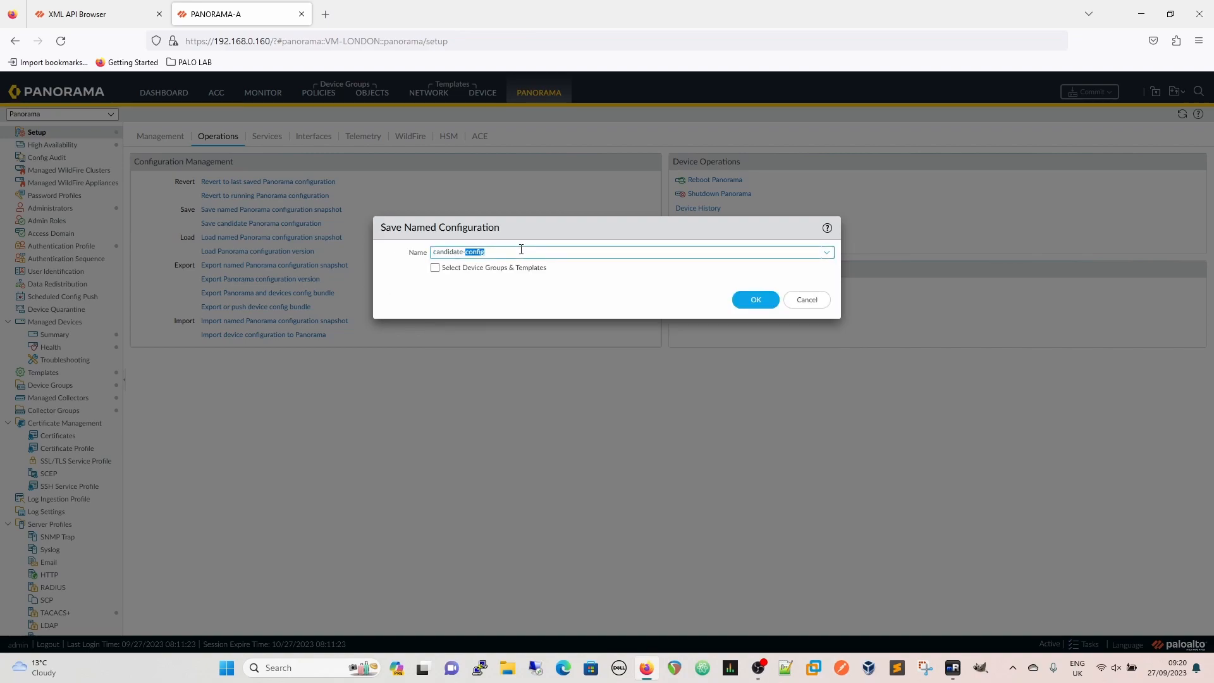
text(objects2)
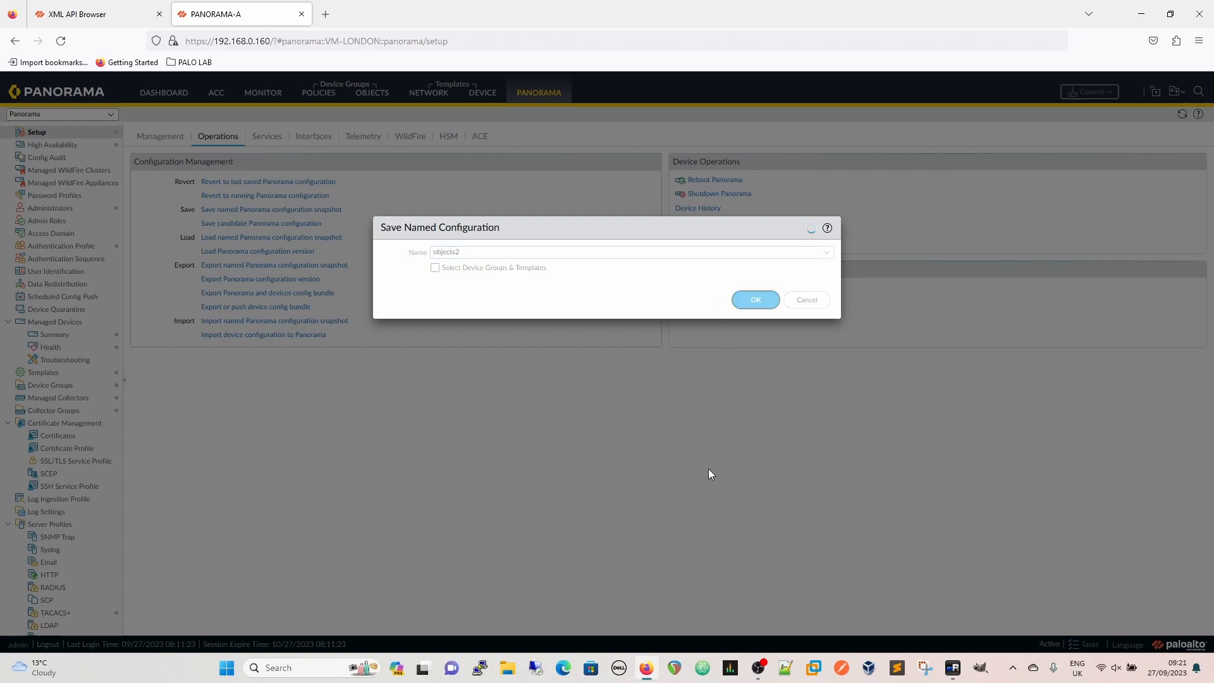
mouse_move(514, 594)
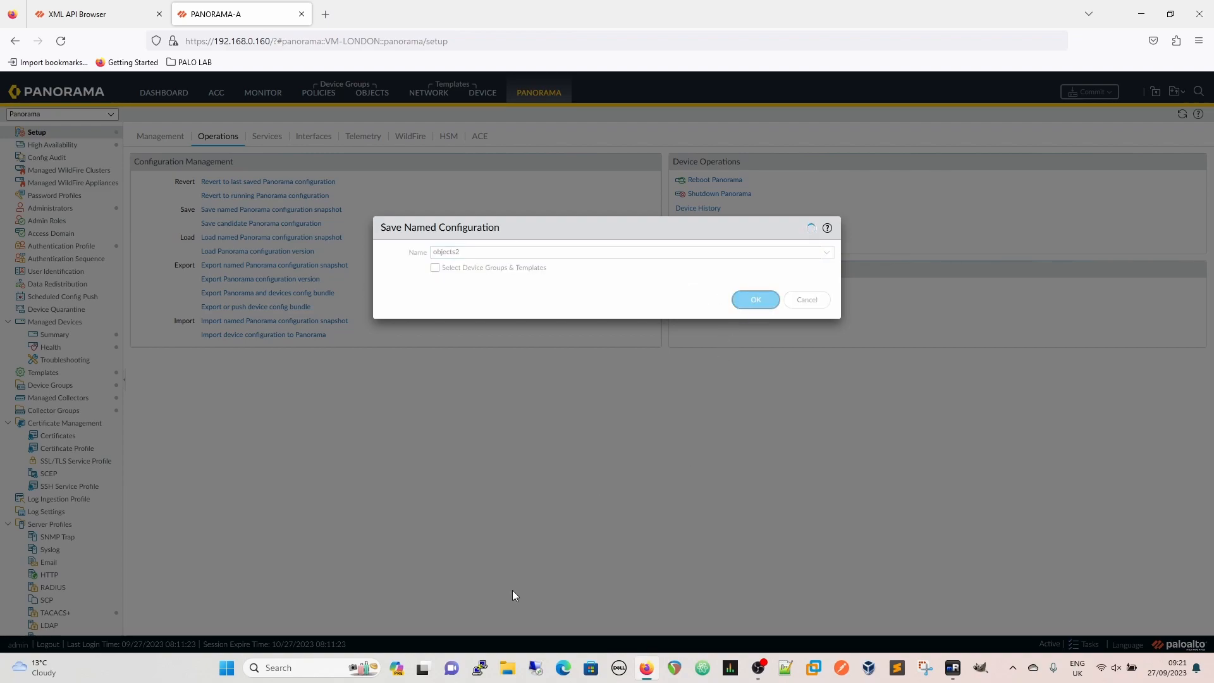
mouse_move(486, 574)
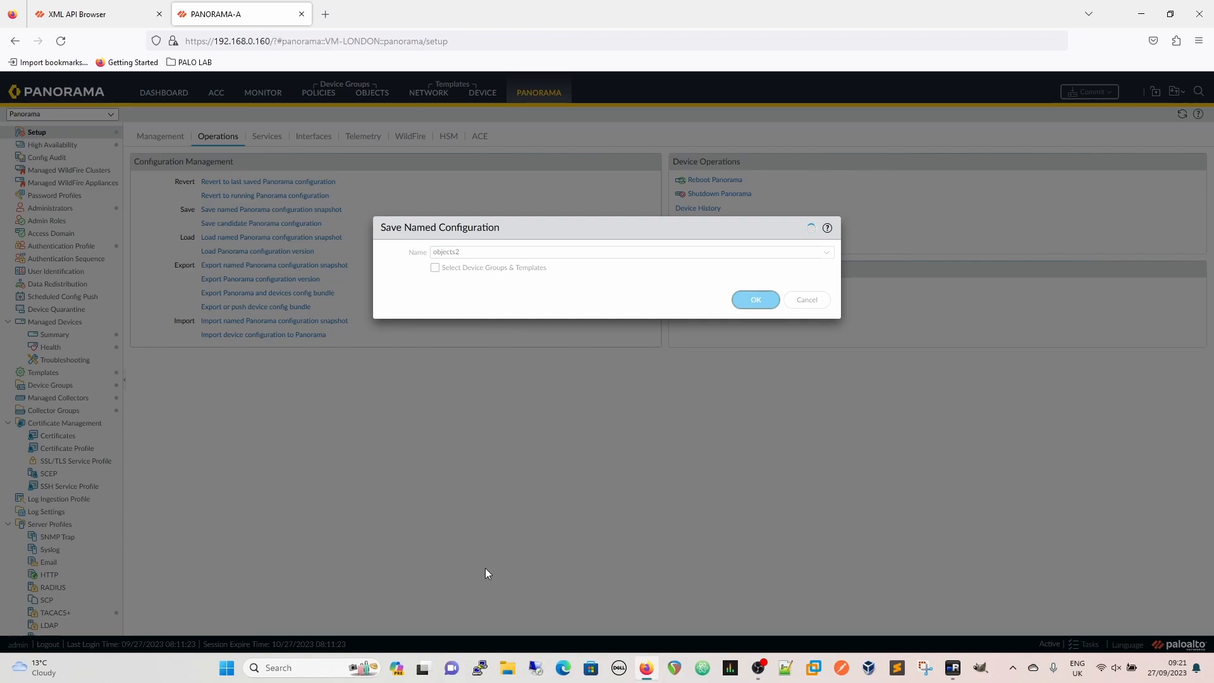
mouse_move(501, 587)
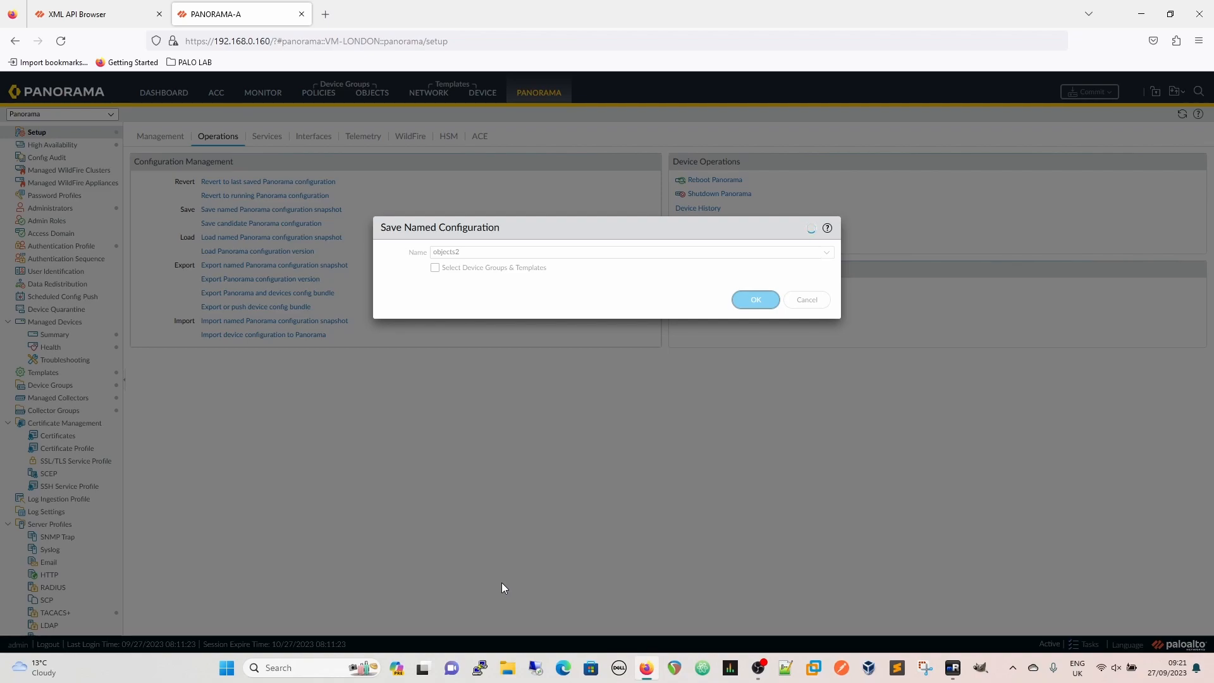
click(754, 300)
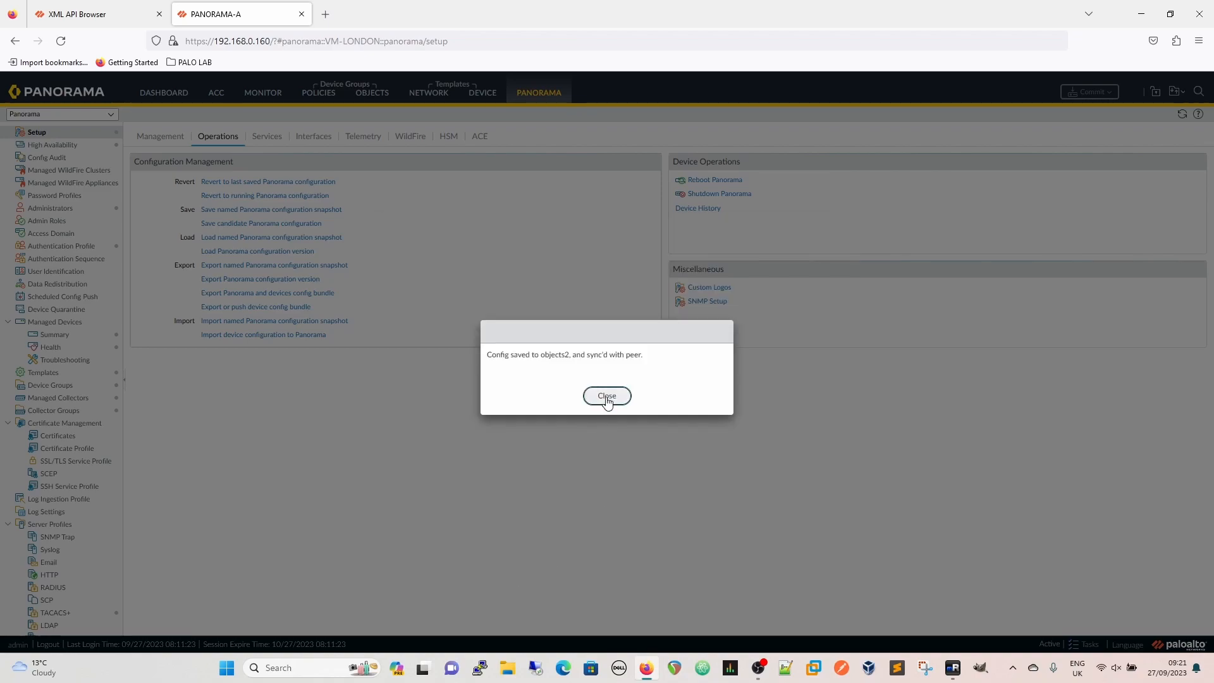
click(606, 396)
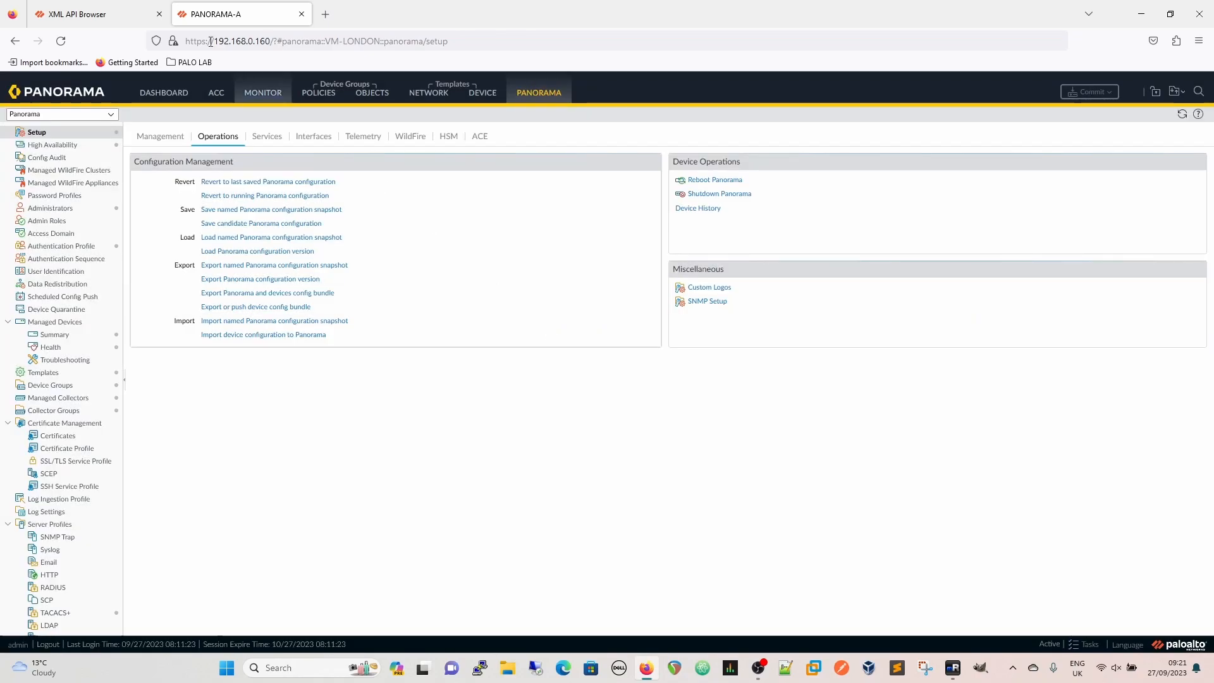
- Browse Configuration Commands > devices > localhost.localdomain > device-group > VM-LONDON > address
click(74, 14)
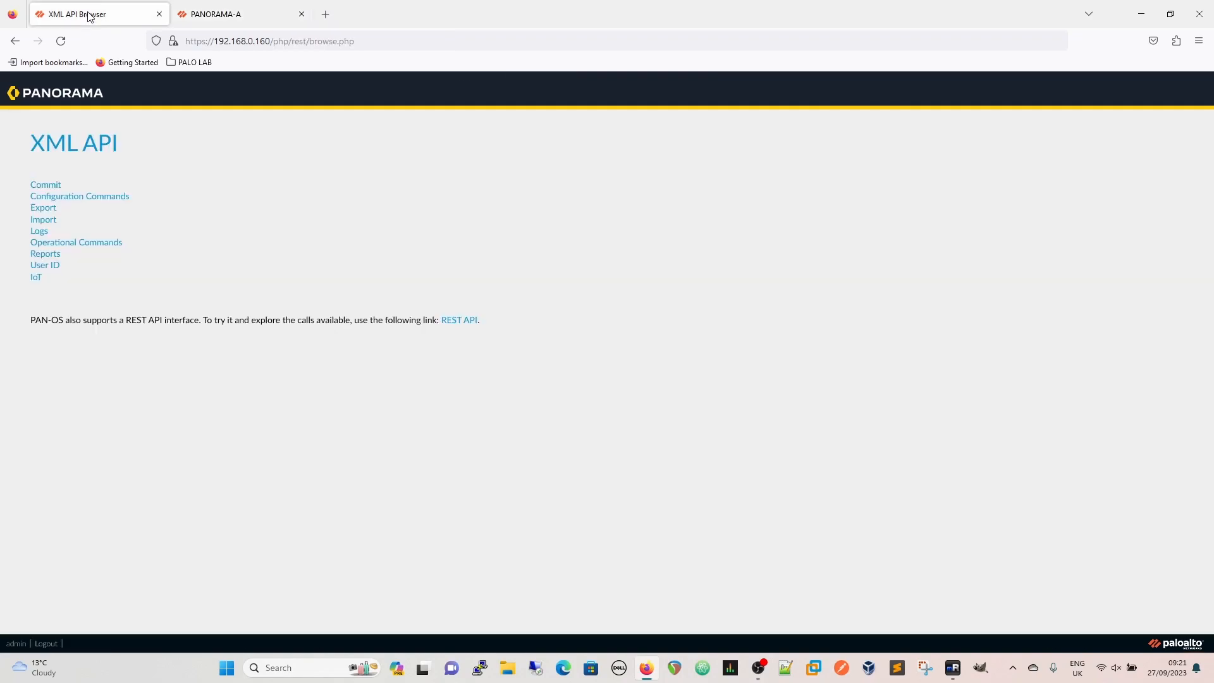
mouse_move(255, 155)
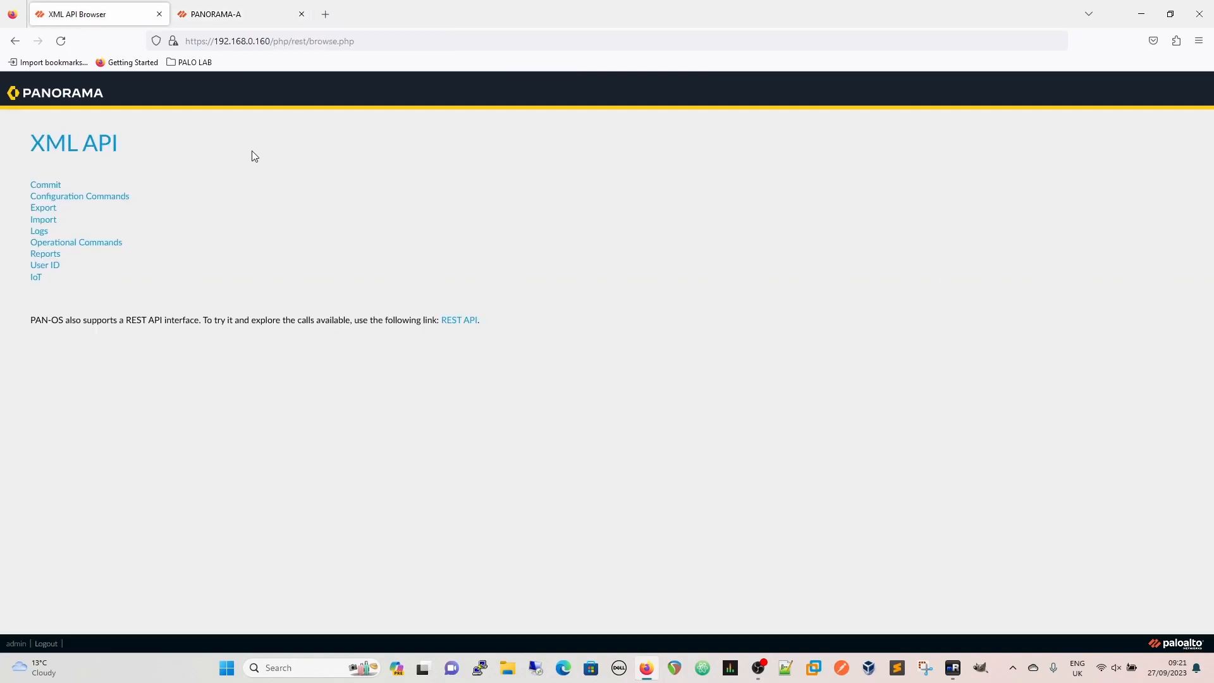
mouse_move(282, 174)
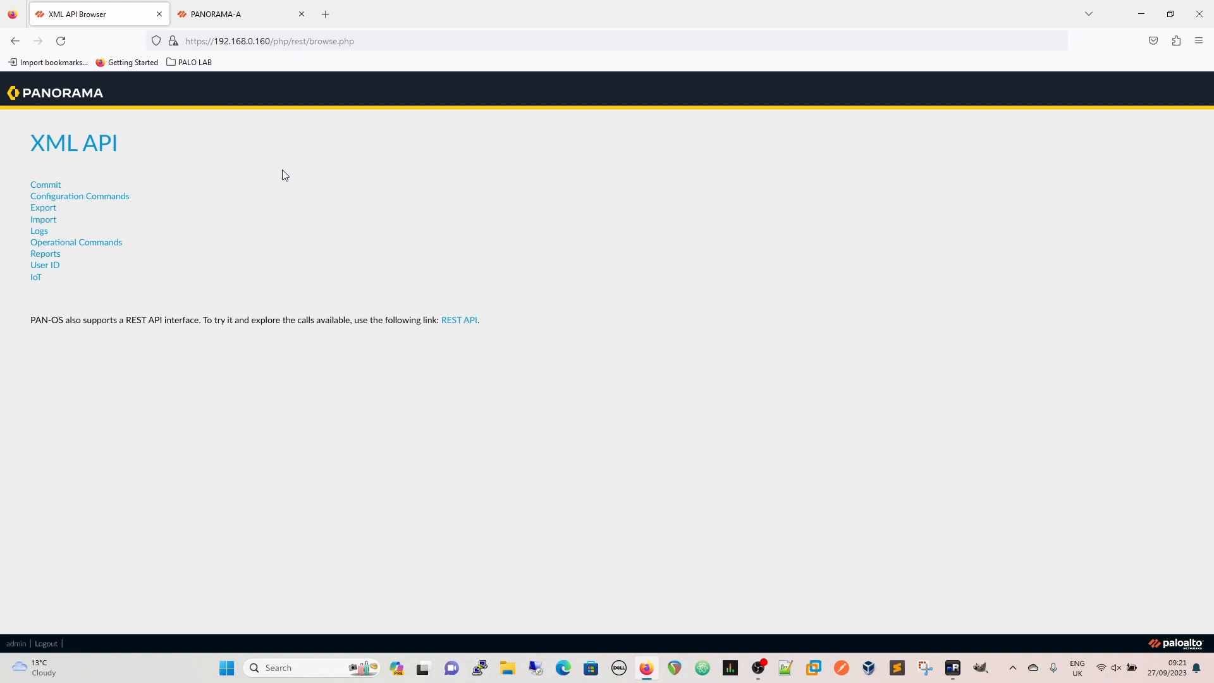
mouse_move(276, 224)
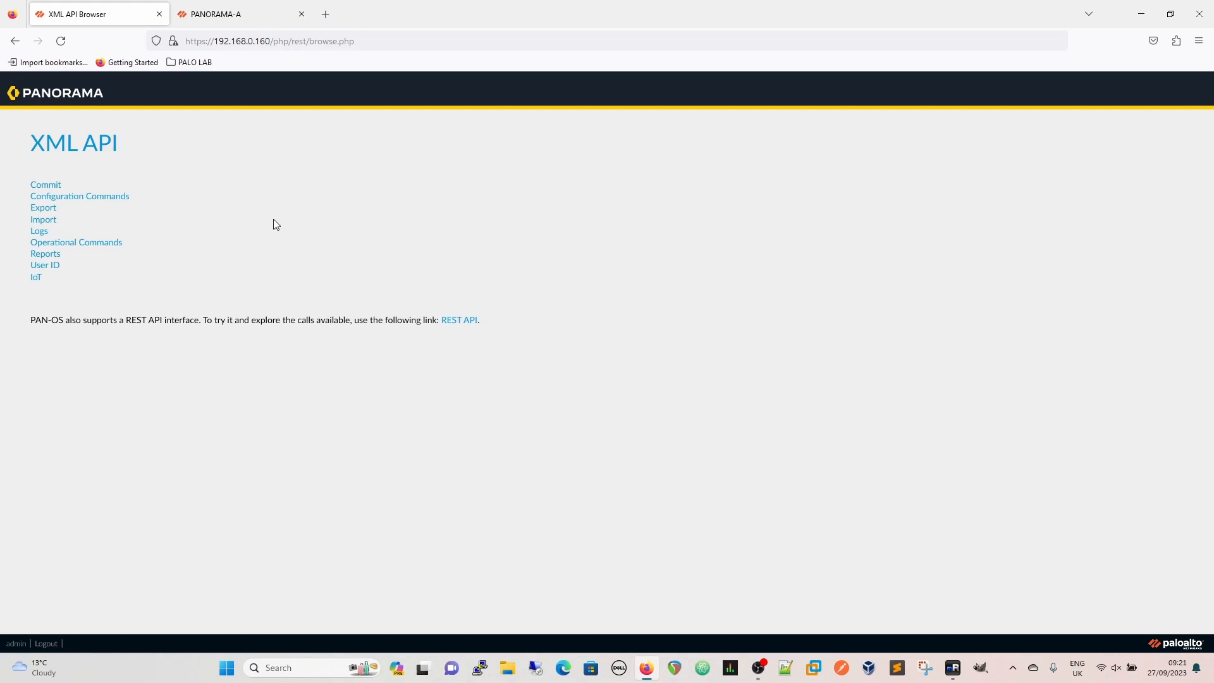
mouse_move(79, 196)
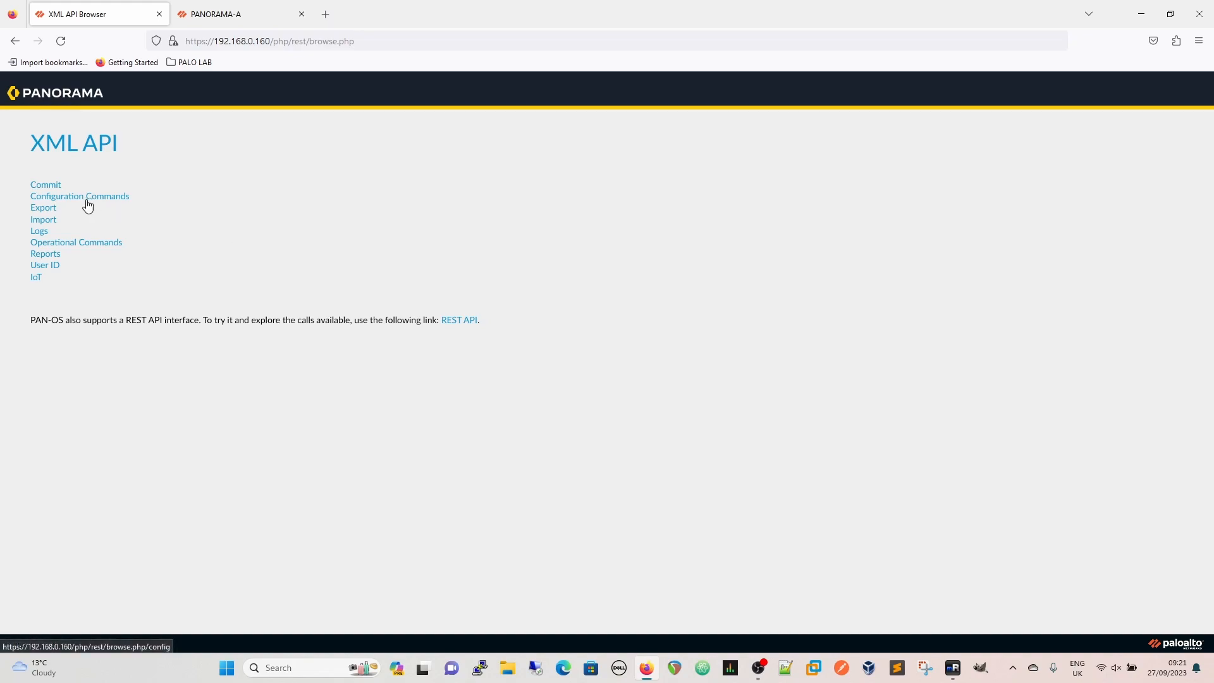
click(79, 195)
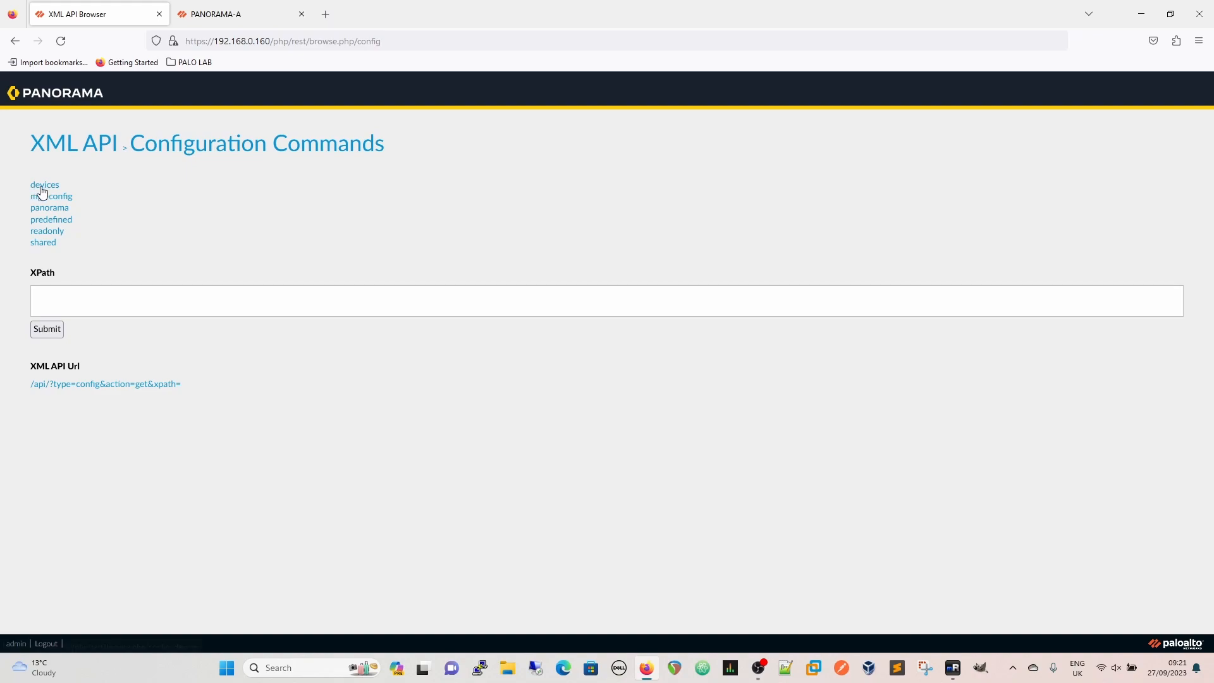
click(44, 184)
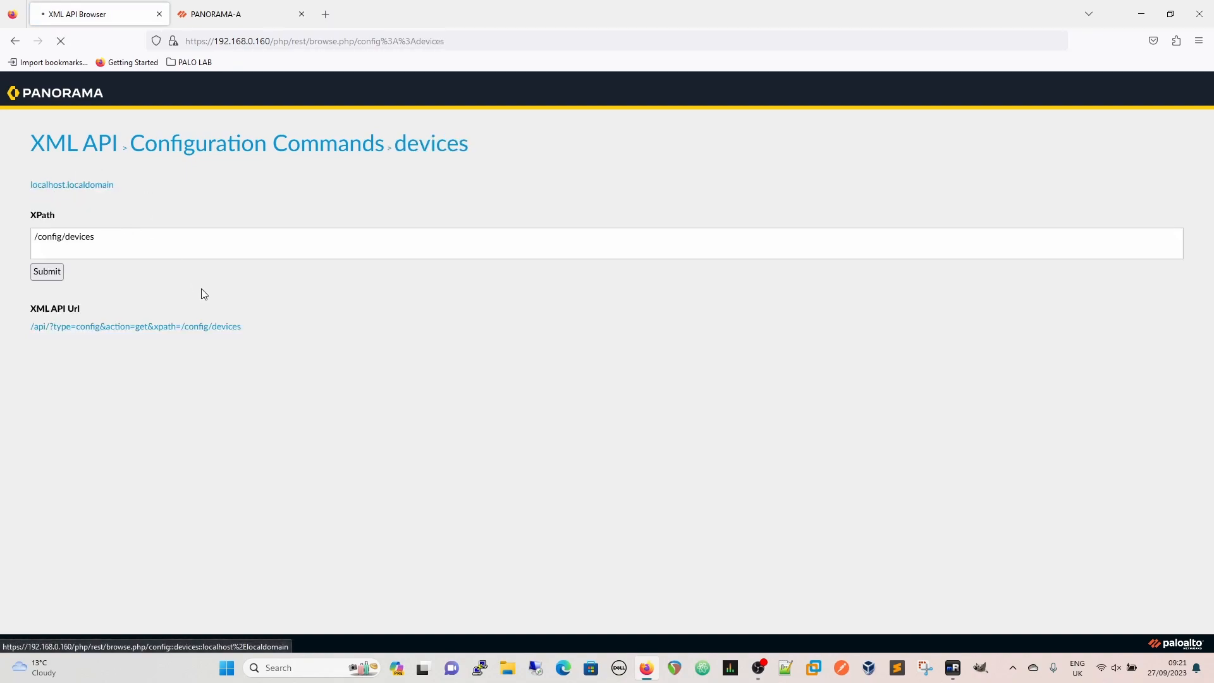
click(71, 184)
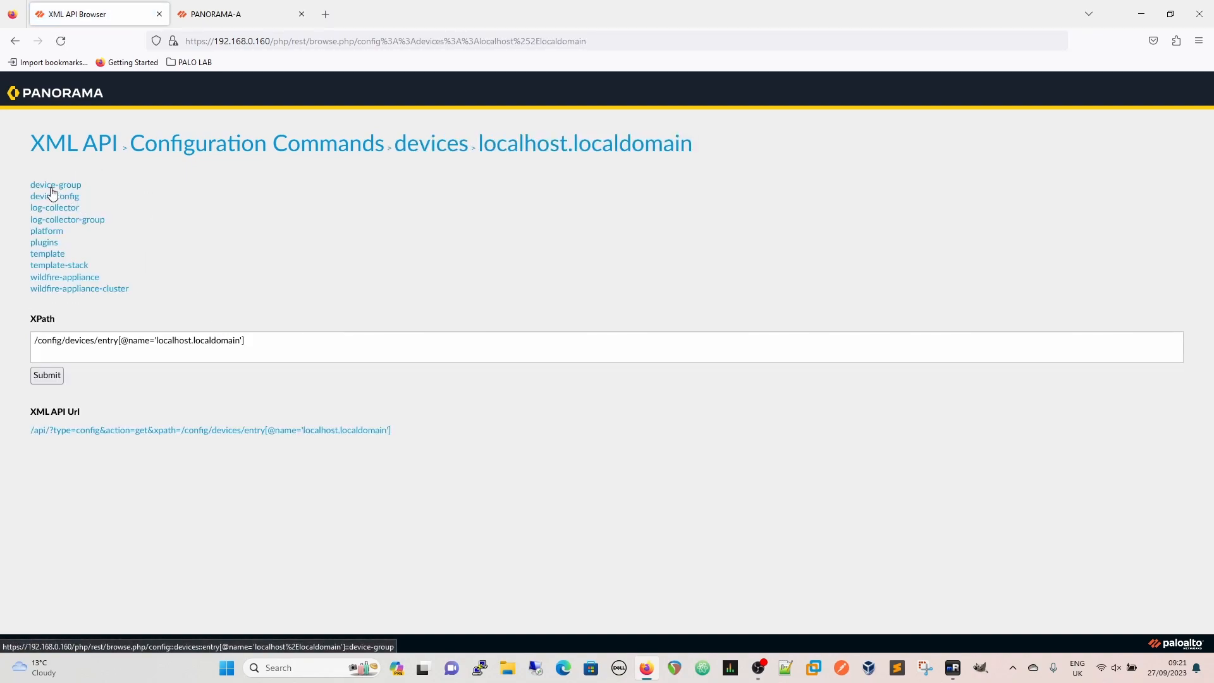
click(55, 184)
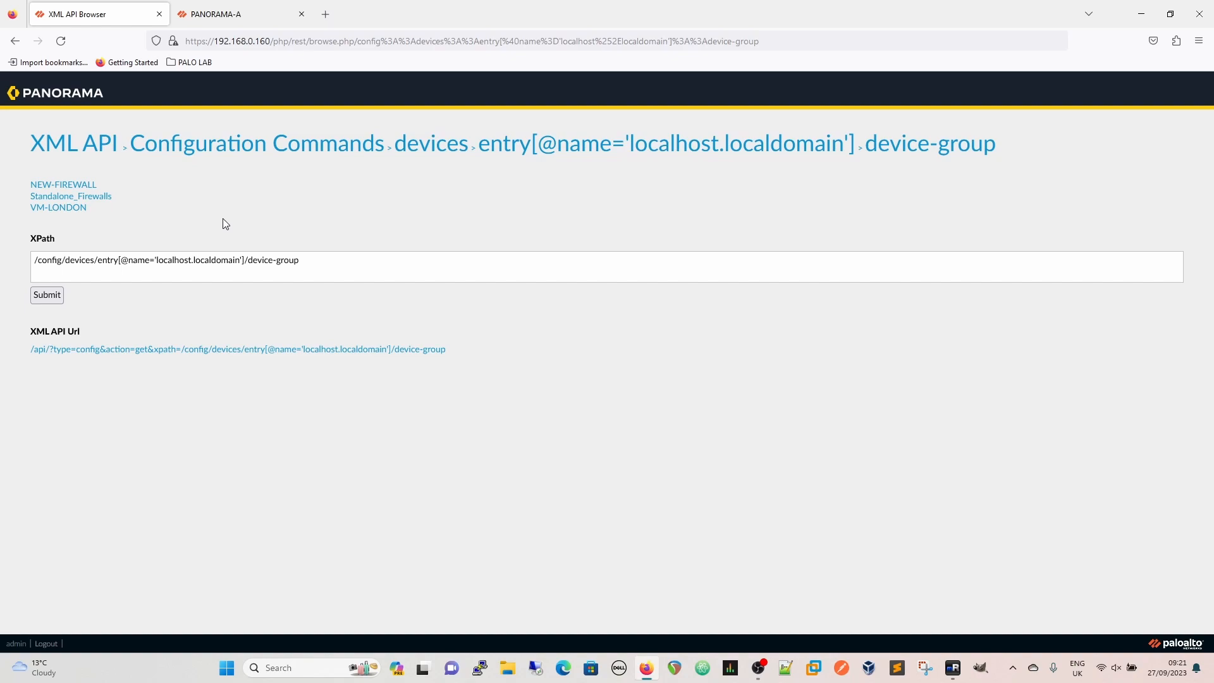
click(58, 207)
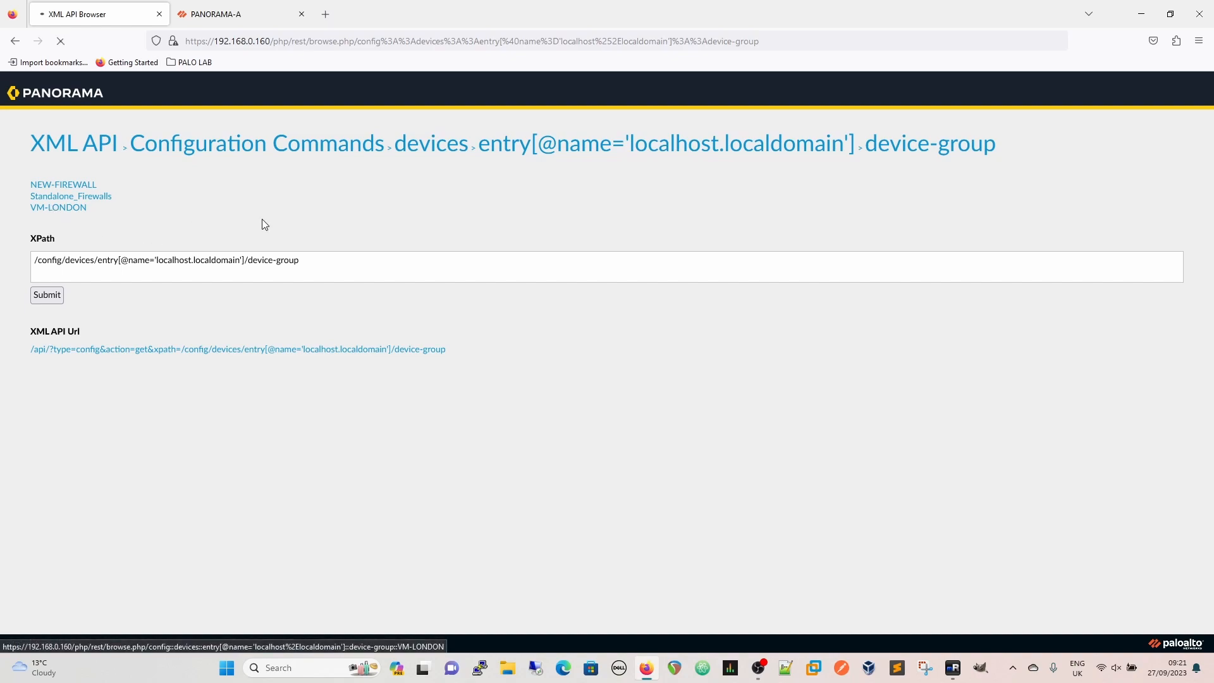
click(57, 207)
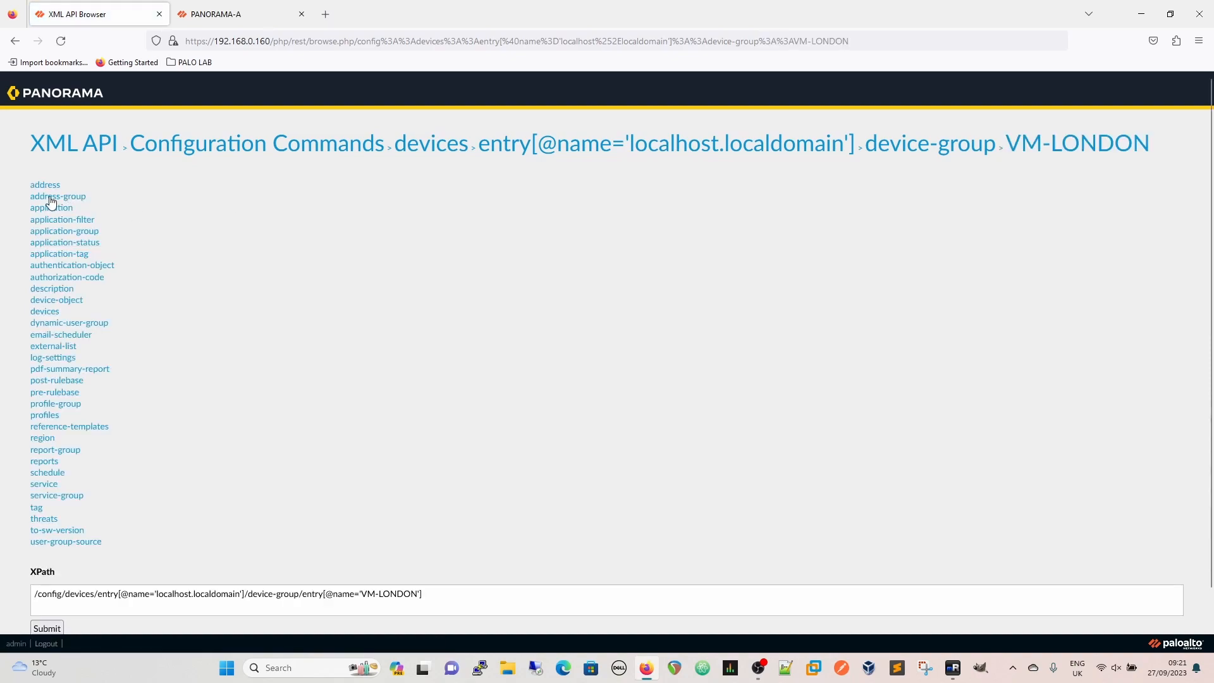
click(45, 184)
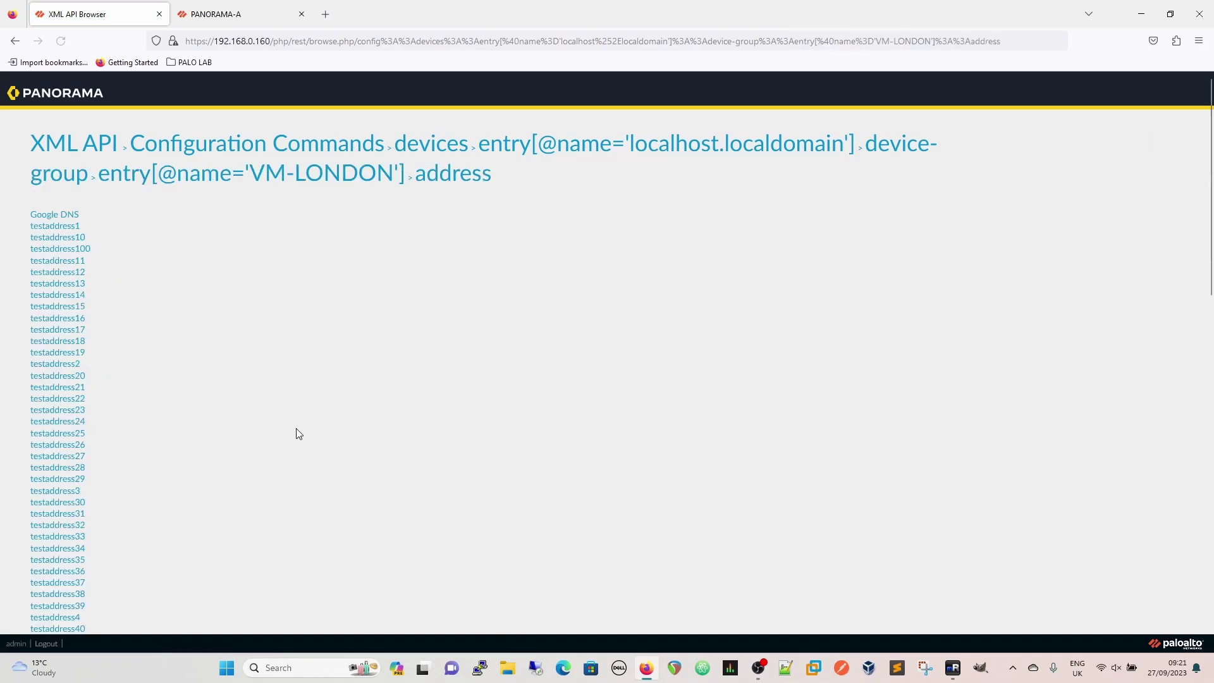
mouse_move(59, 248)
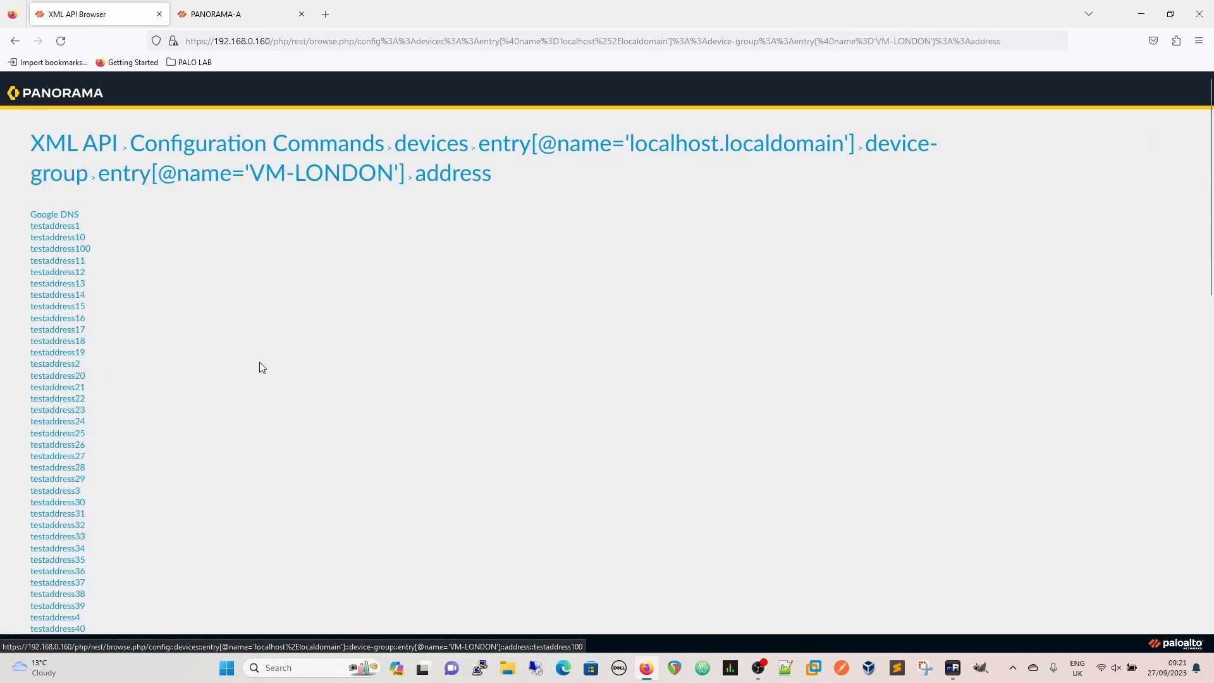
scroll(down, 3)
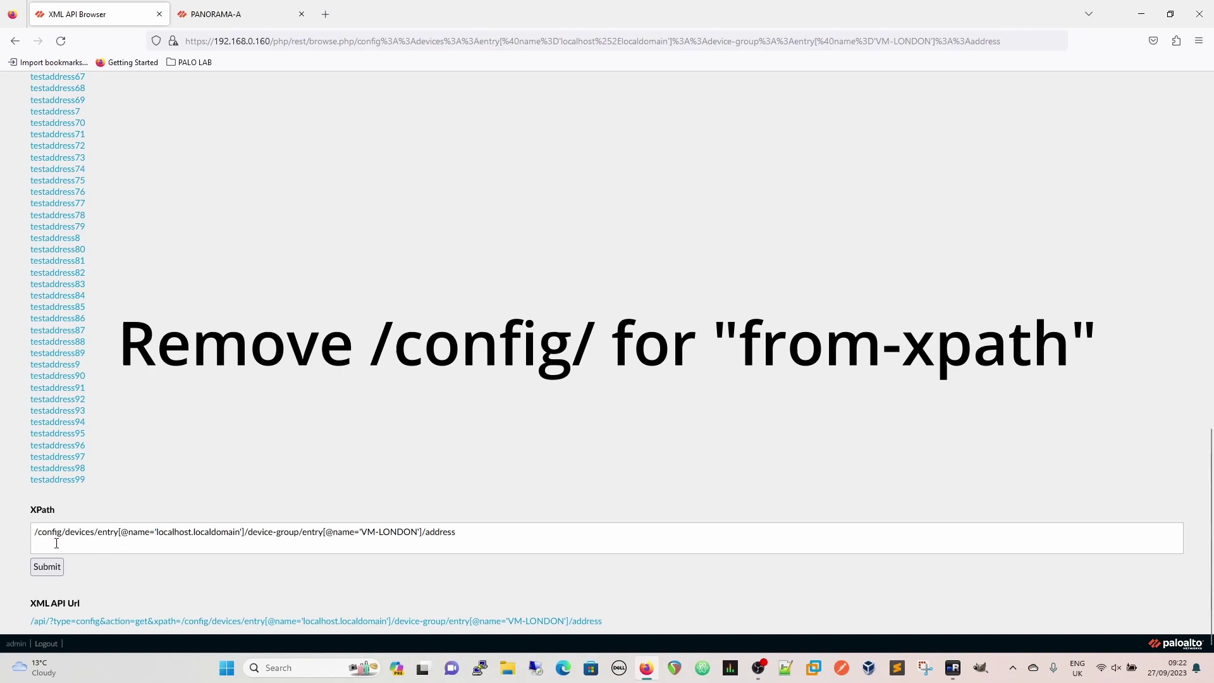
mouse_move(392, 454)
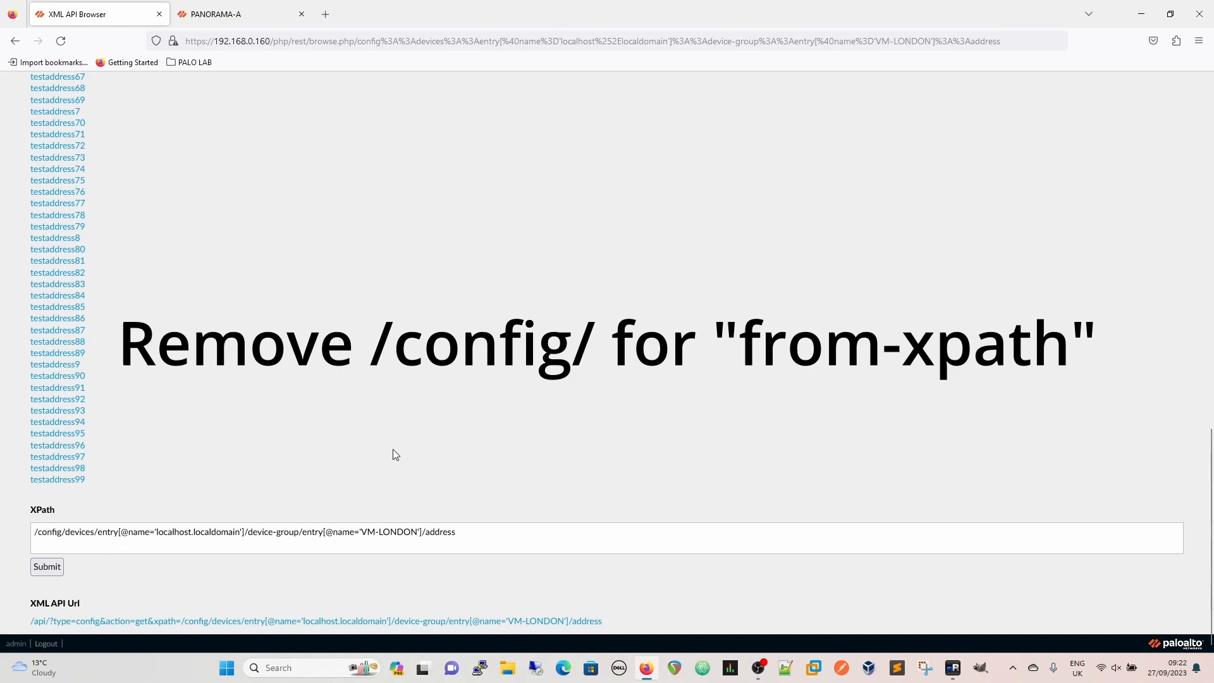
mouse_move(519, 500)
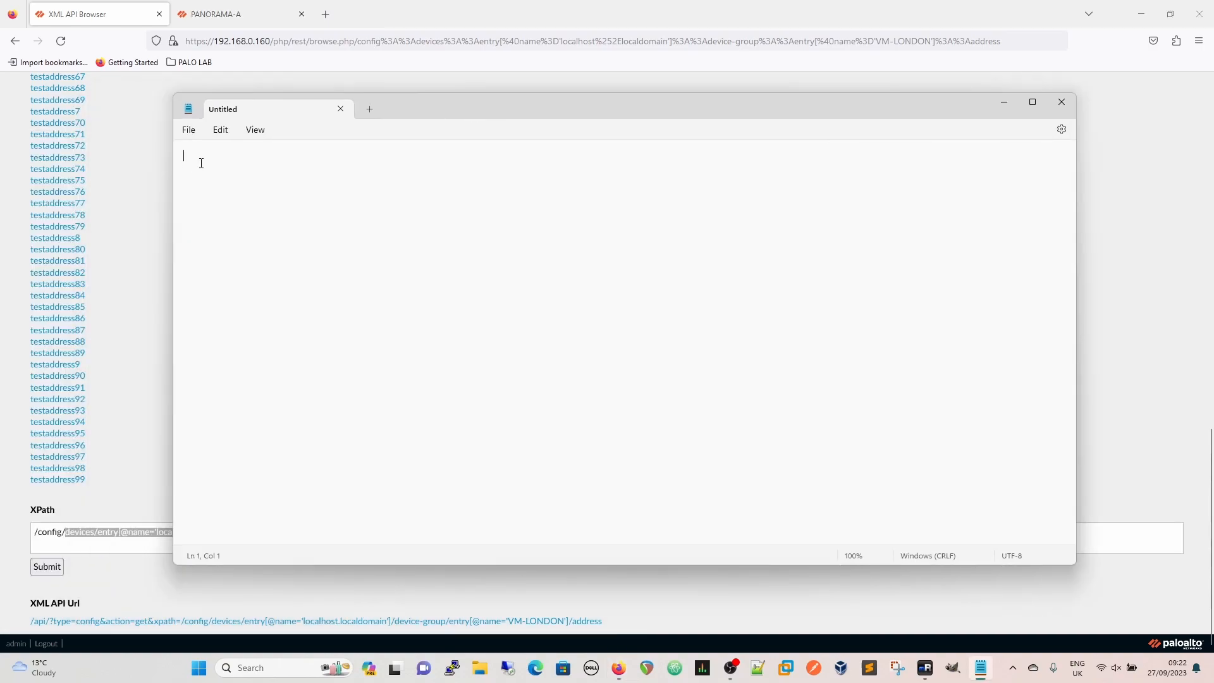
text(devices/entry[@name='localhost.localdomain']/device-group/entry[@name='VM-LONDON']/address)
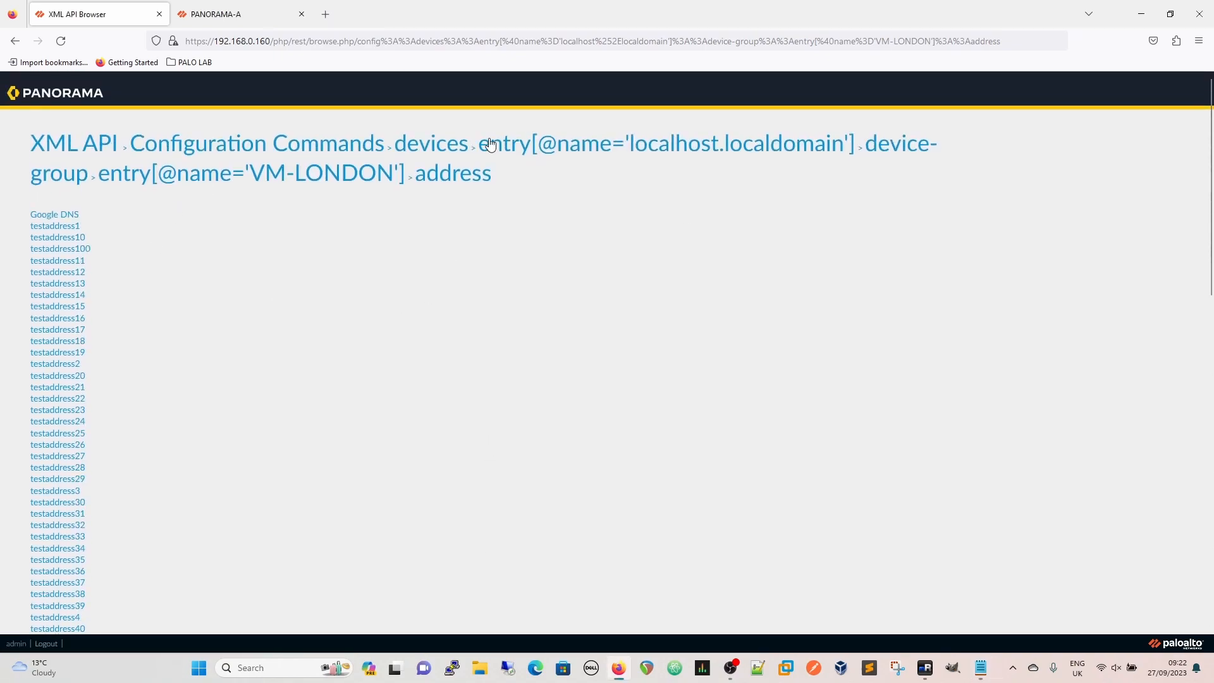
- Browse the XML tree to NEW-FIREWALL's empty address node, then return to the Panorama tab
click(255, 143)
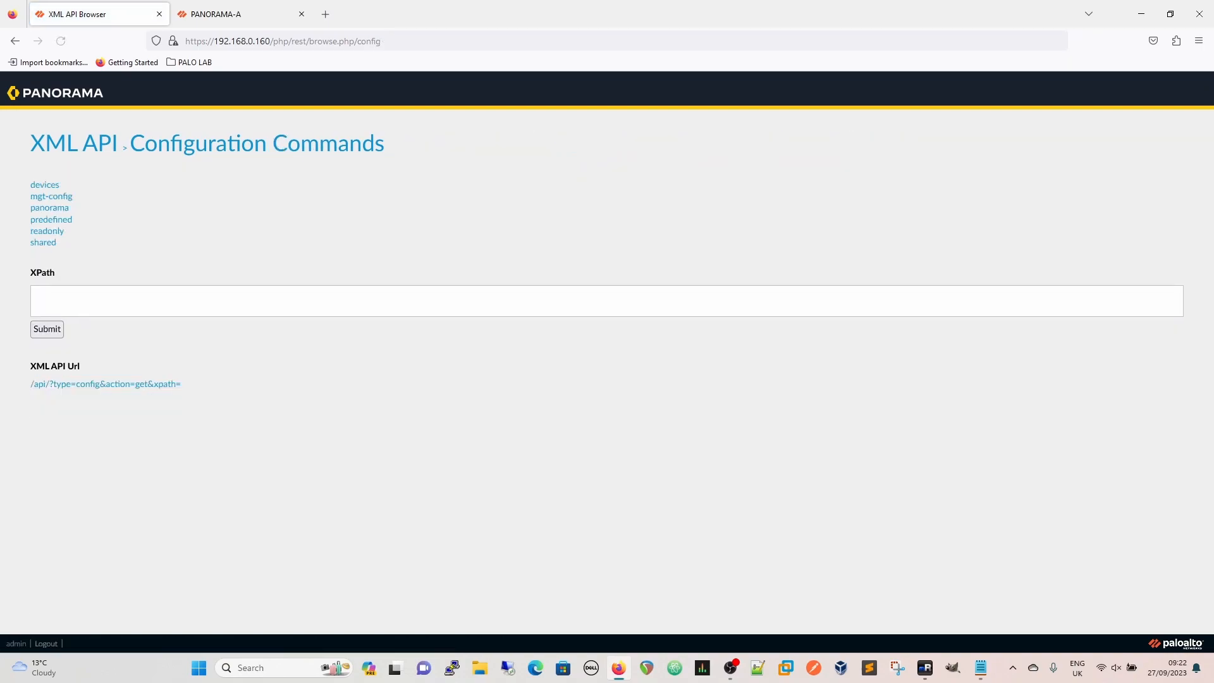
click(44, 184)
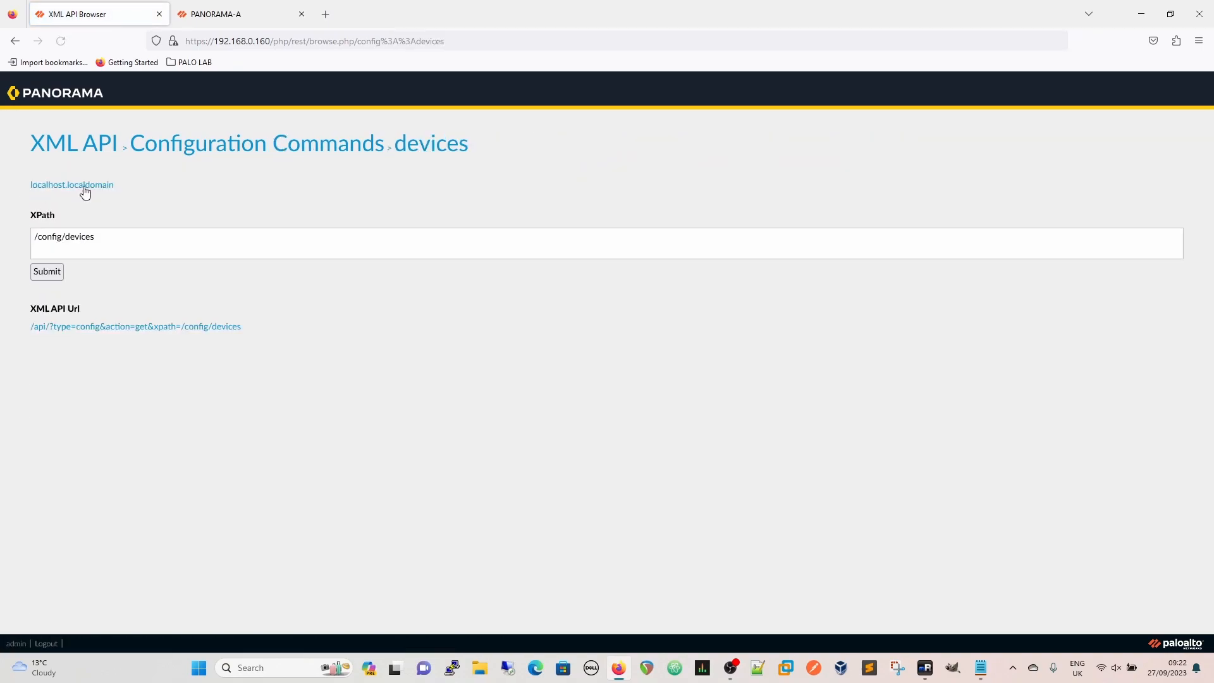
mouse_move(72, 184)
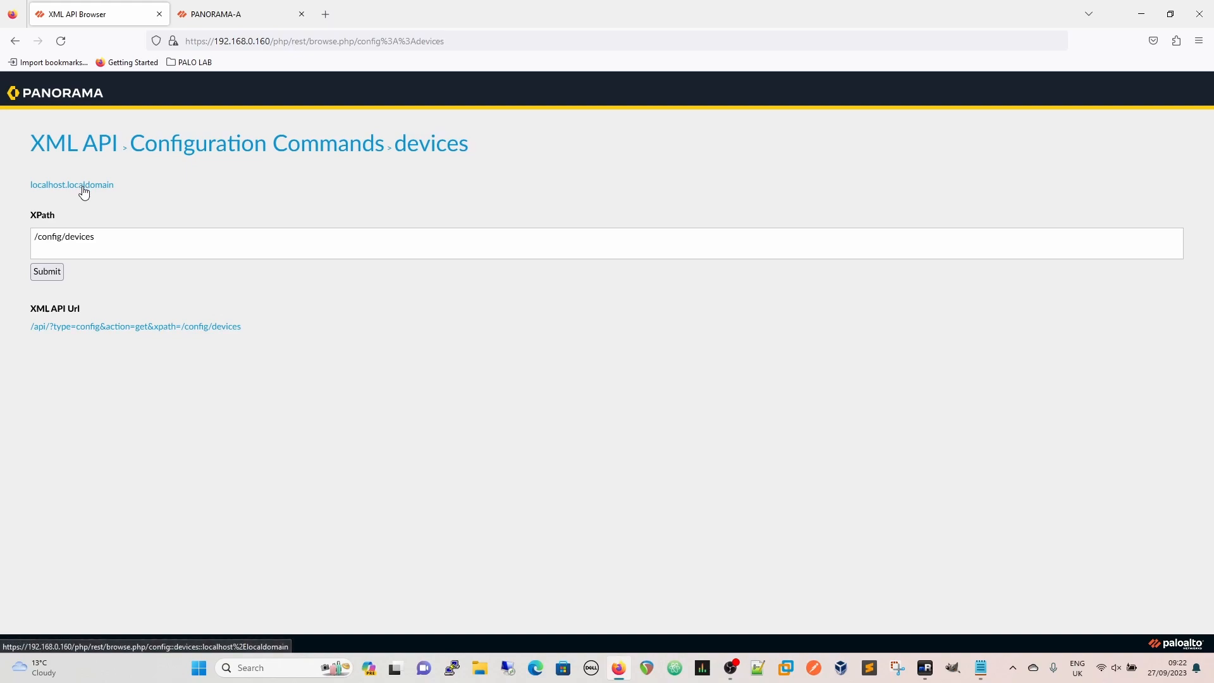
click(72, 184)
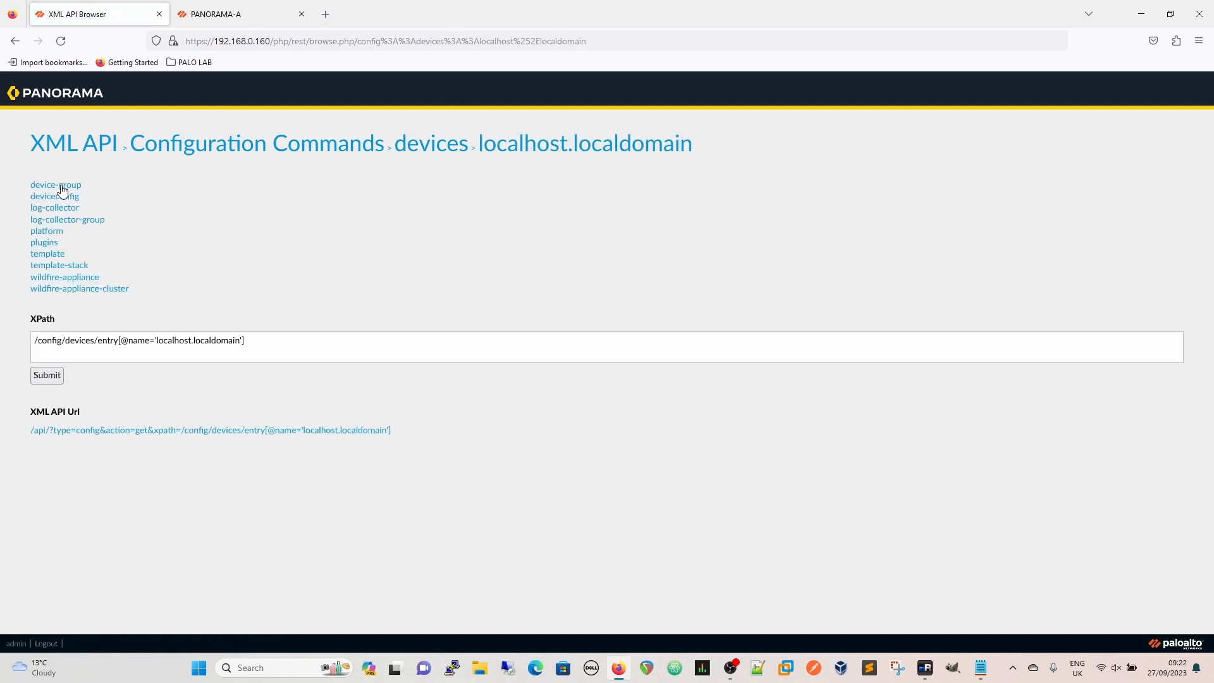
click(55, 184)
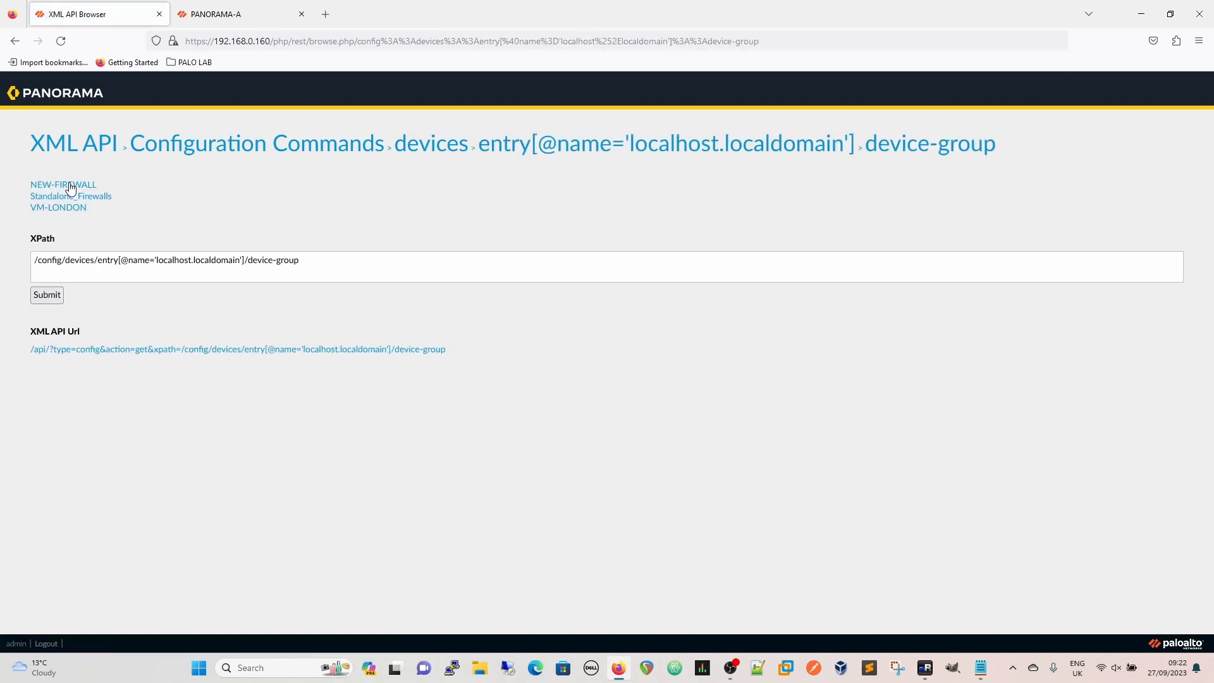
click(63, 184)
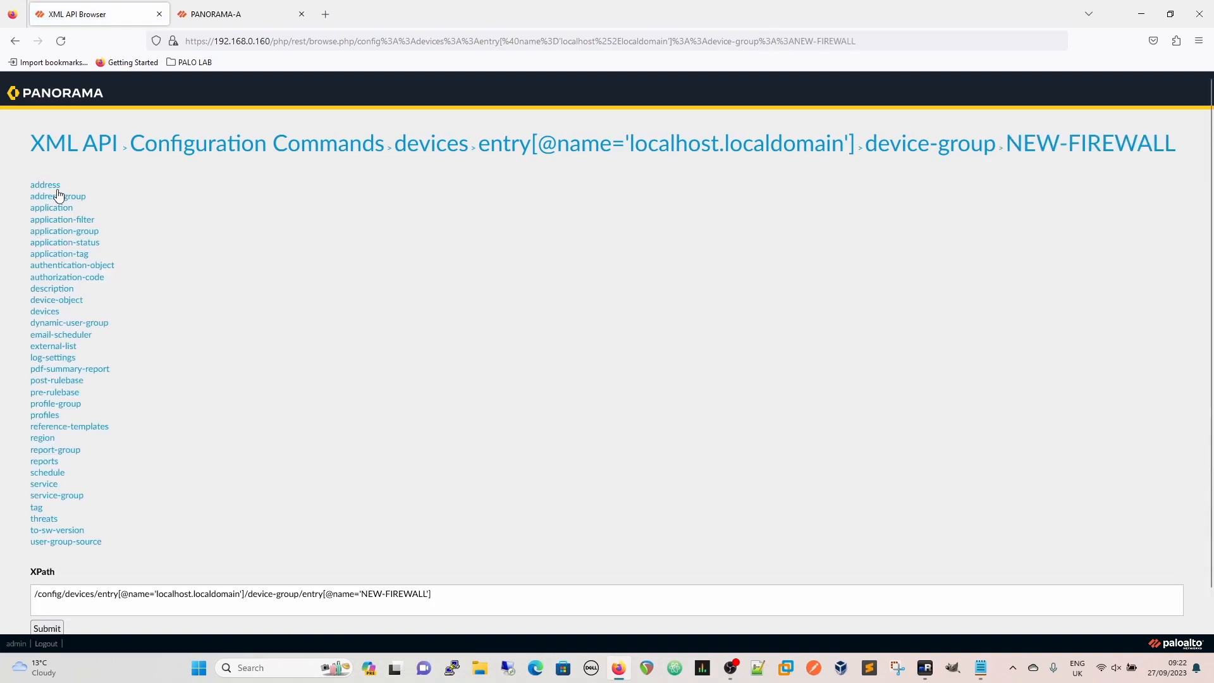
click(44, 184)
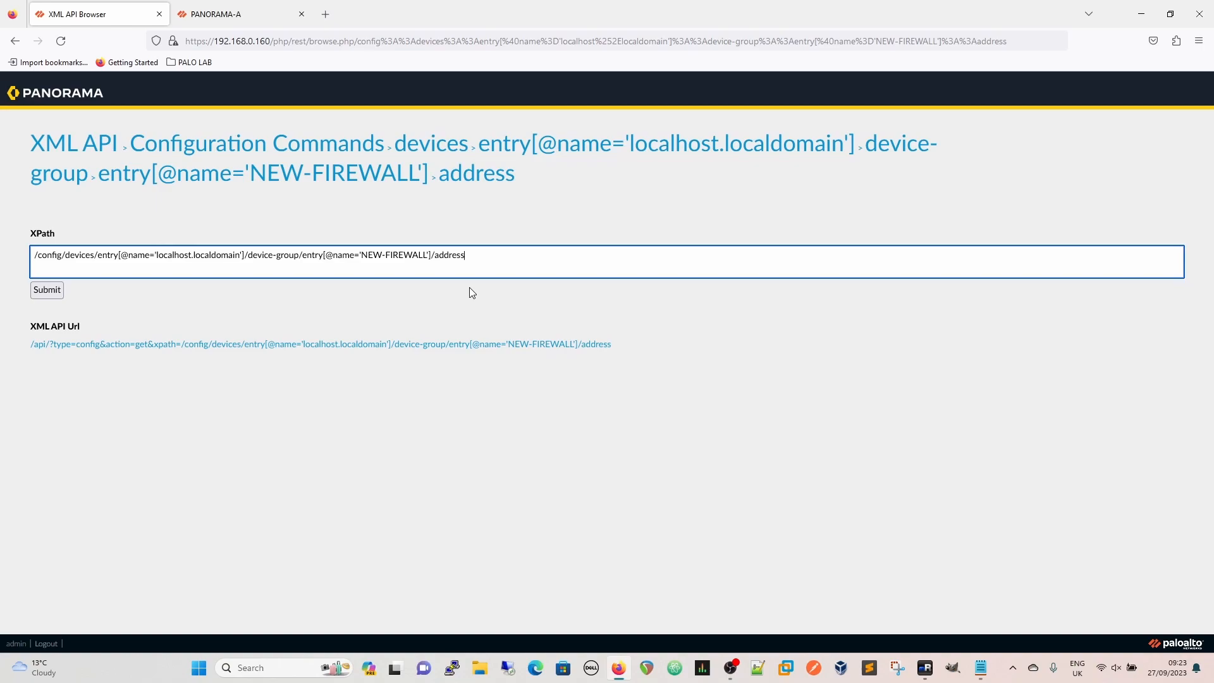
mouse_move(399, 262)
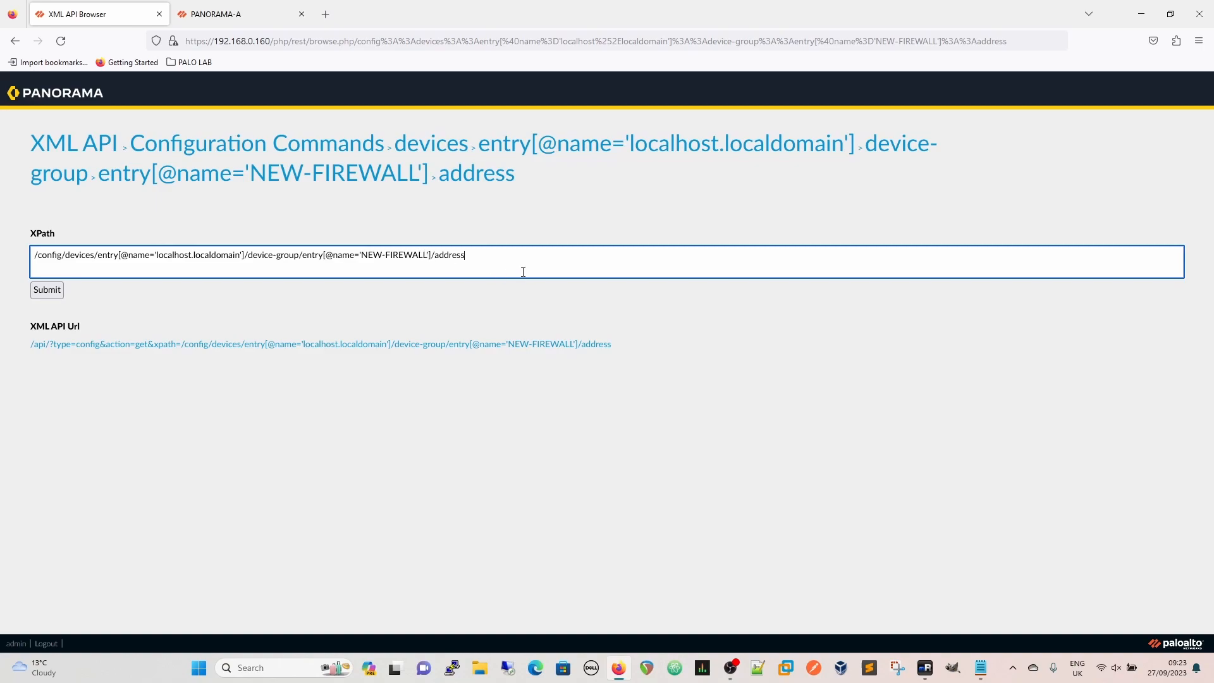
mouse_move(503, 267)
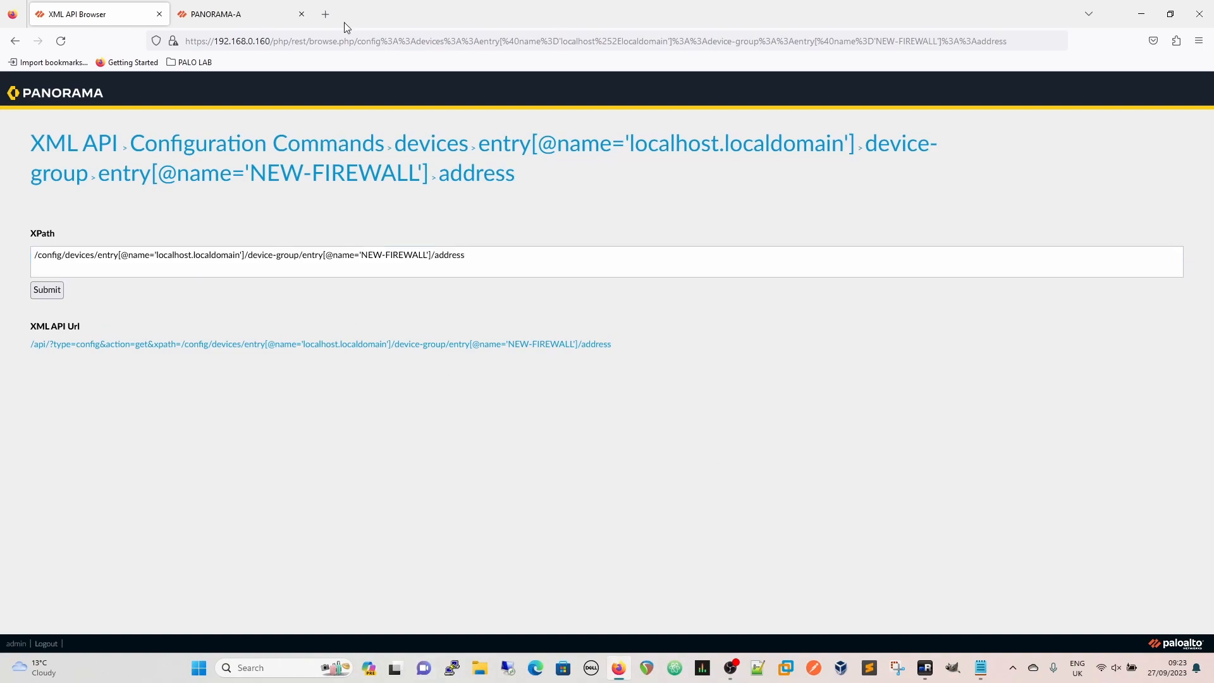
click(240, 14)
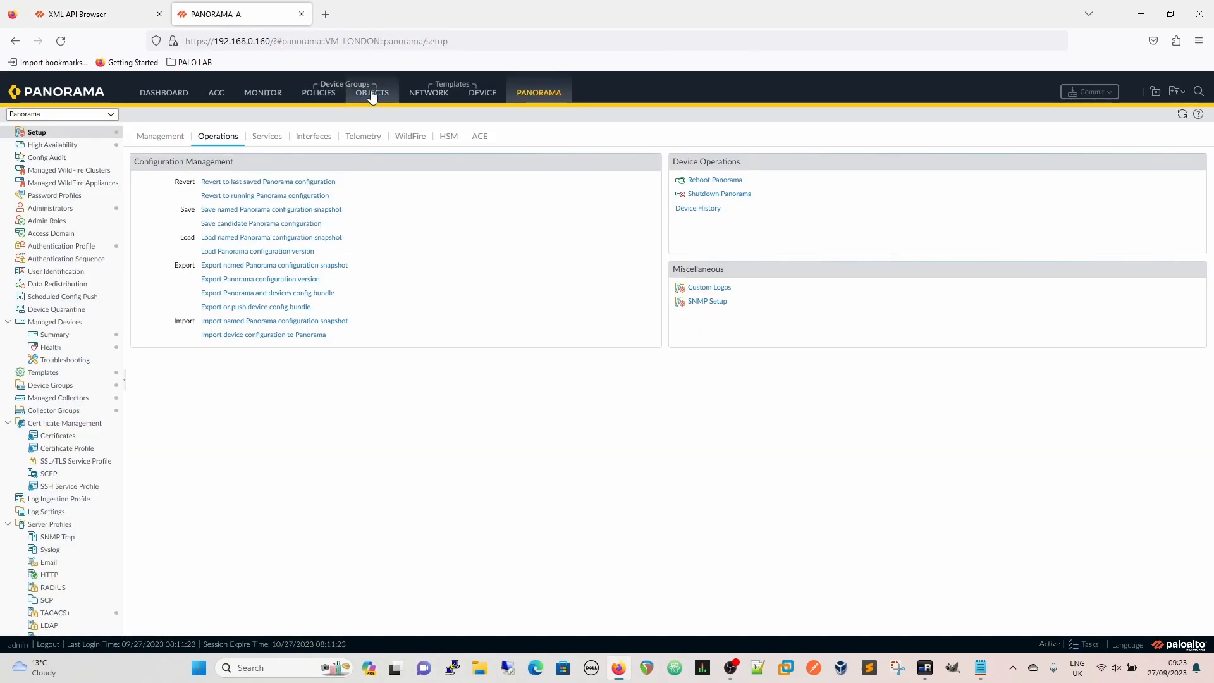
- Show Objects > Addresses and switch the Device Group selection to NEW-FIREWALL
click(372, 93)
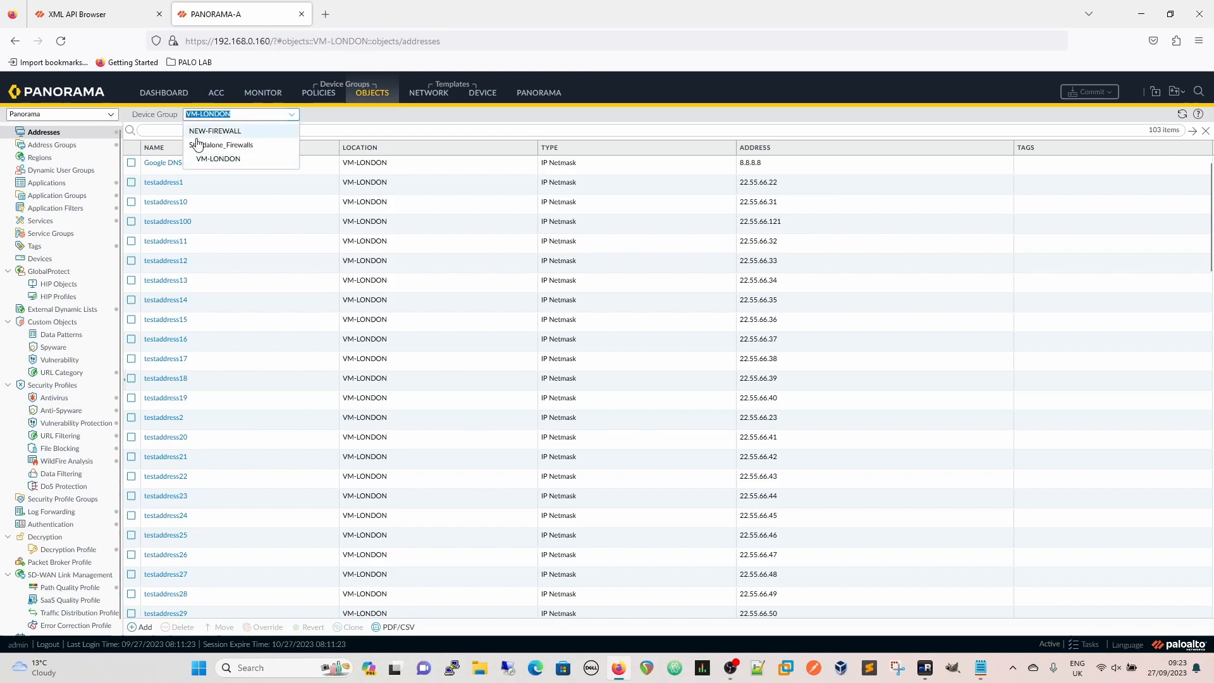
click(215, 130)
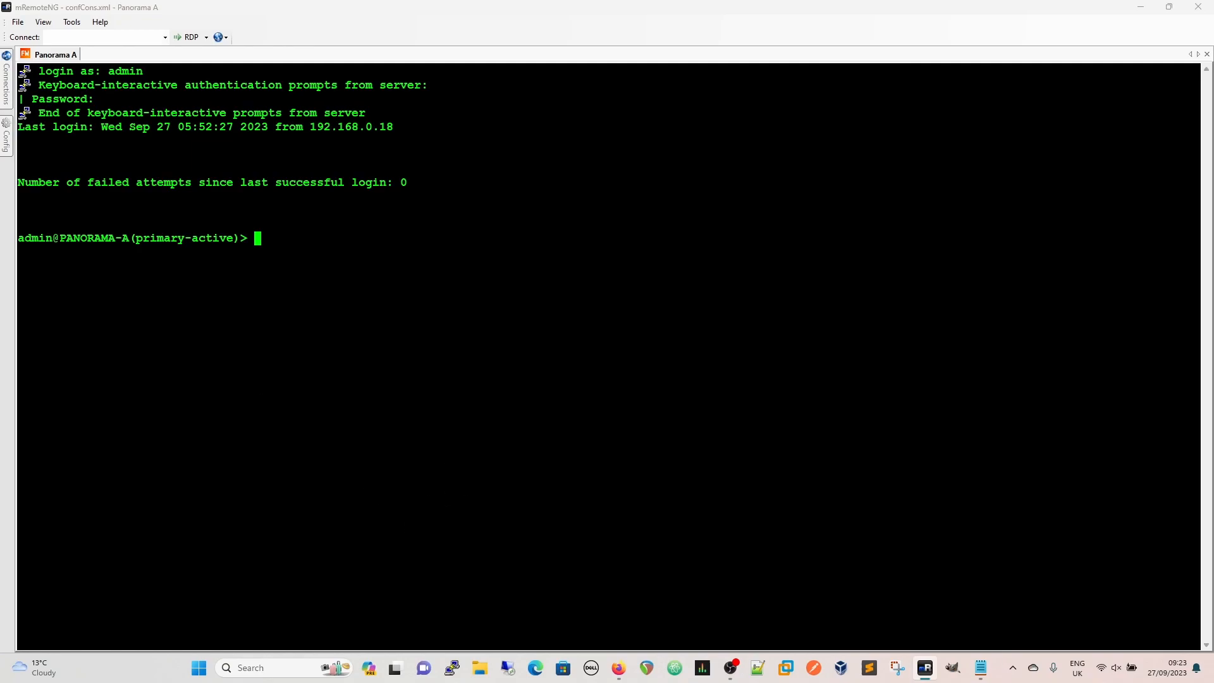
- Enter 'configure' in the PANORAMA-A SSH session to reach the edit prompt
text(configure)
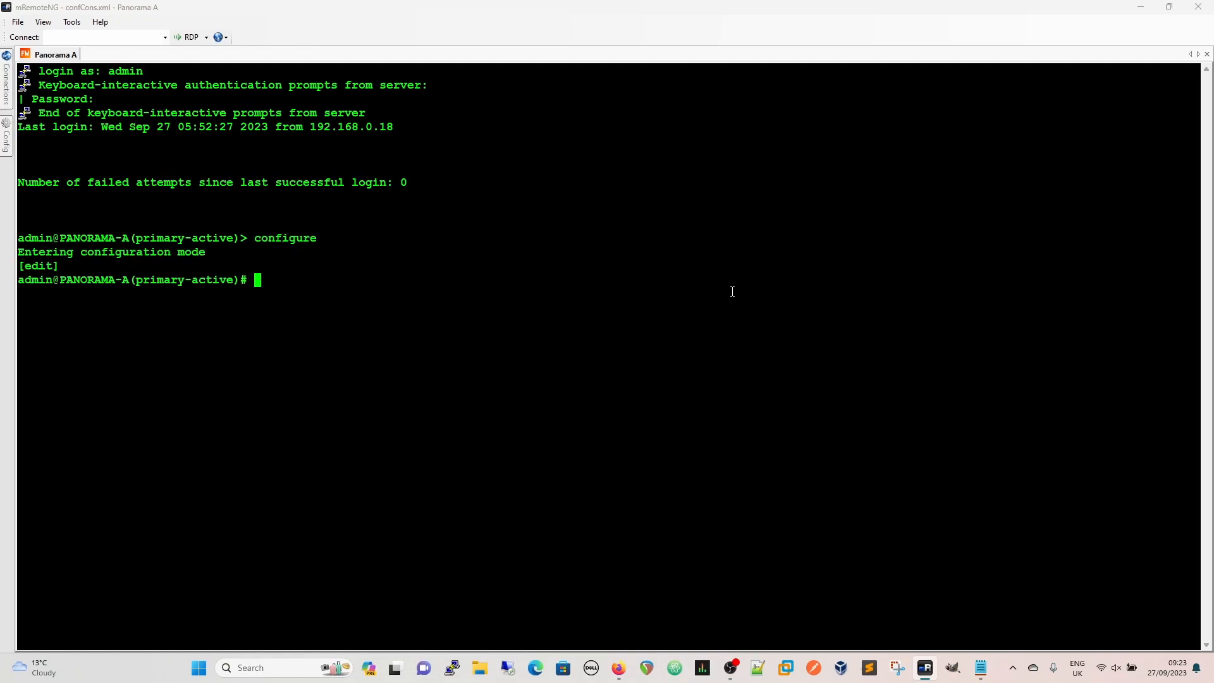
mouse_move(471, 348)
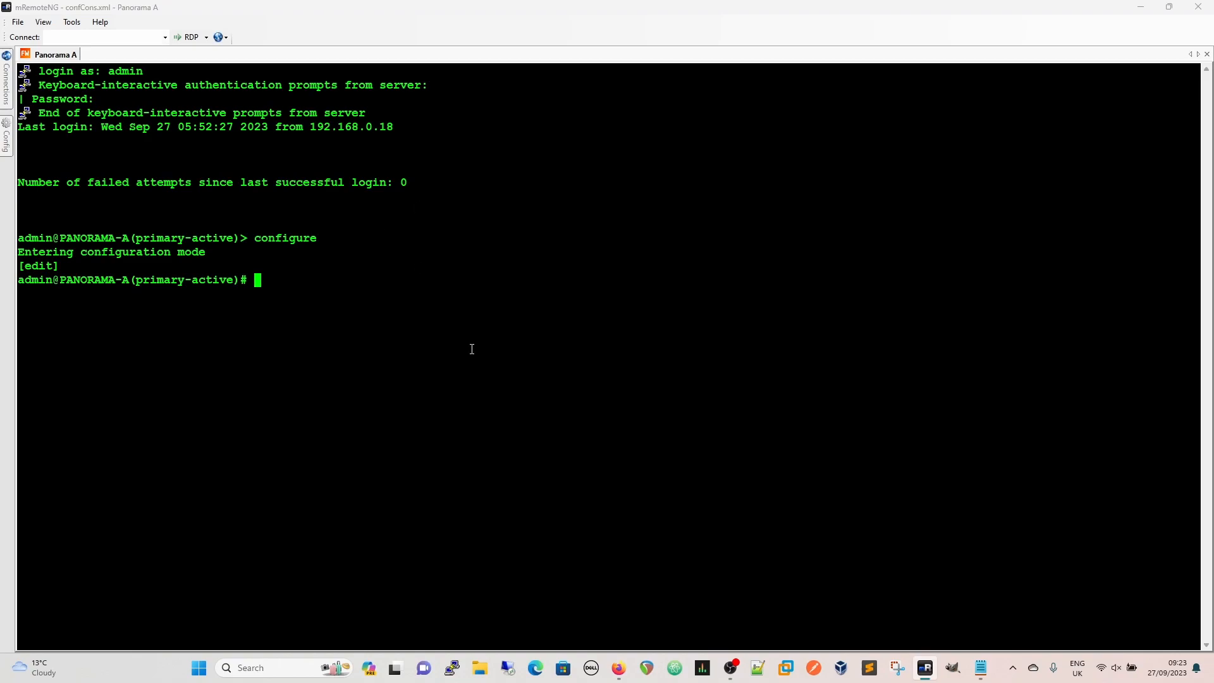
mouse_move(476, 328)
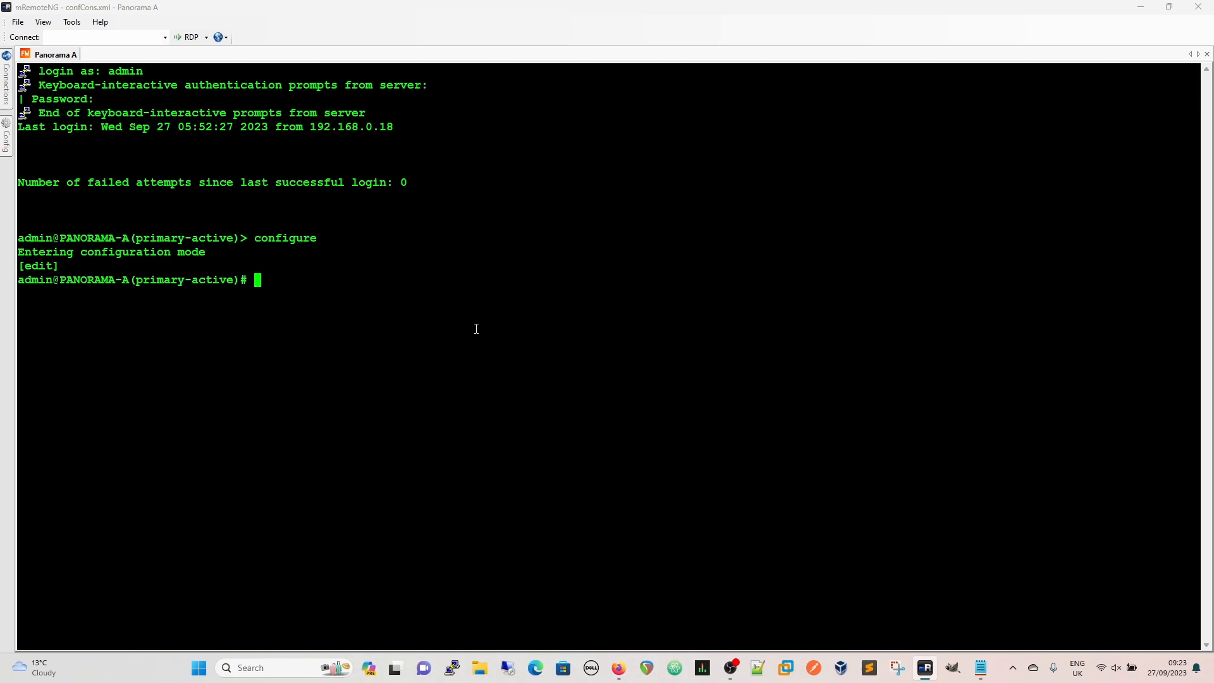
mouse_move(576, 342)
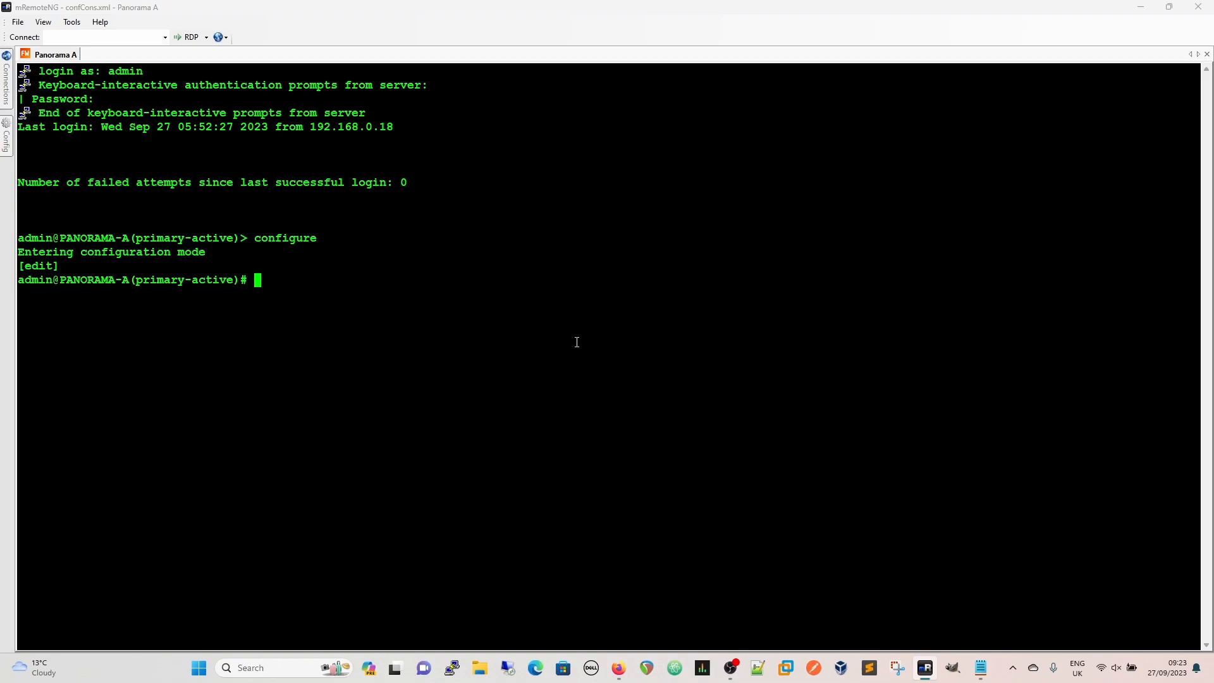
- Compose 'load config partial mode merge' and list the available options
text(lo)
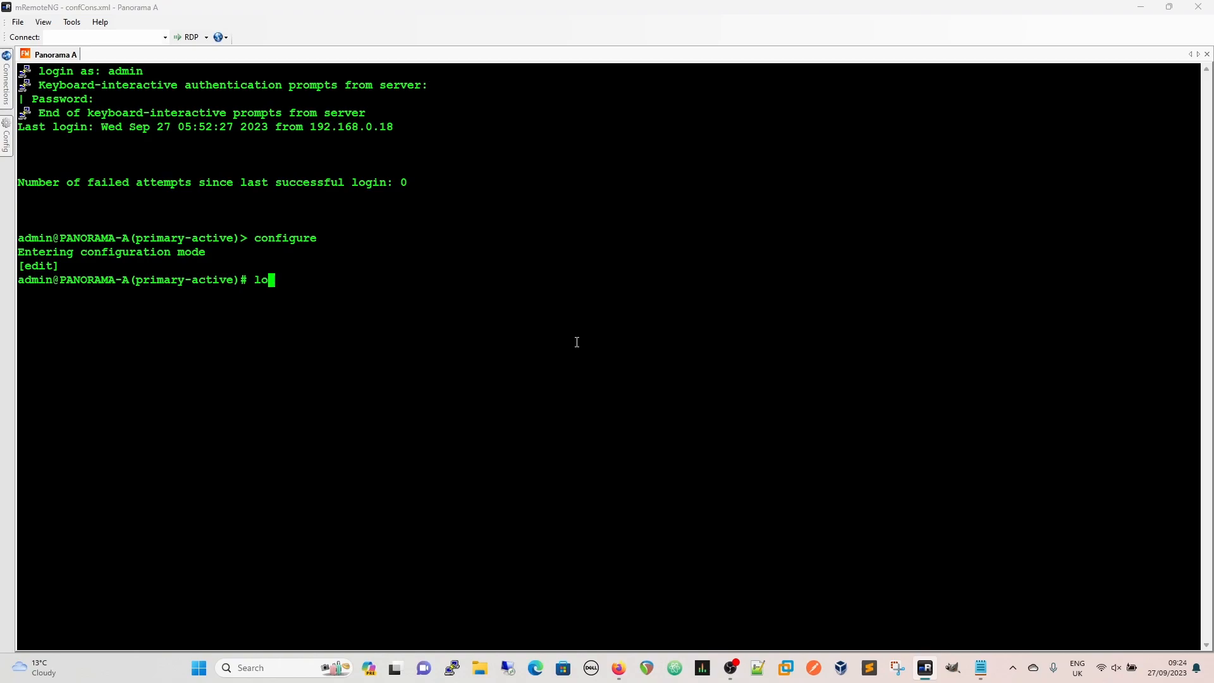
text(ad co)
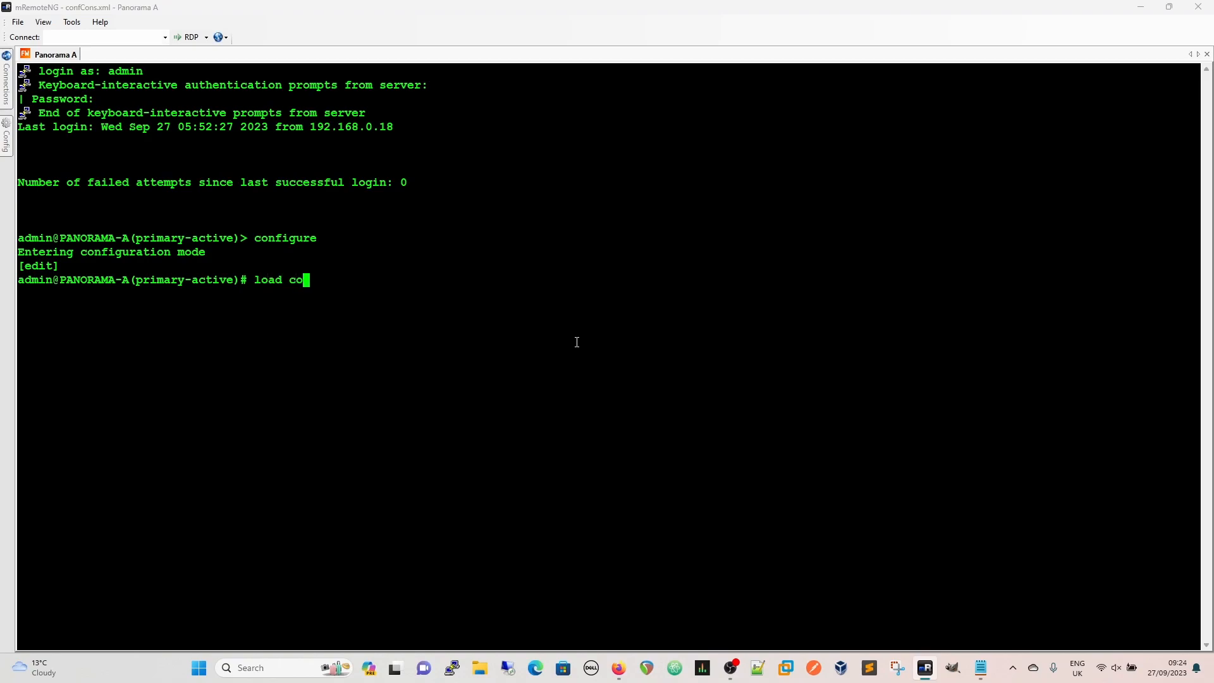
text(nfig partial)
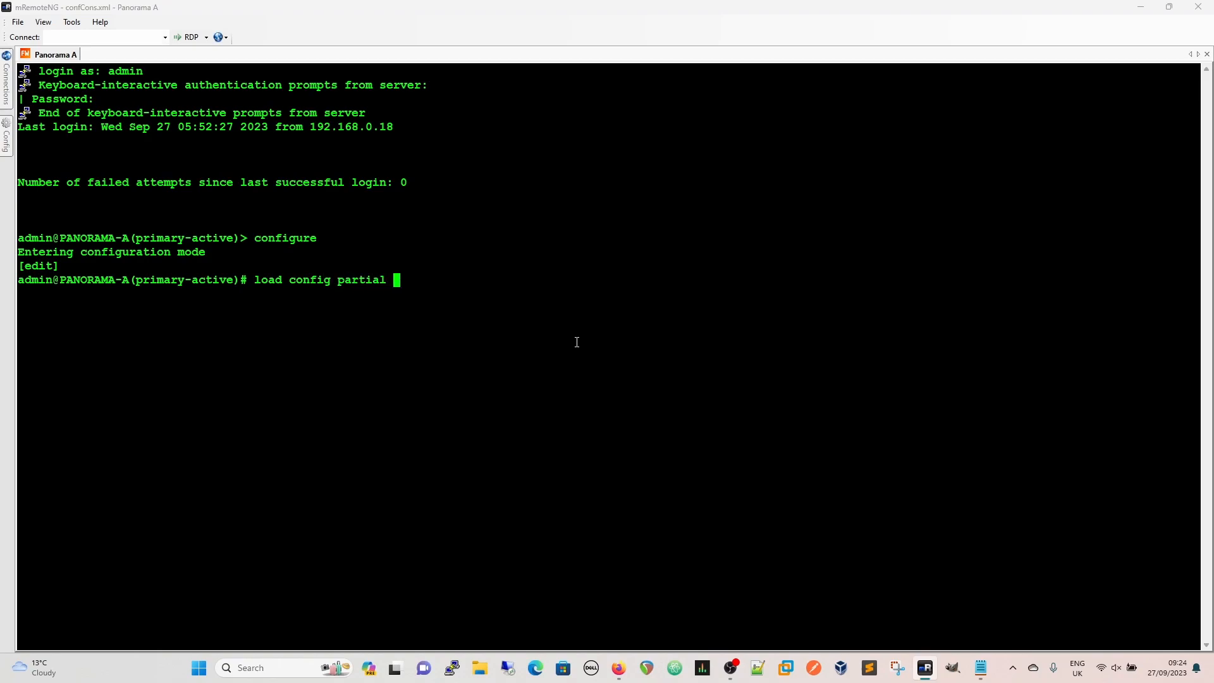
text(mode)
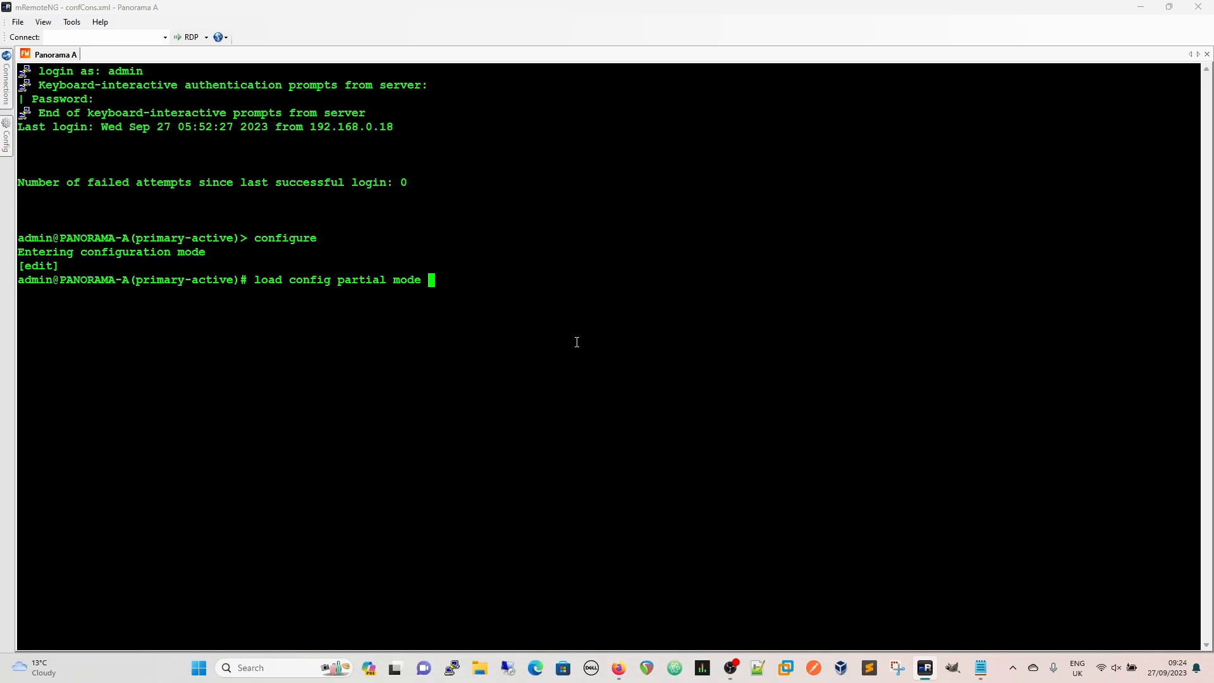
key(tab)
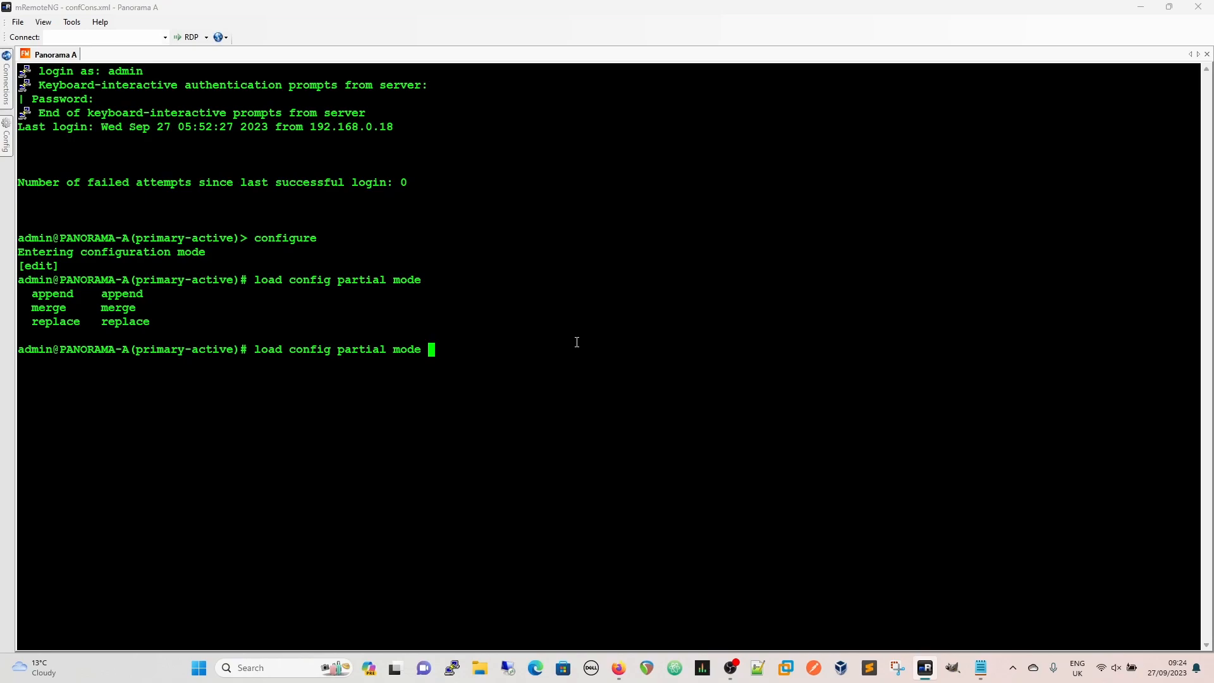
text(merge)
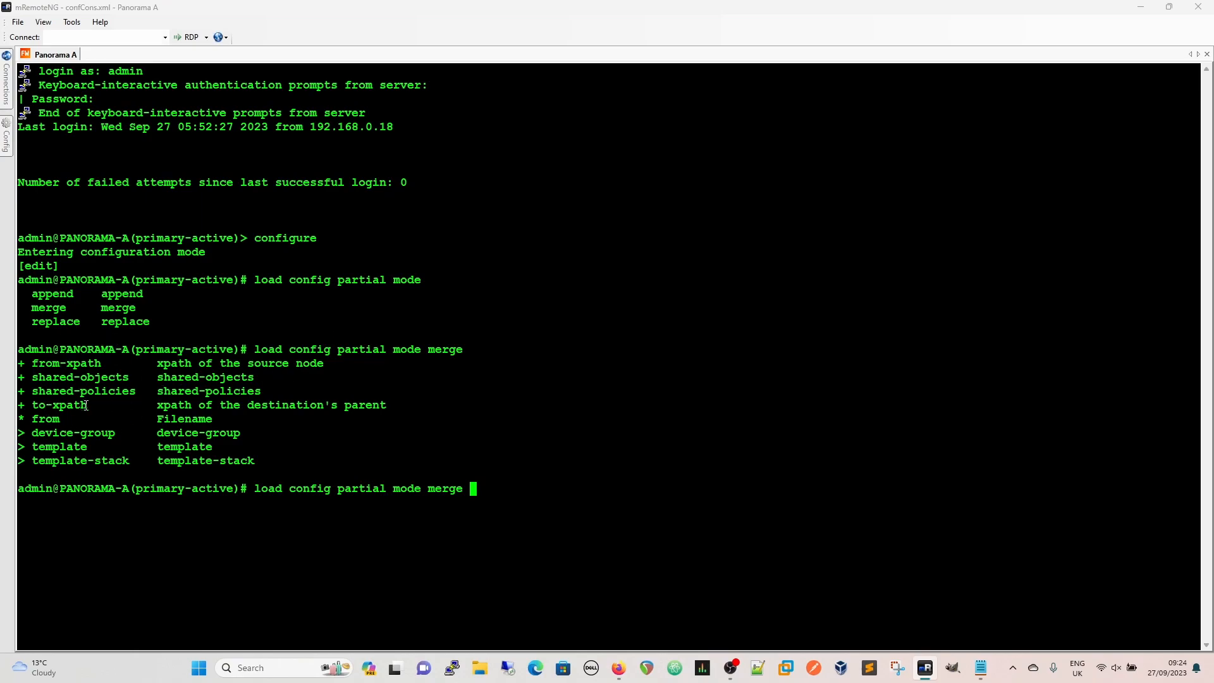
mouse_move(535, 523)
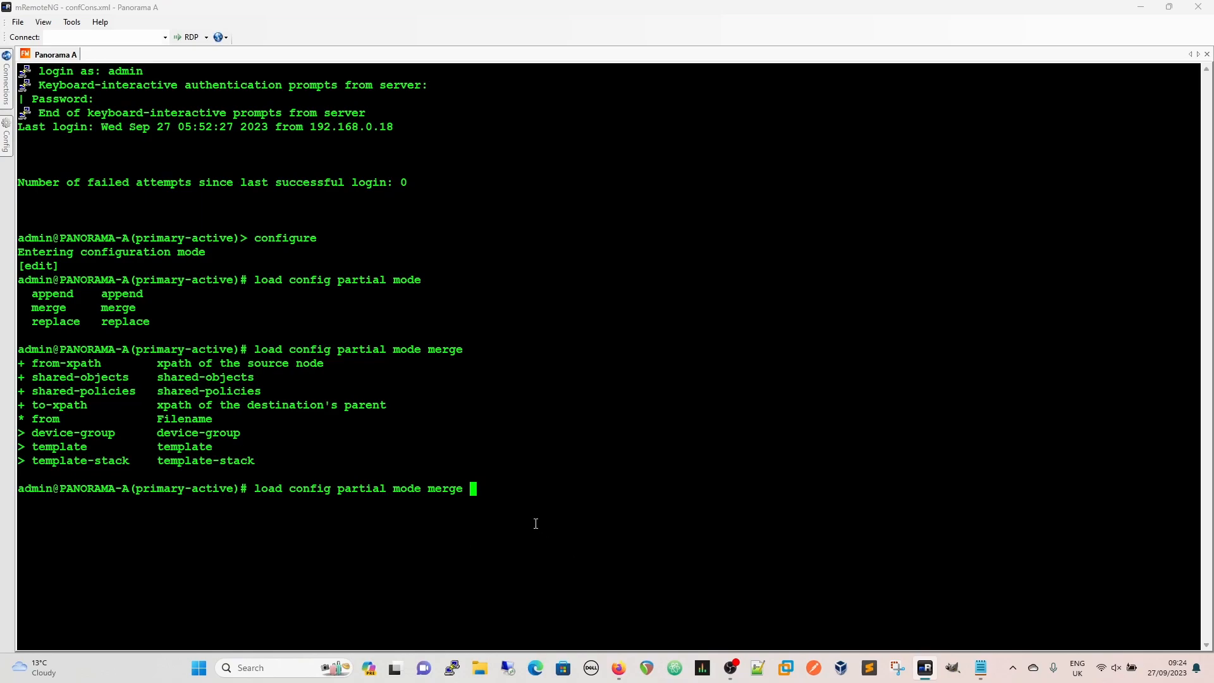
mouse_move(523, 515)
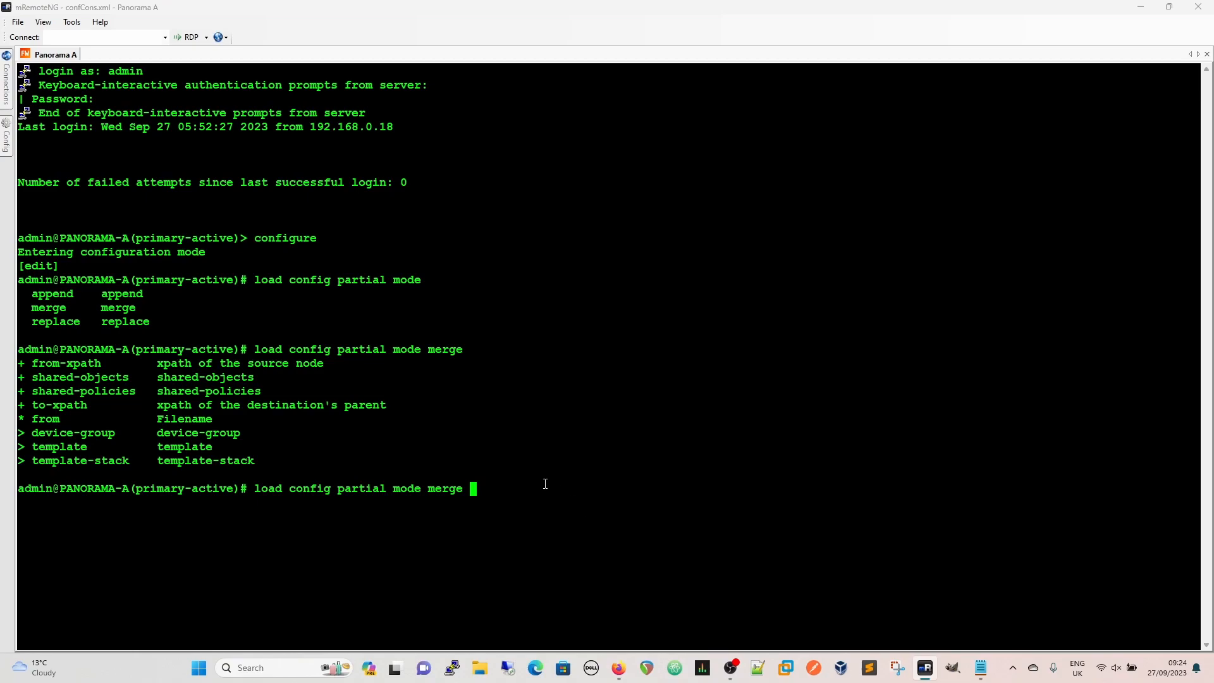
- Append from-xpath to VM-LONDON's address node and to-xpath to NEW-FIREWALL's /config address node
text(from-xpath)
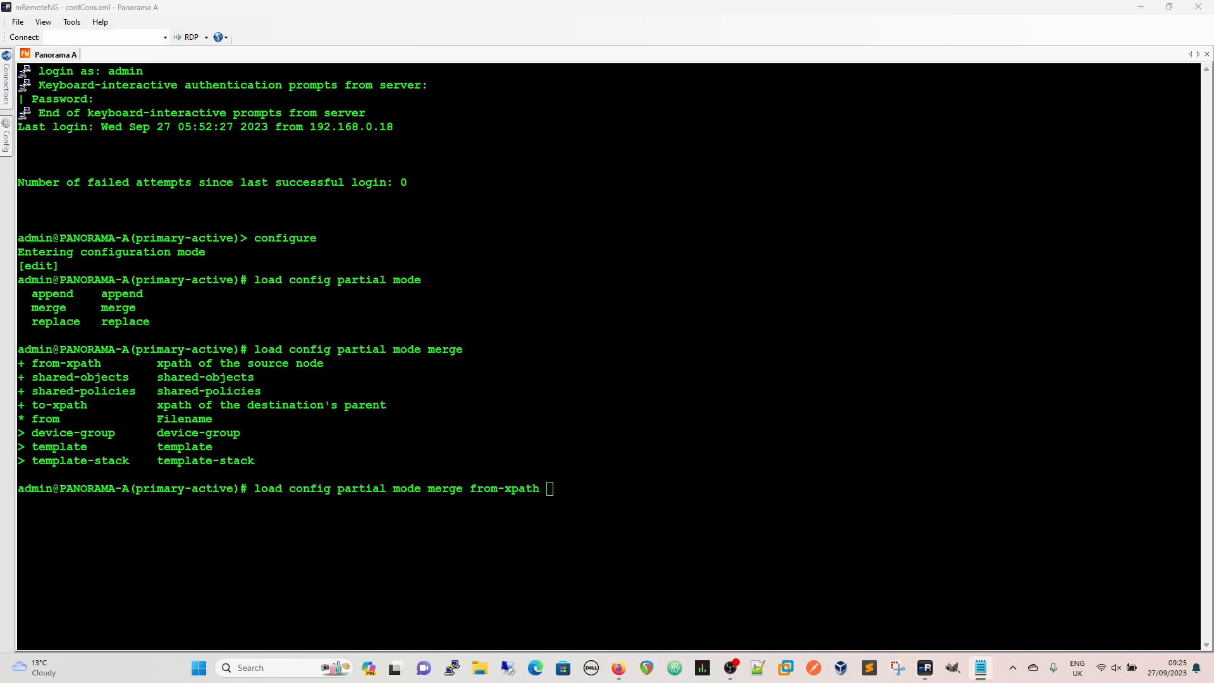
mouse_move(565, 489)
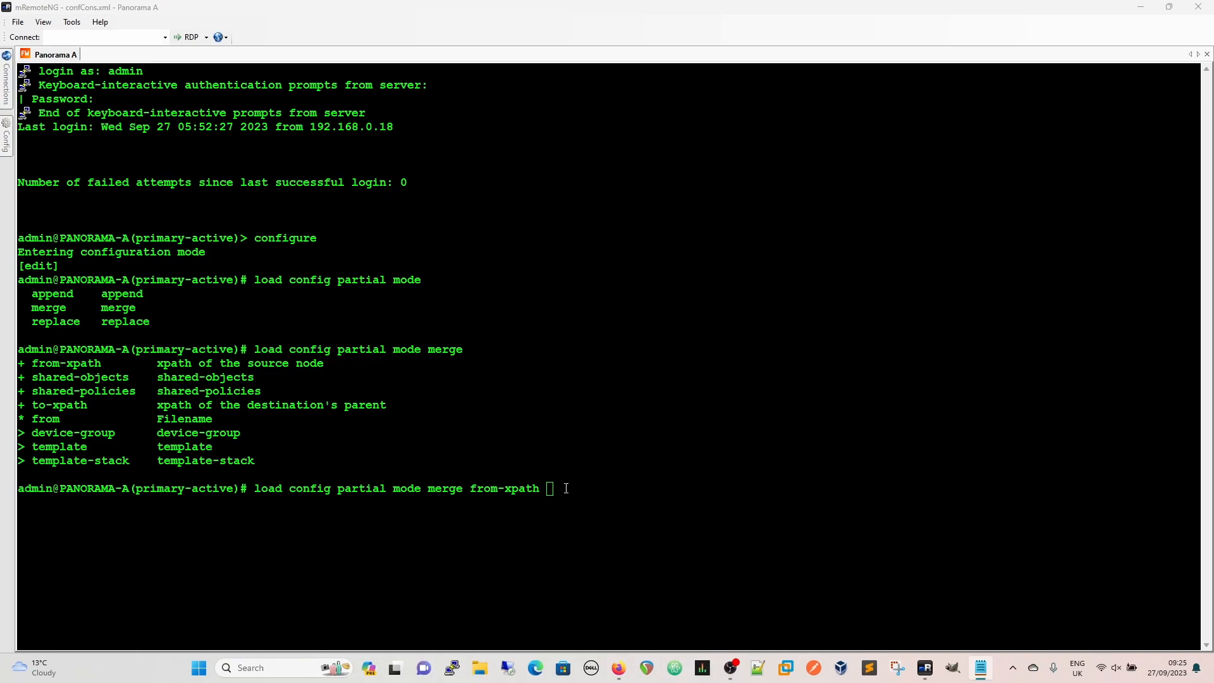
text(devices/entry[@name='localhost.localdomain']/device-group/entry[@name='VM-LONDON']/address)
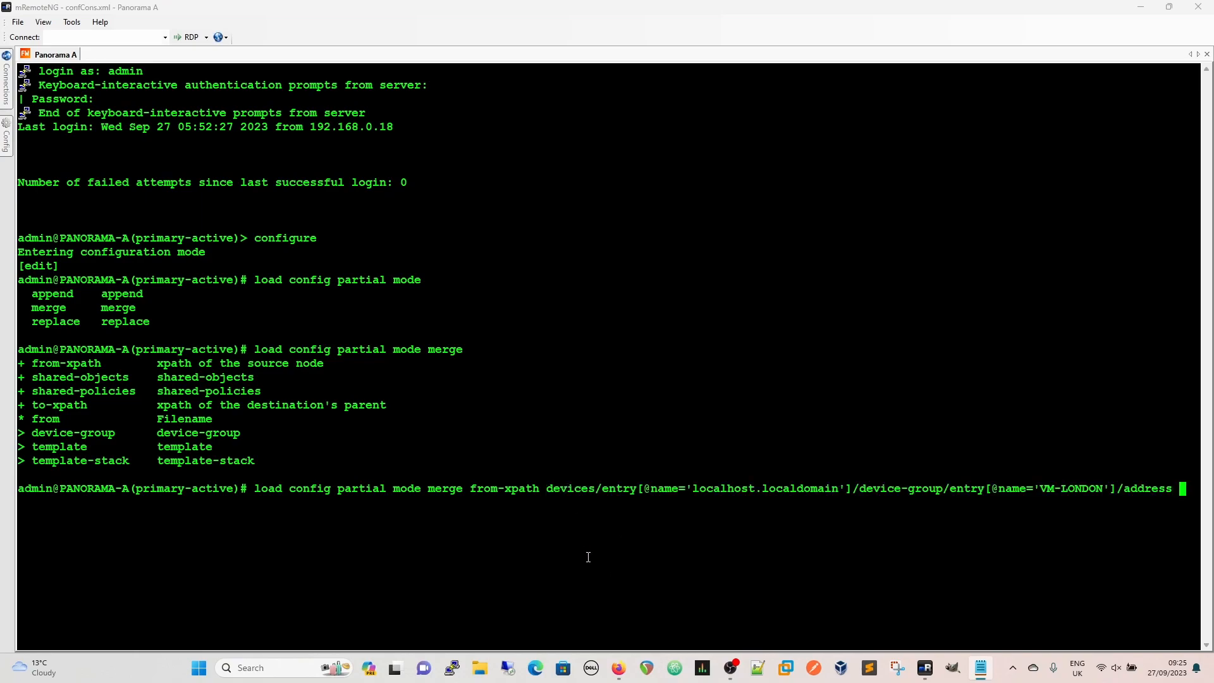
text(to-xpath)
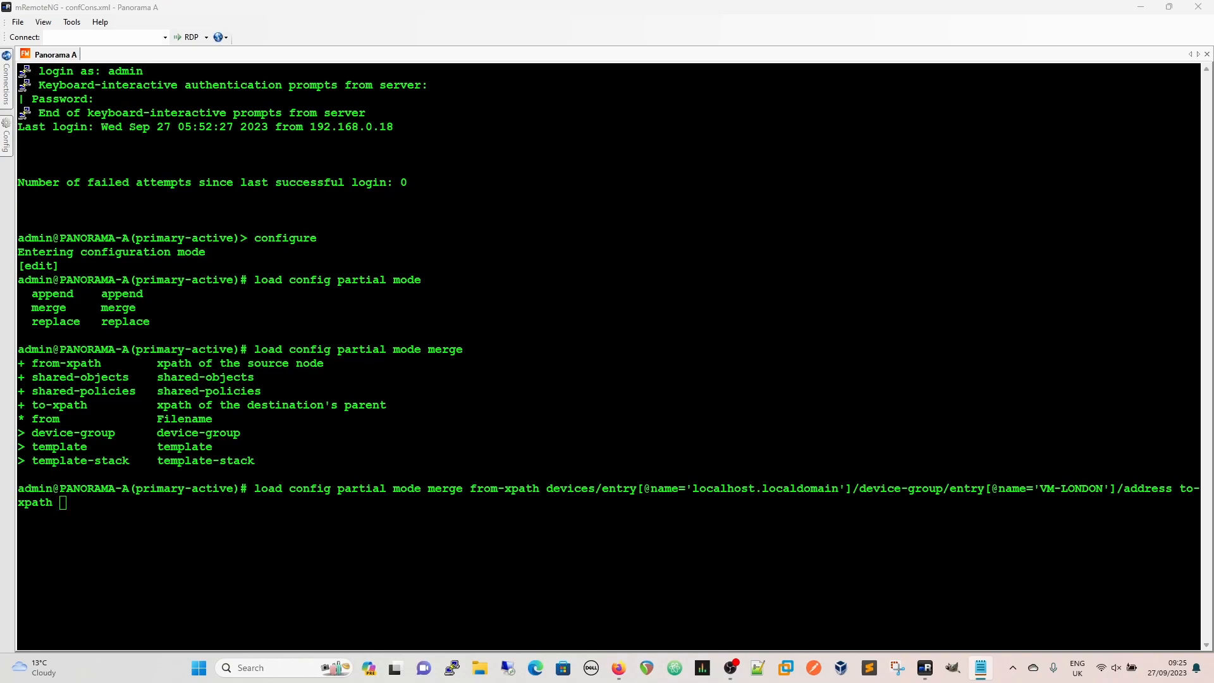
text(/config/devices/entry[@name='localhost.localdomain']/device-group/entry[@name='NEW-FIREWALL']/address)
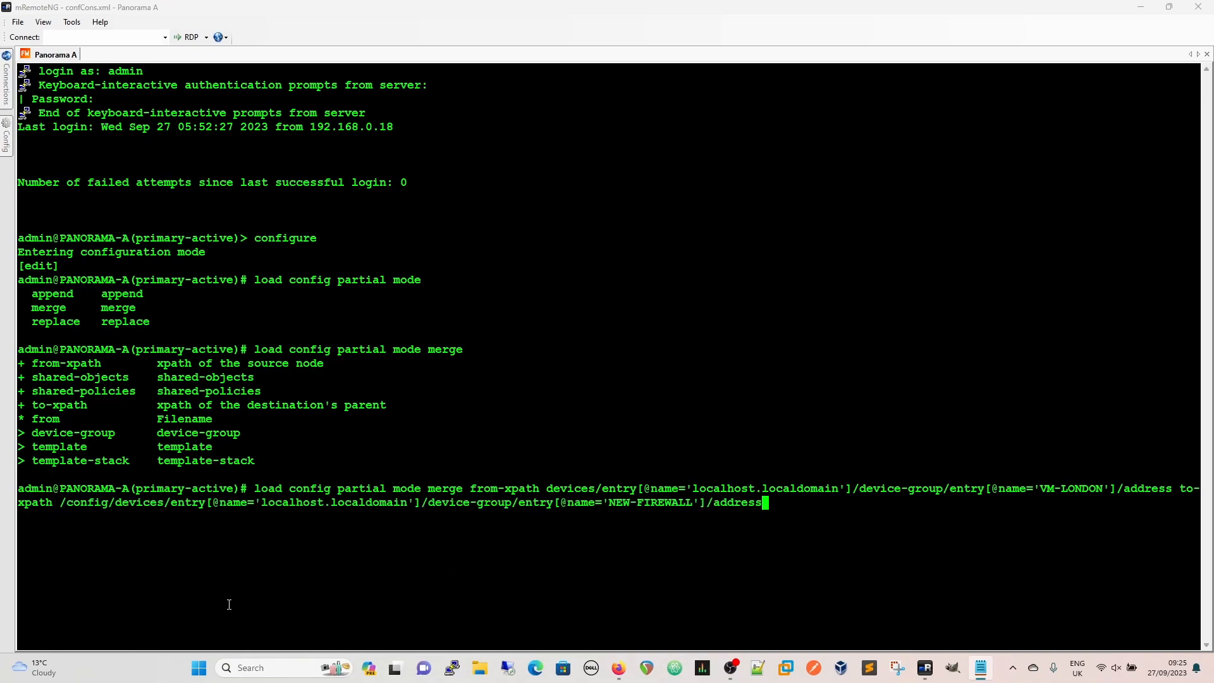
mouse_move(285, 523)
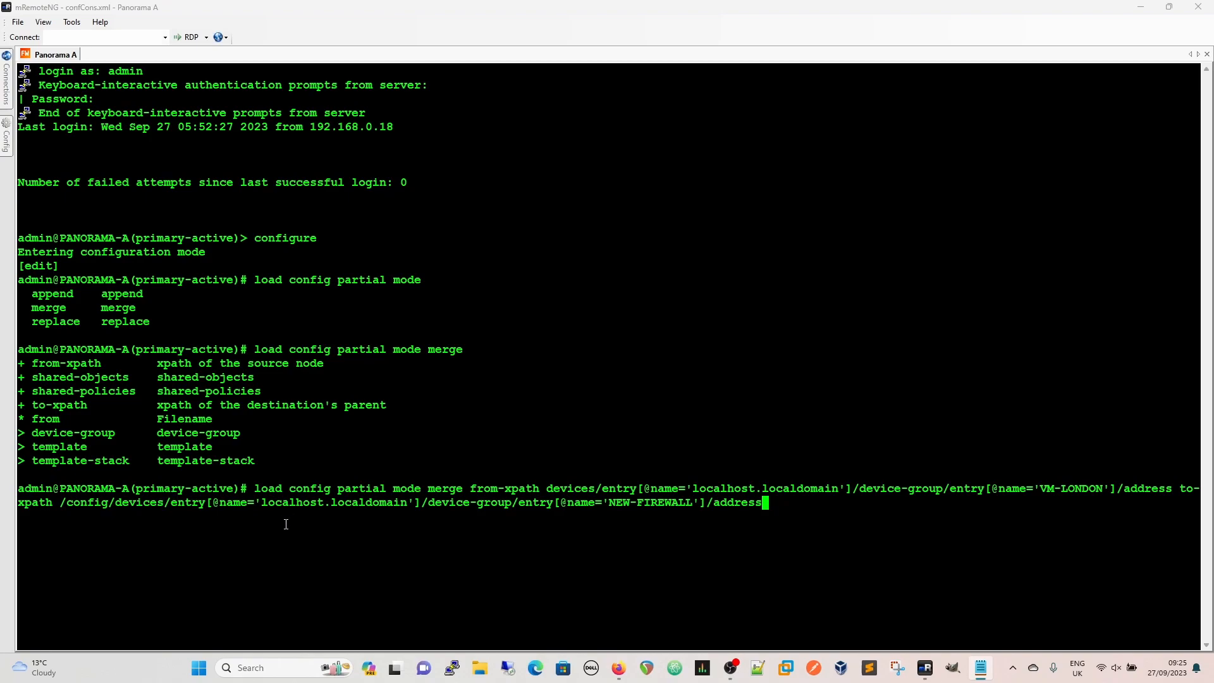
mouse_move(278, 551)
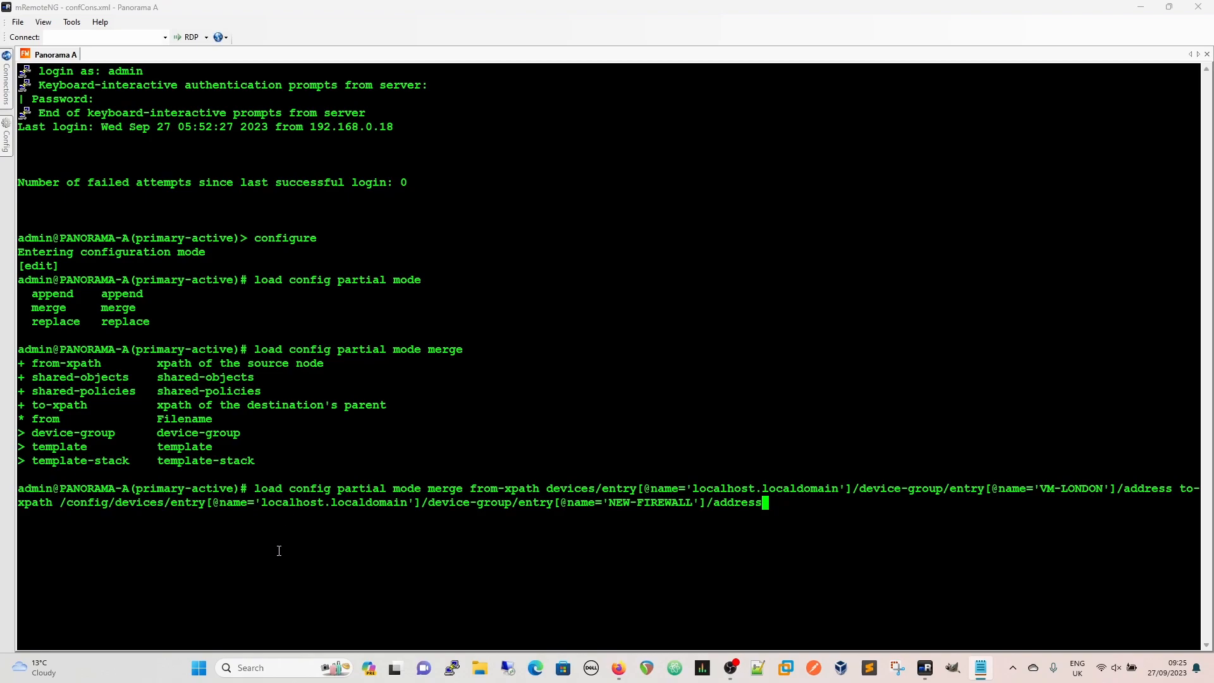
mouse_move(861, 505)
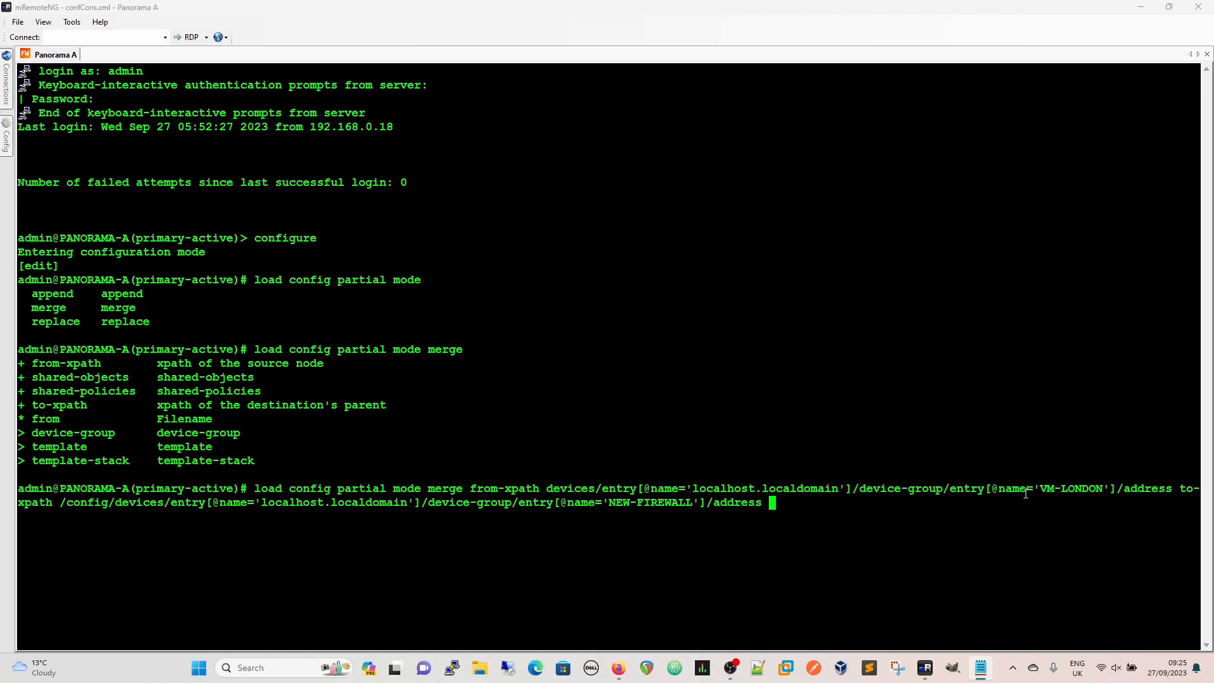
mouse_move(79, 521)
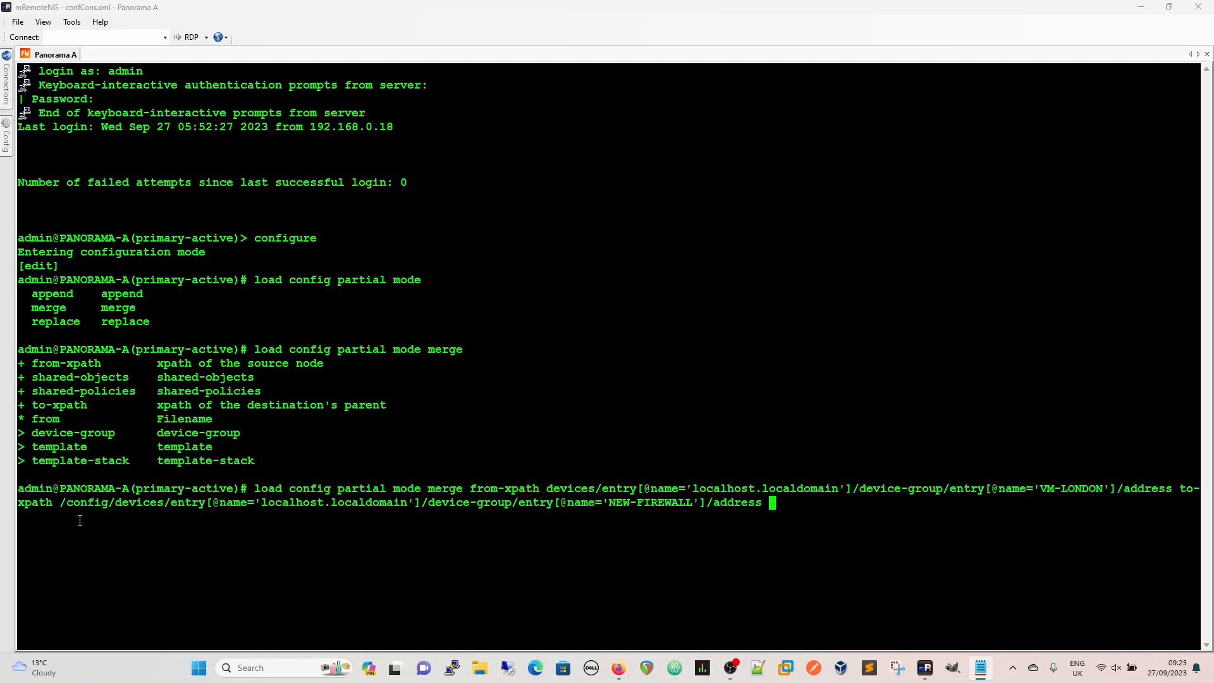
mouse_move(758, 507)
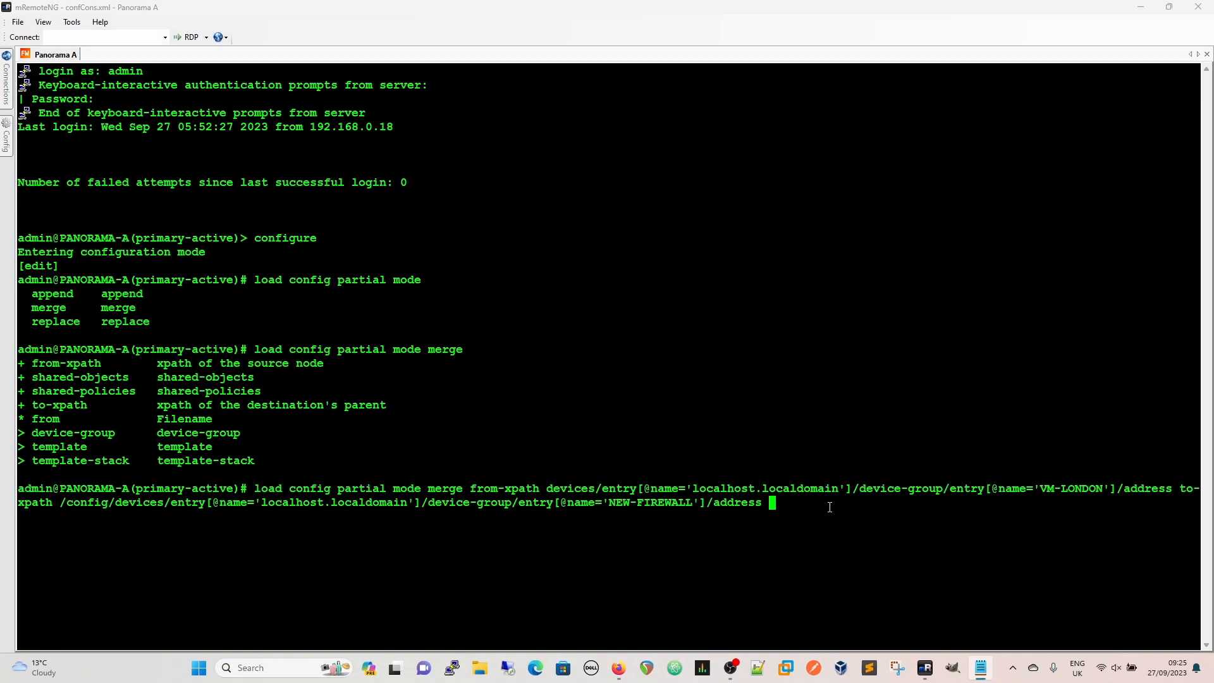
- Name objects2 as the source file and execute the partial merge command
text(from ob)
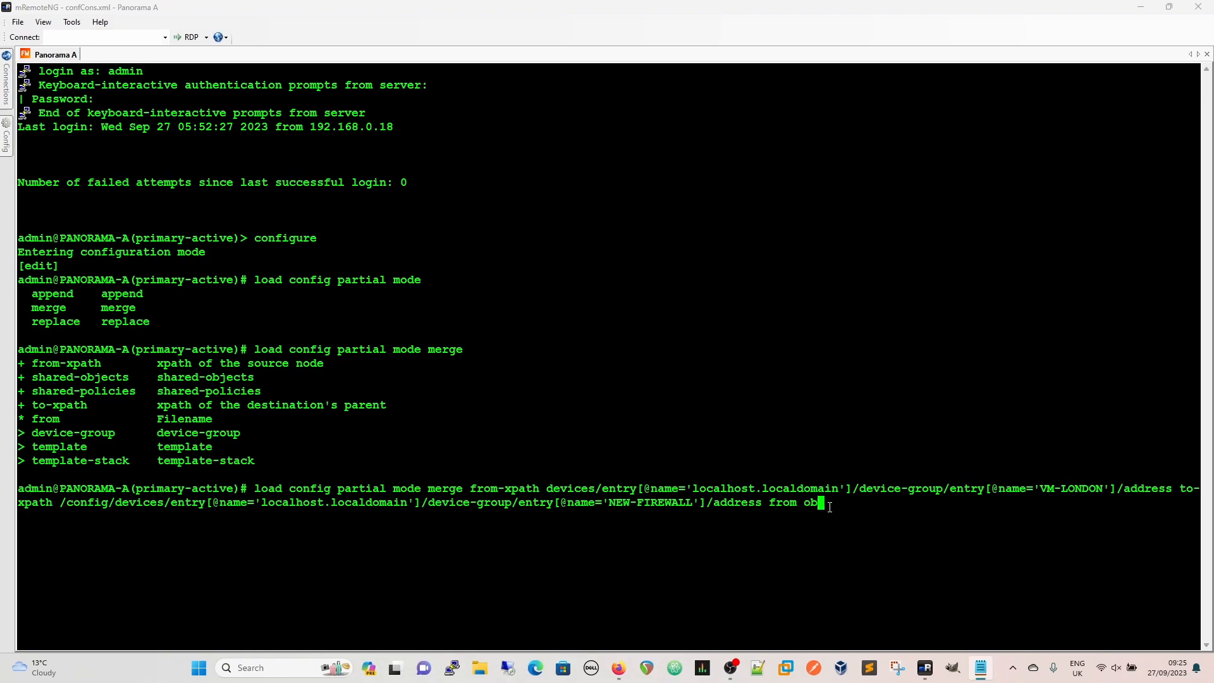
text(jects)
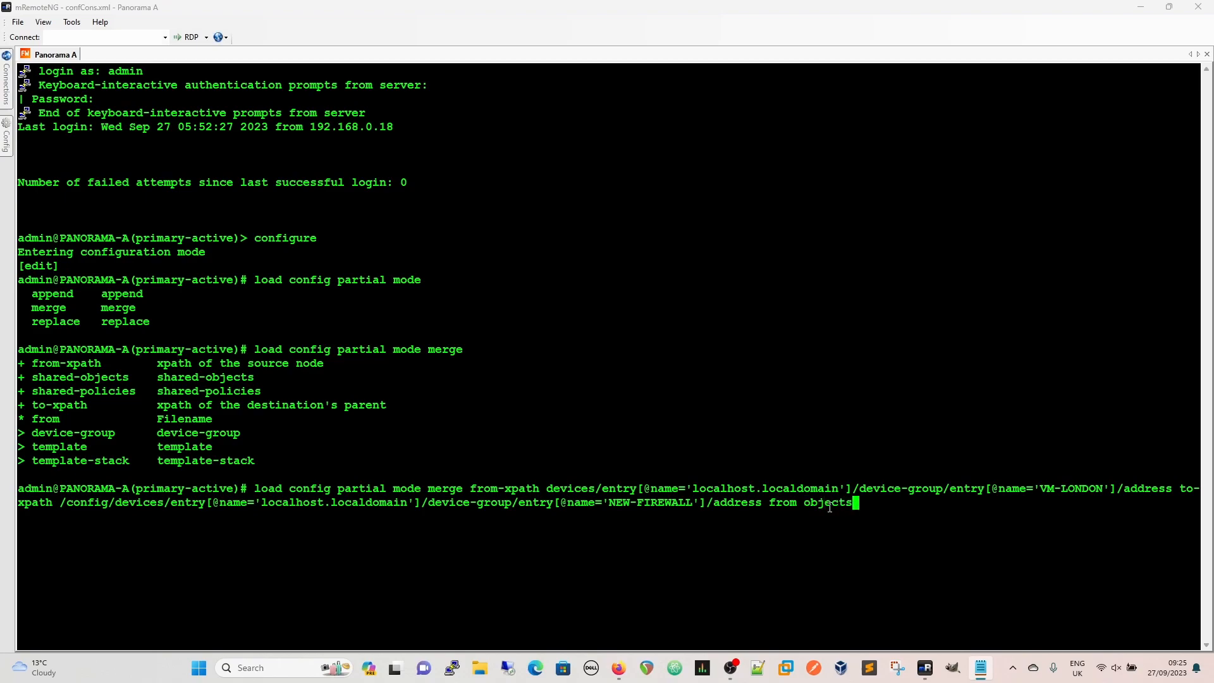
key(Tab)
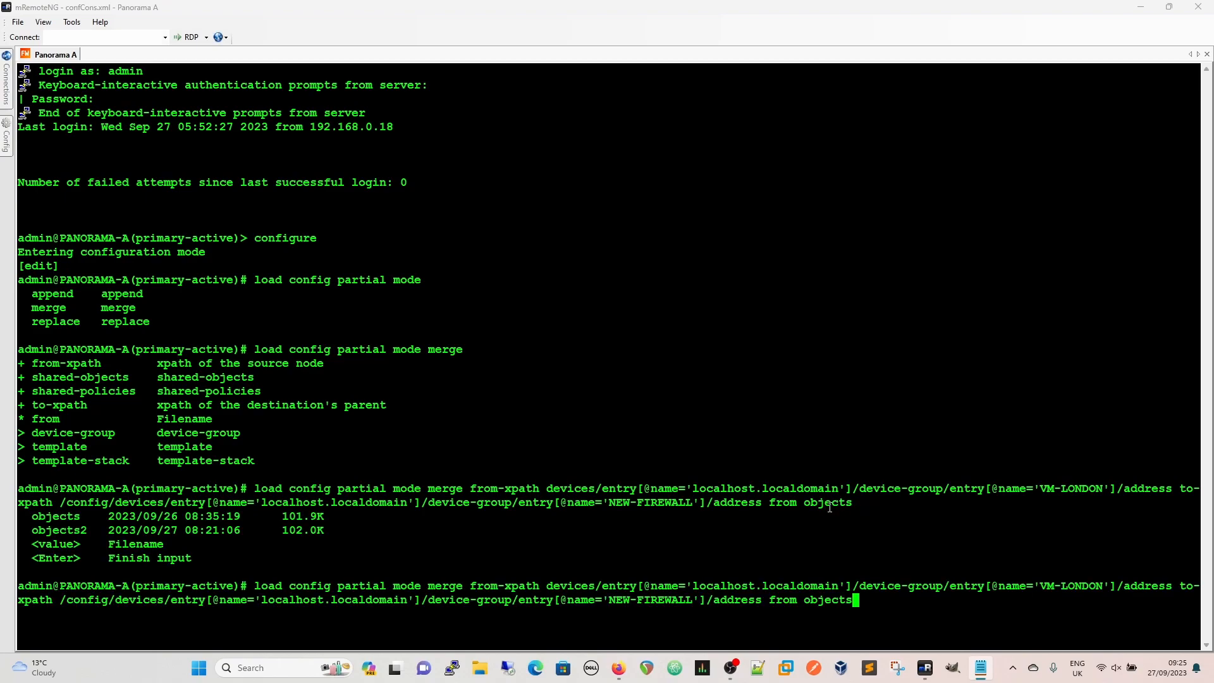
text(2)
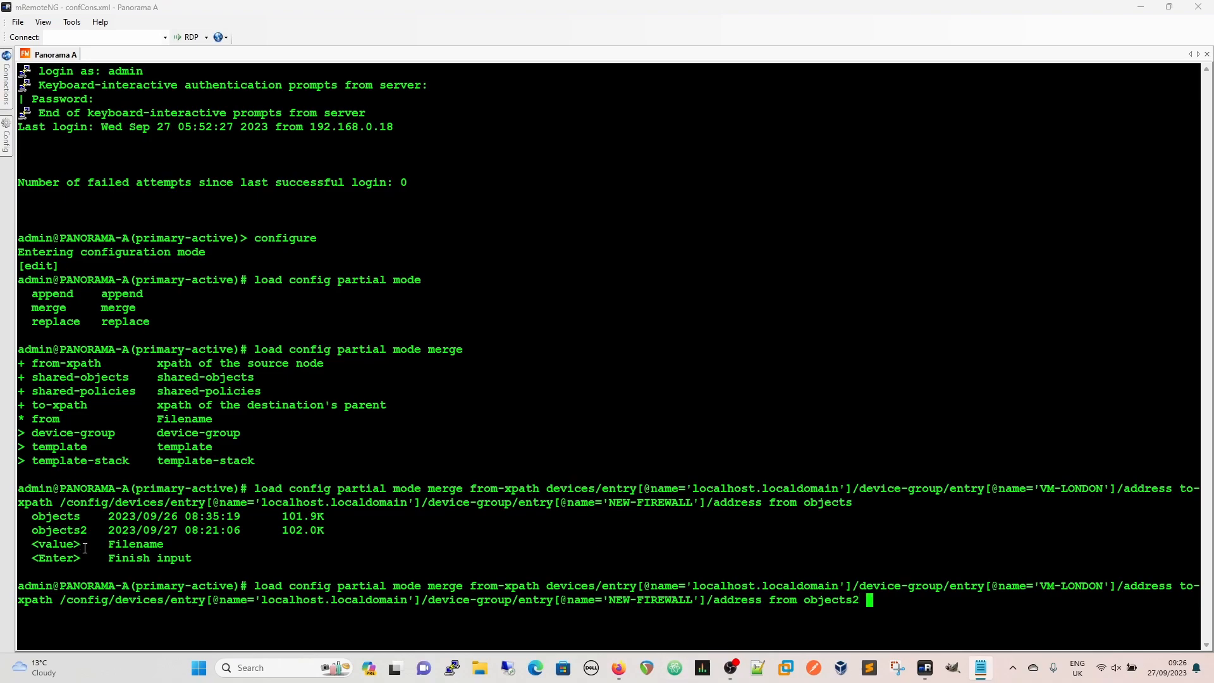
mouse_move(935, 607)
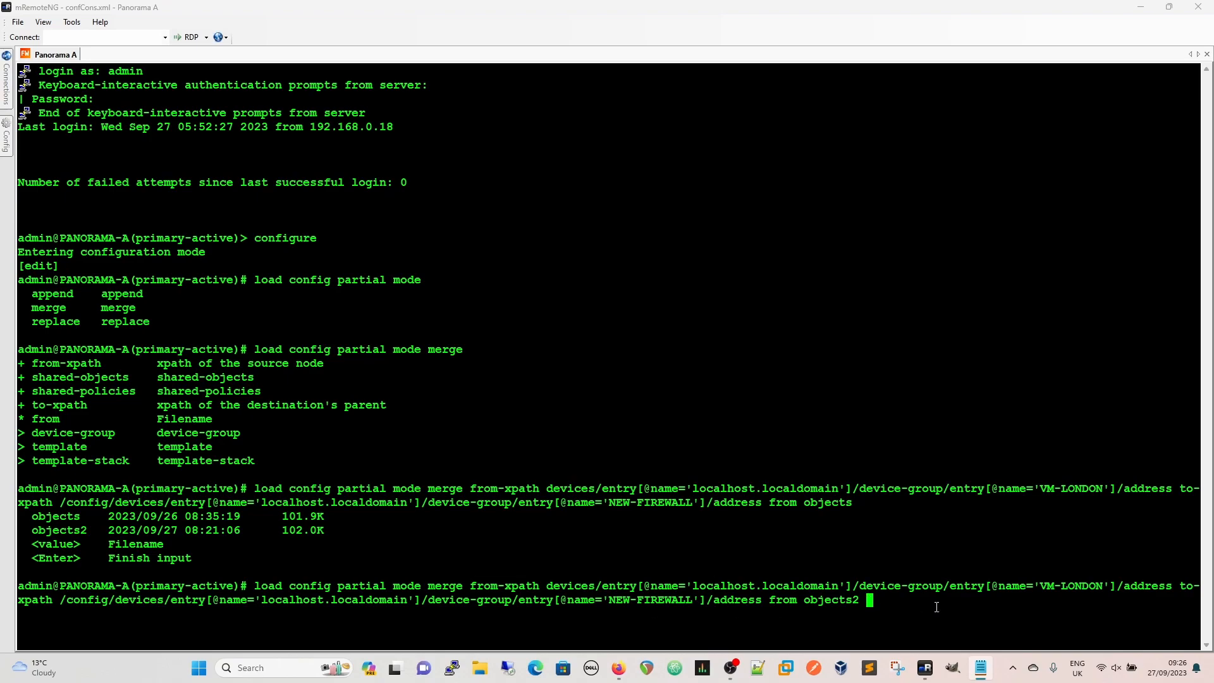
mouse_move(765, 590)
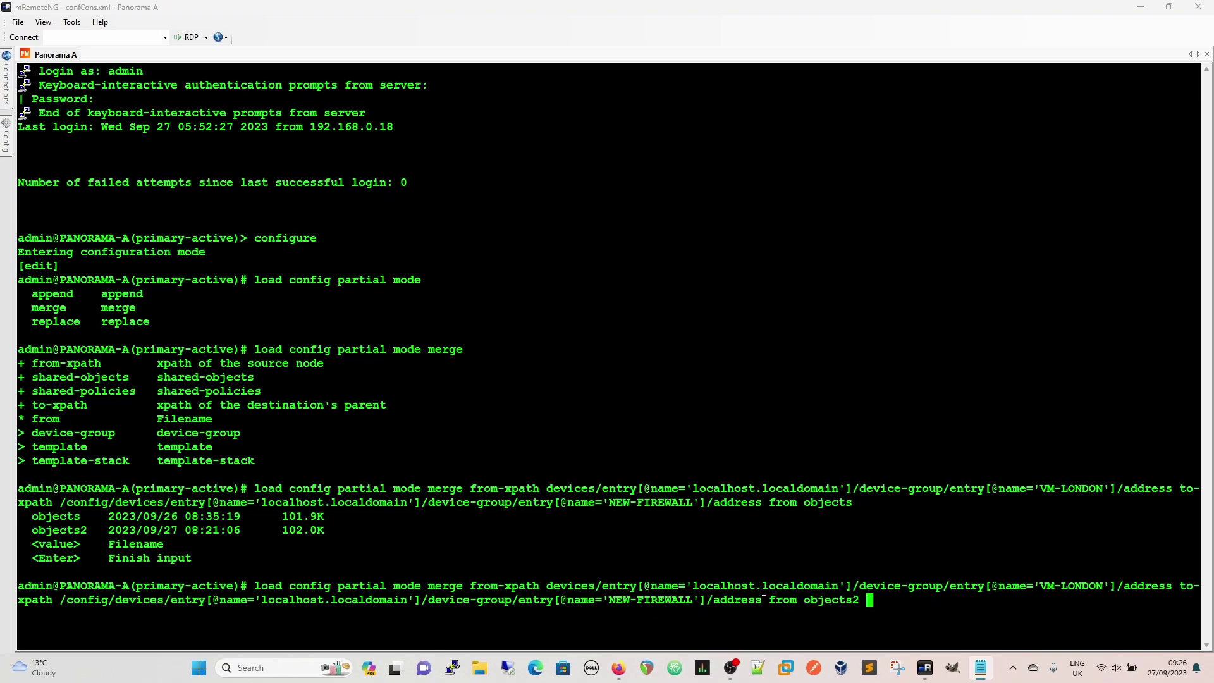
mouse_move(1094, 583)
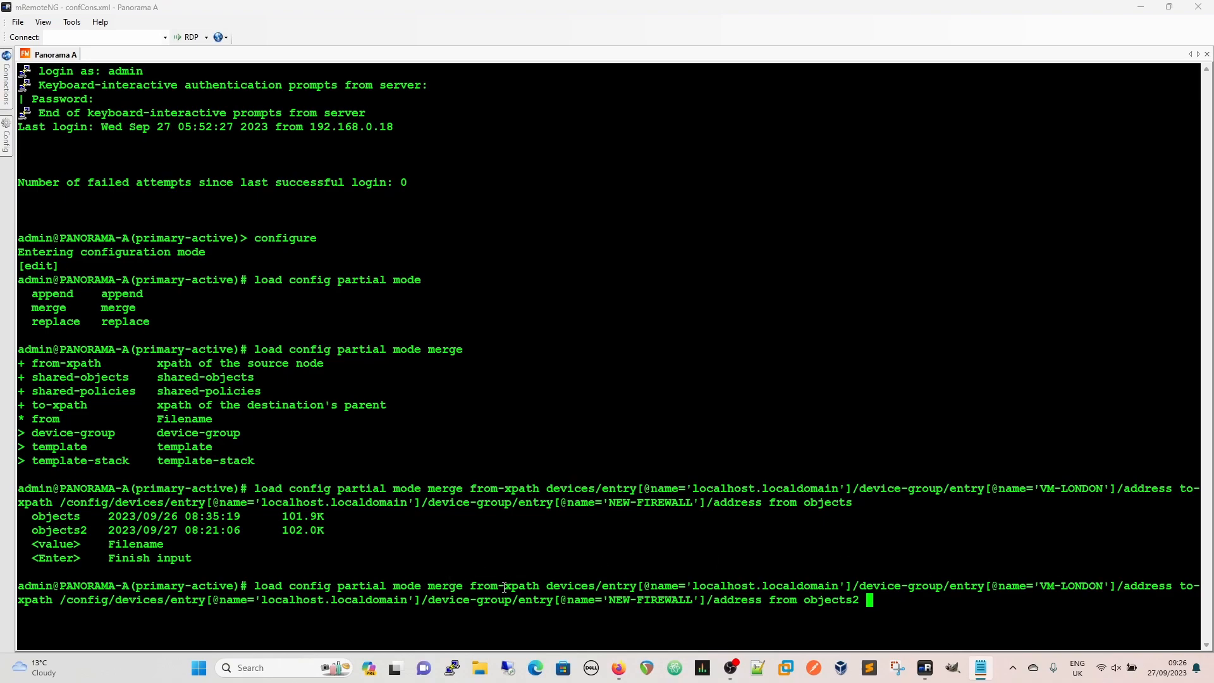
mouse_move(29, 610)
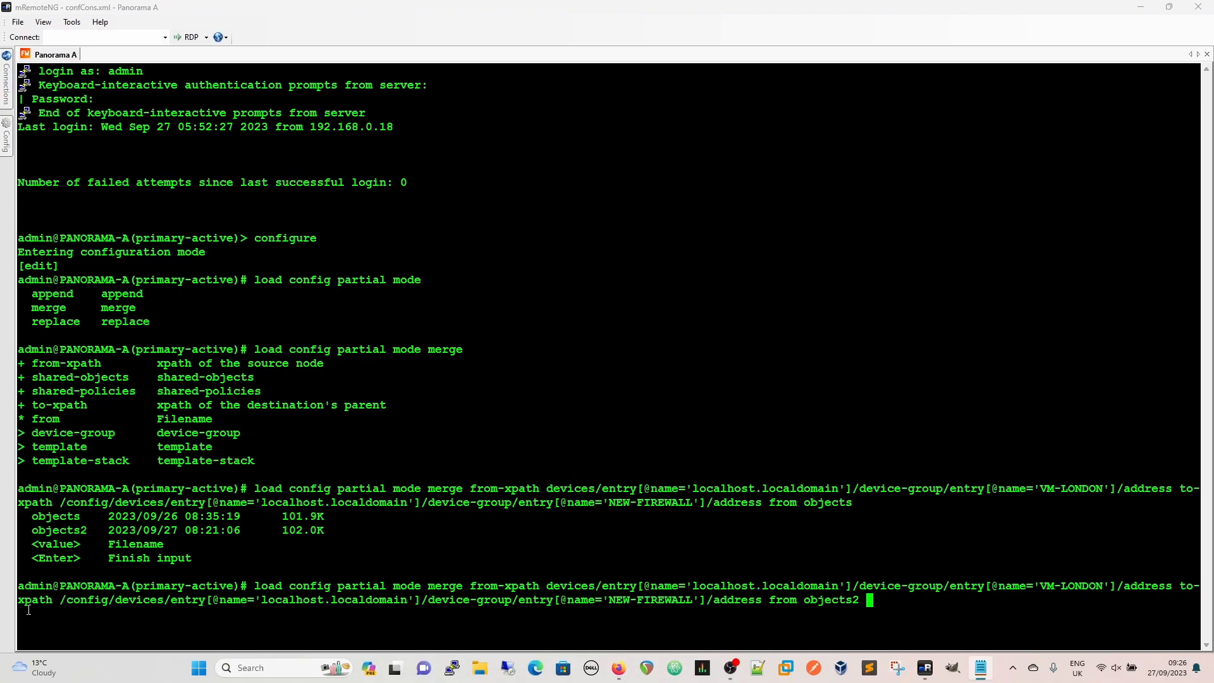
mouse_move(638, 614)
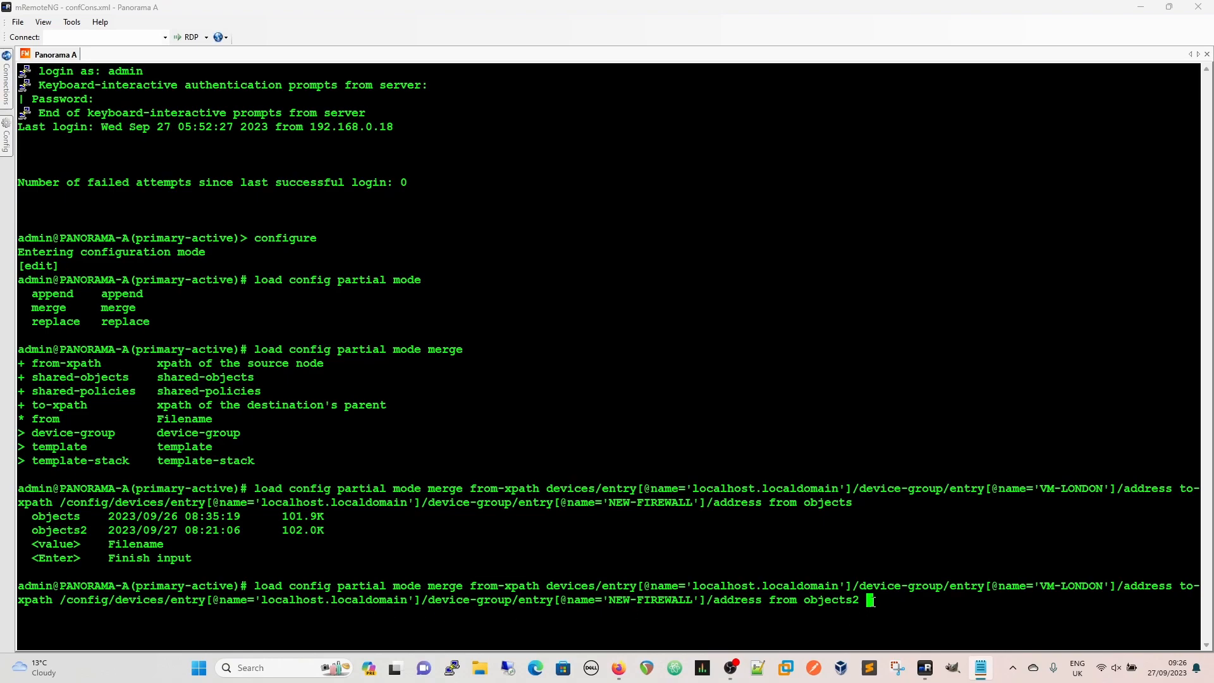
key(Return)
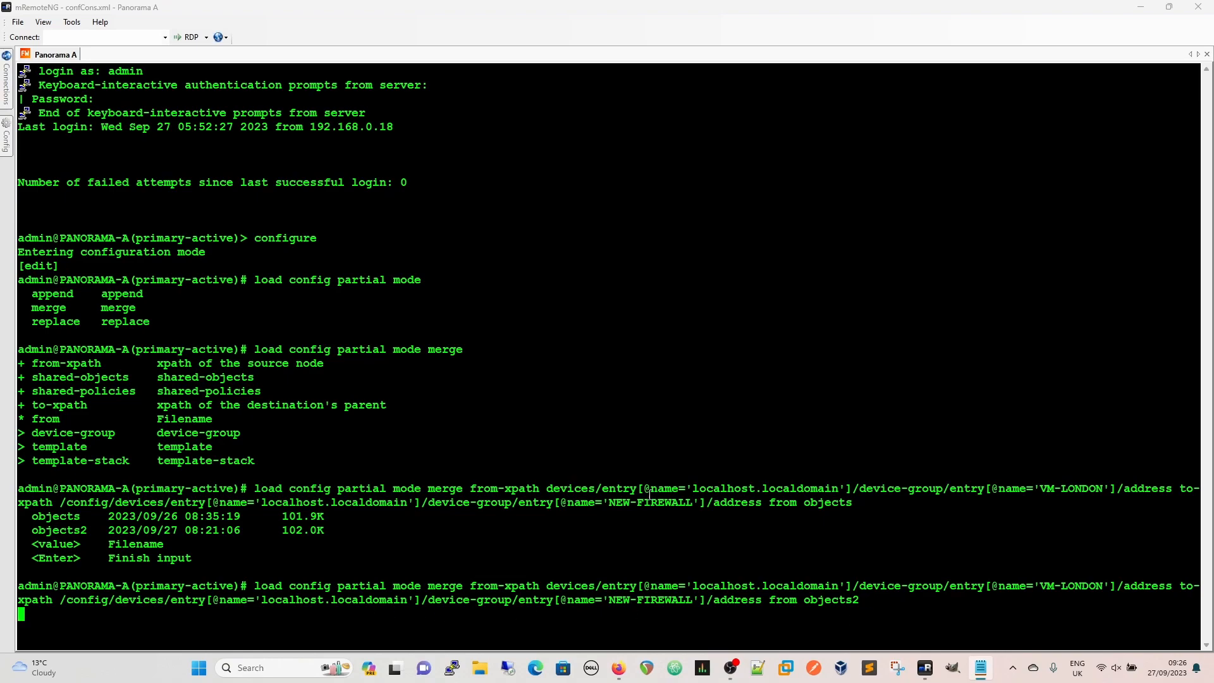
mouse_move(521, 517)
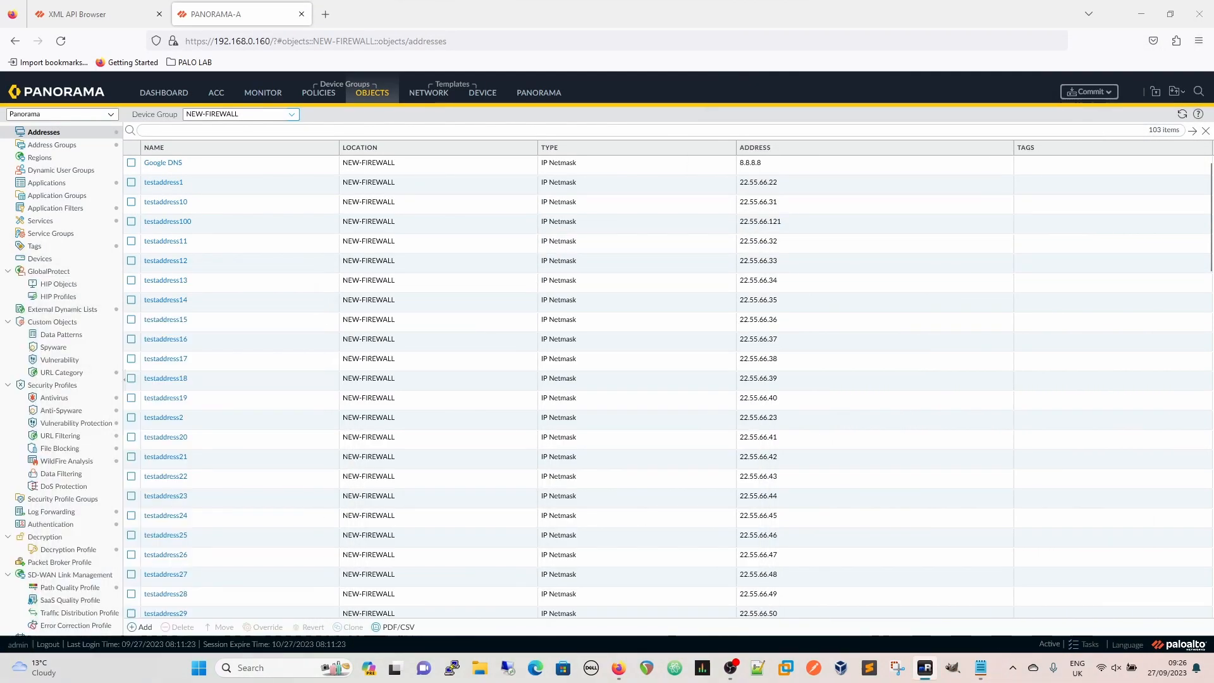
mouse_move(484, 207)
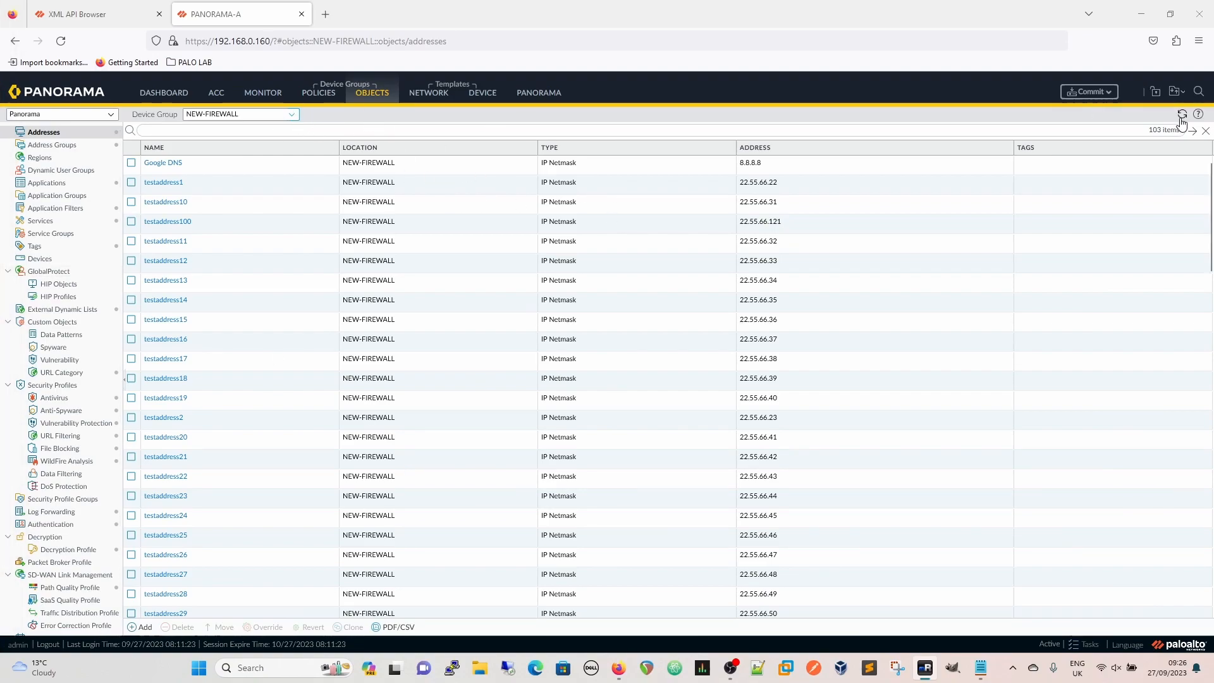
mouse_move(911, 382)
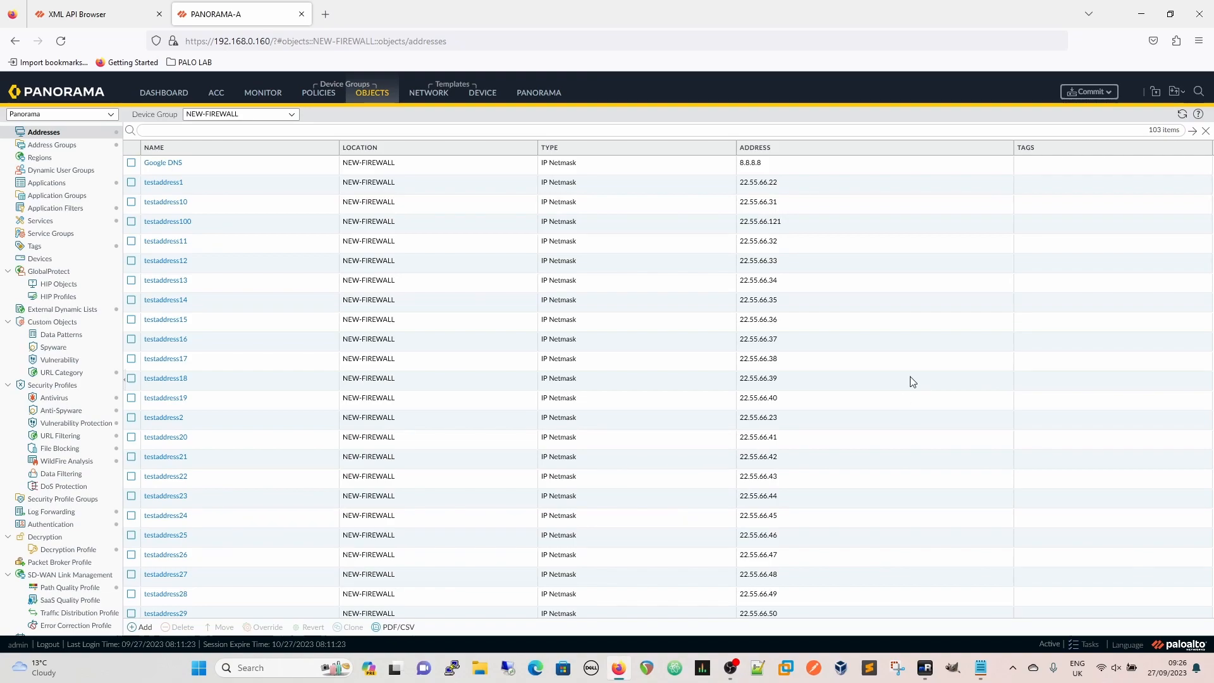
- Start a Commit to Panorama of all merged changes
click(1089, 91)
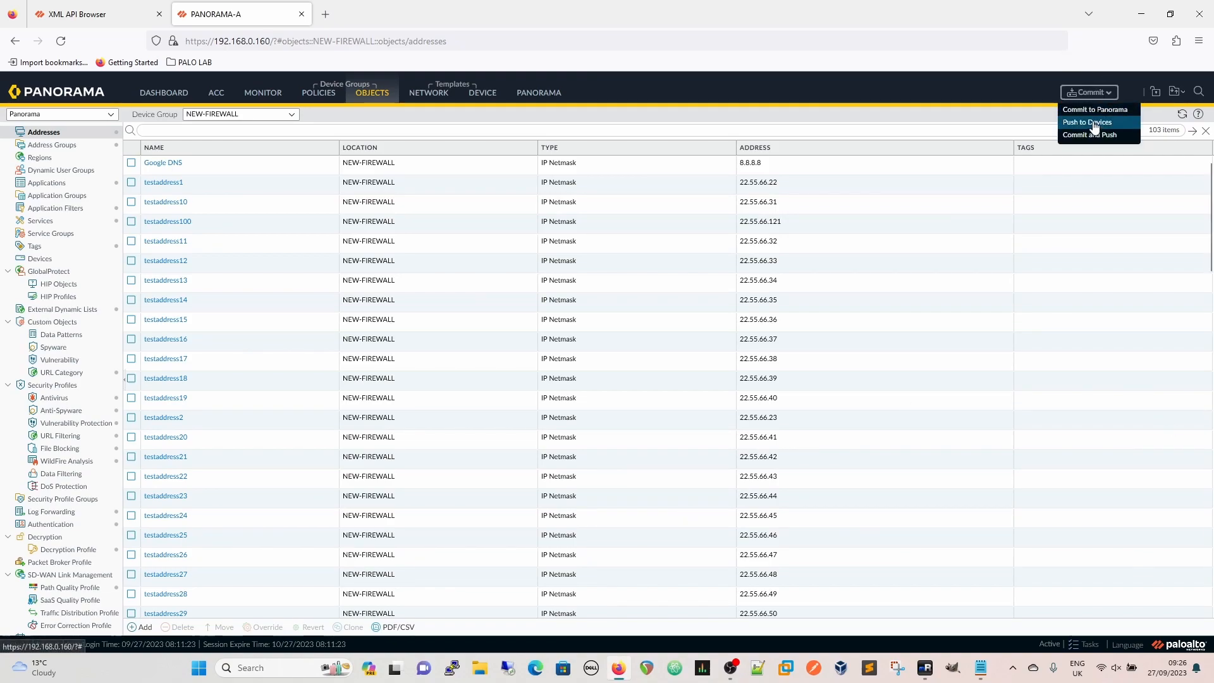
click(1094, 109)
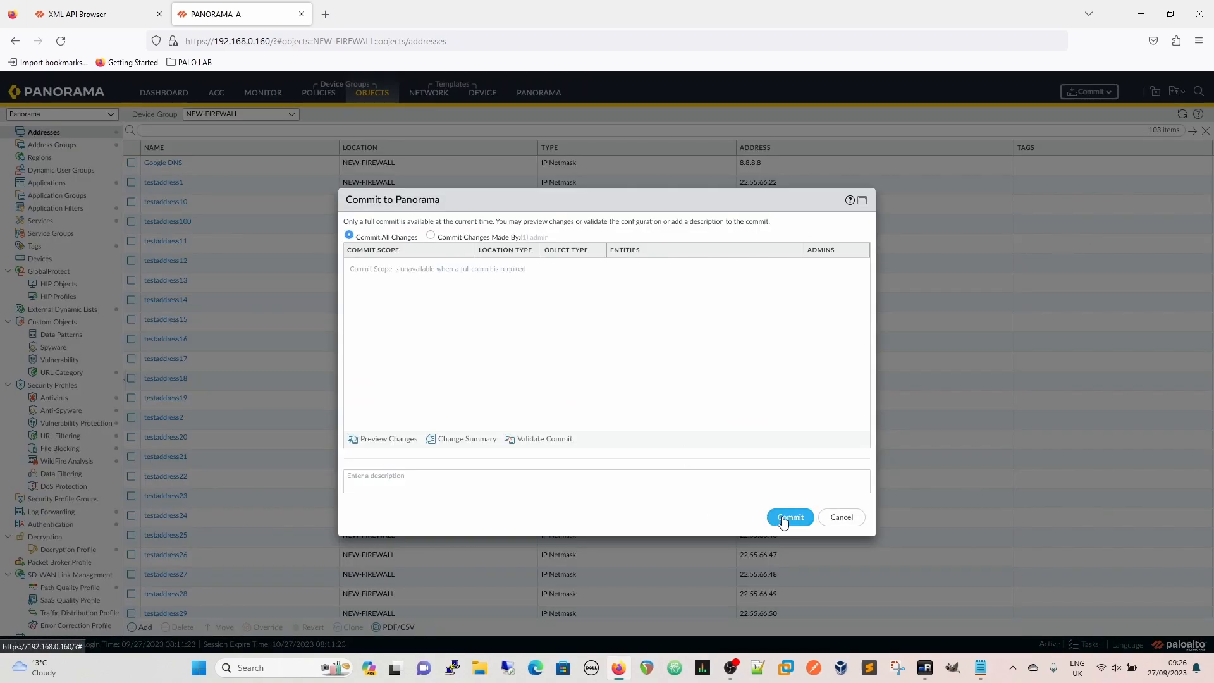
click(789, 517)
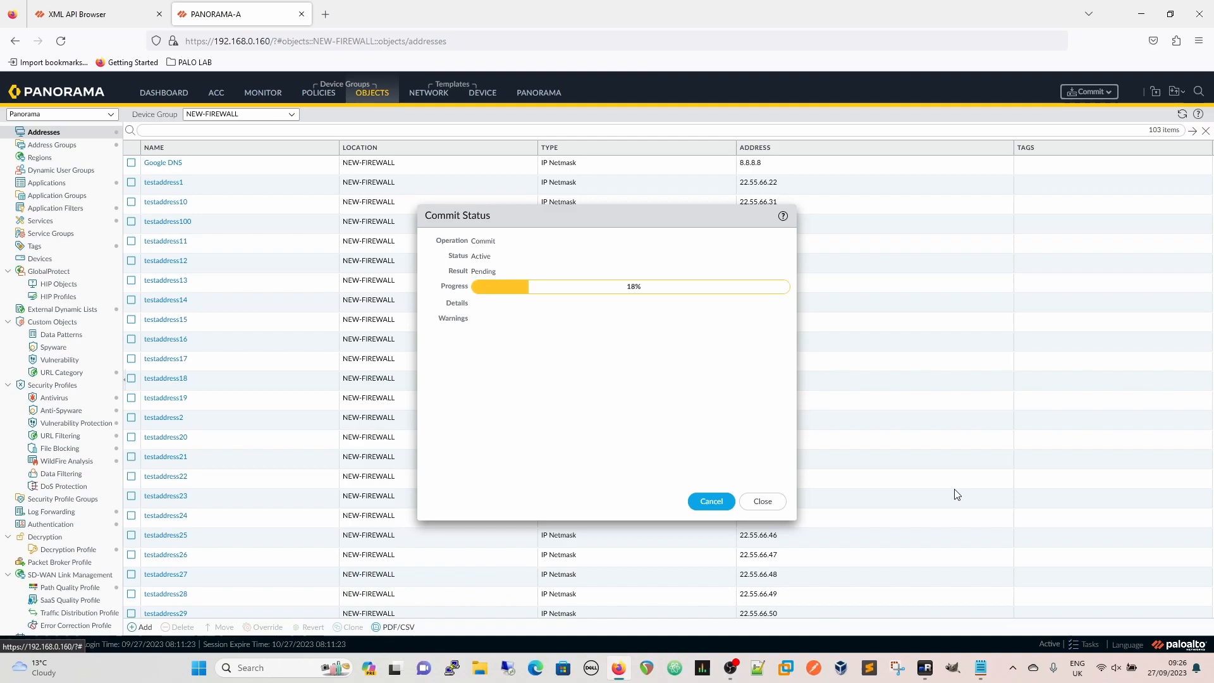
mouse_move(120, 21)
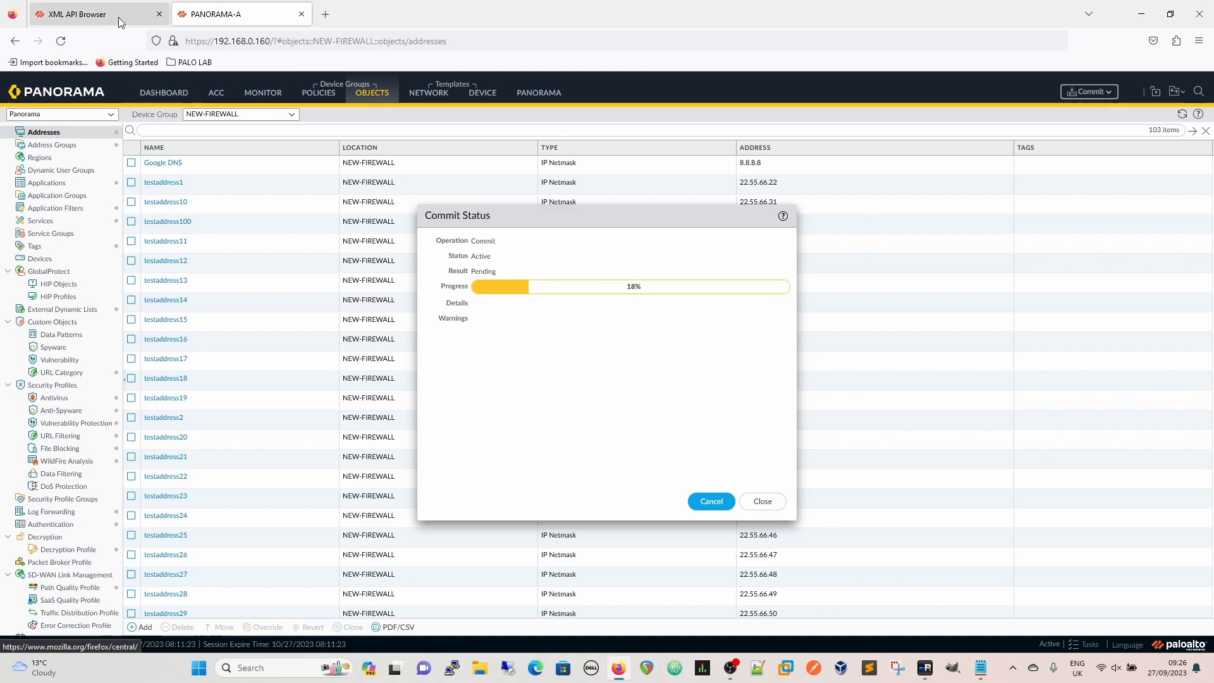
- In the XML API Browser, drill from Configuration Commands to devices > localhost.localdomain > device-group > VM-LONDON
click(85, 14)
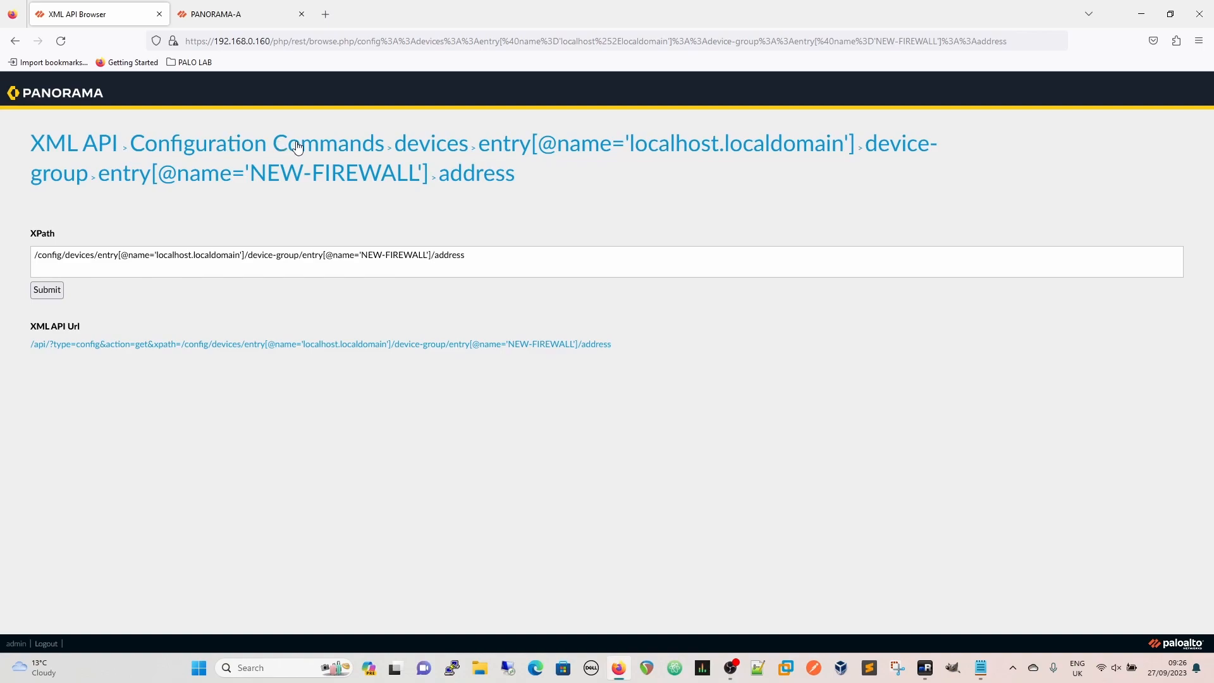
mouse_move(277, 178)
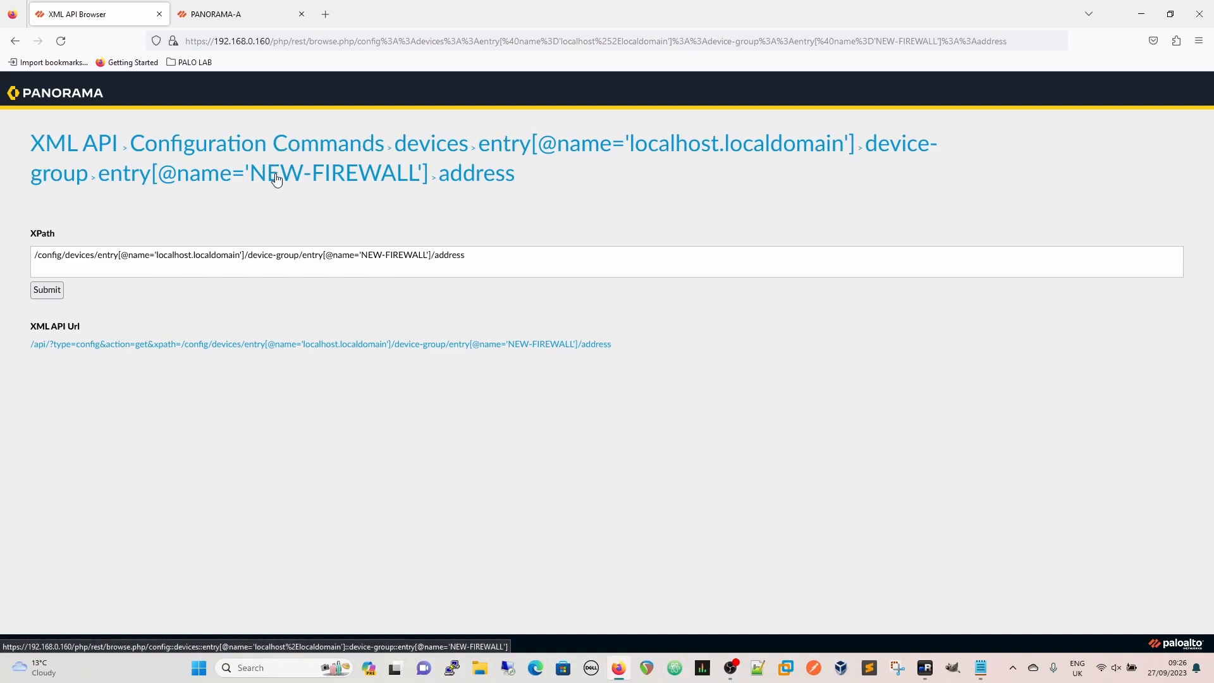
click(255, 142)
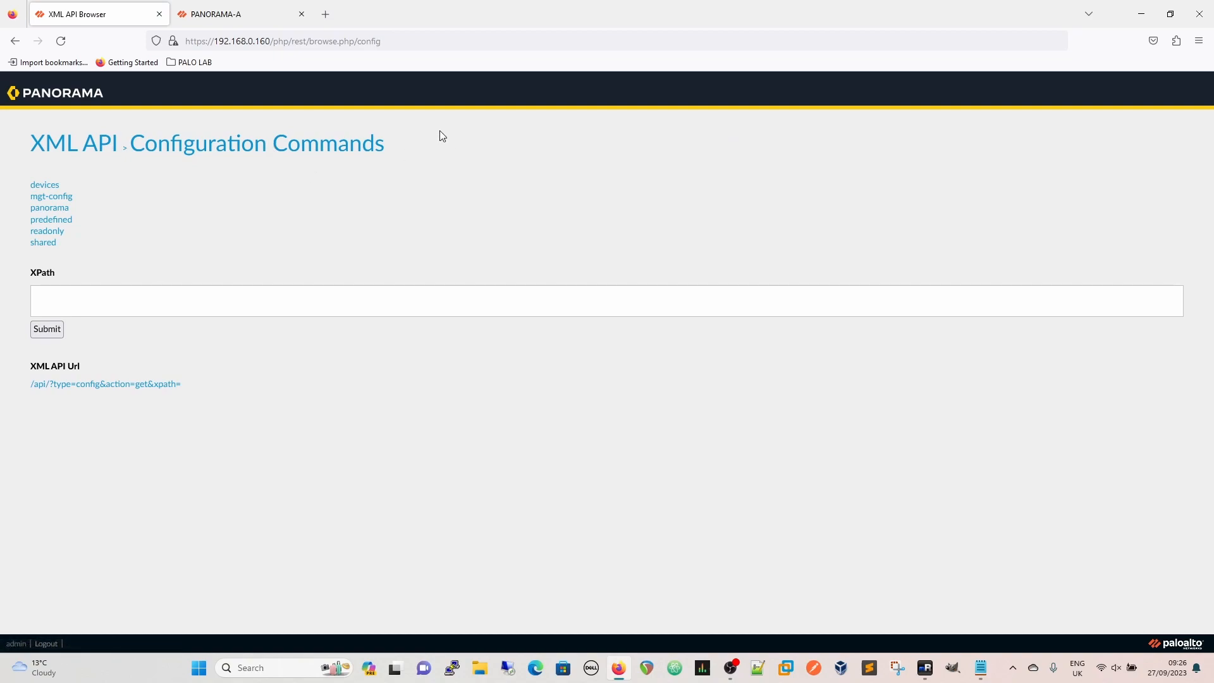
mouse_move(44, 184)
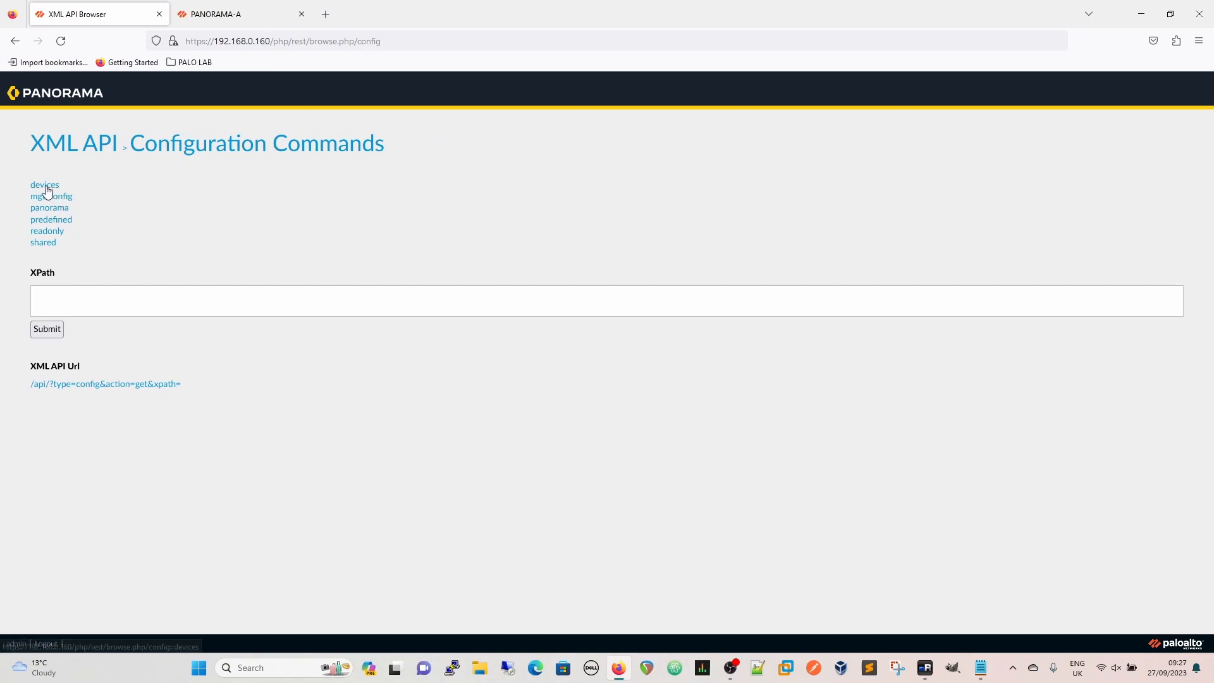
click(45, 184)
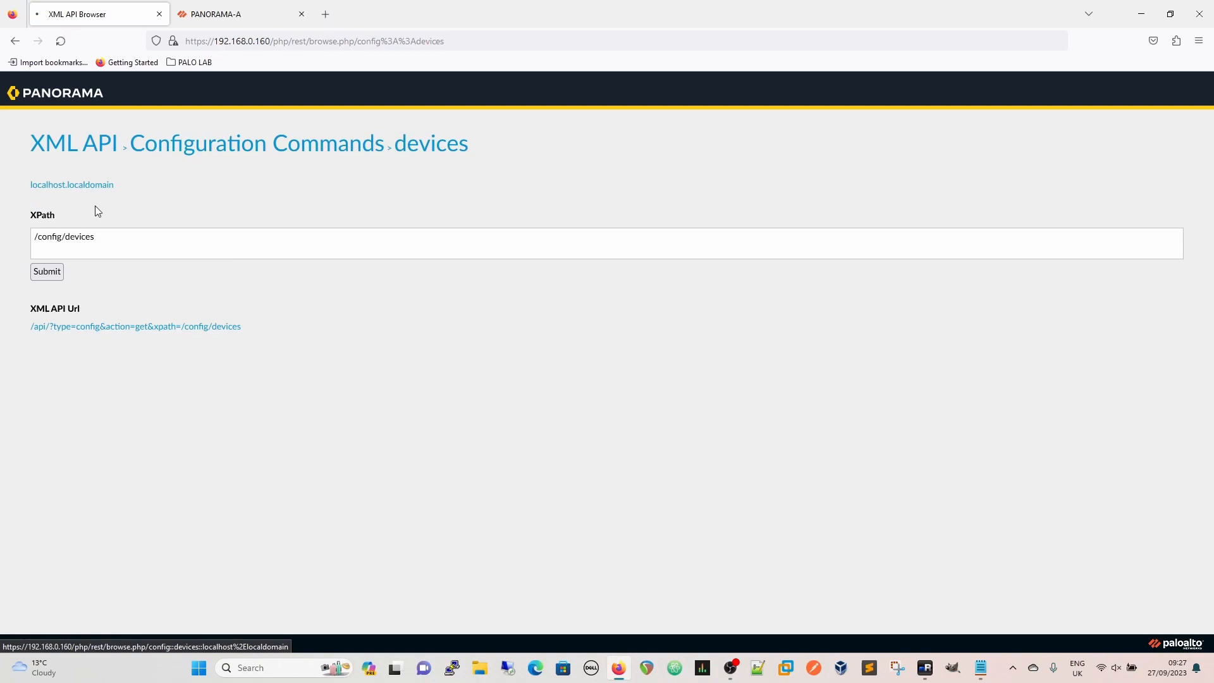
click(72, 184)
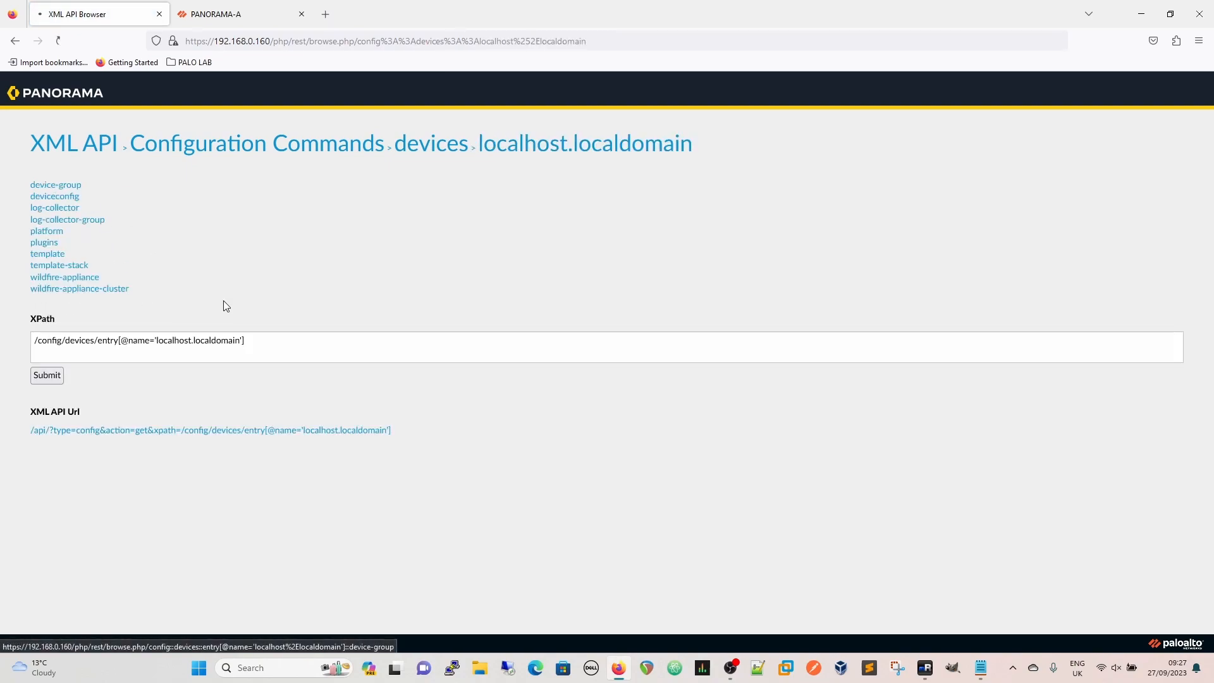
click(55, 184)
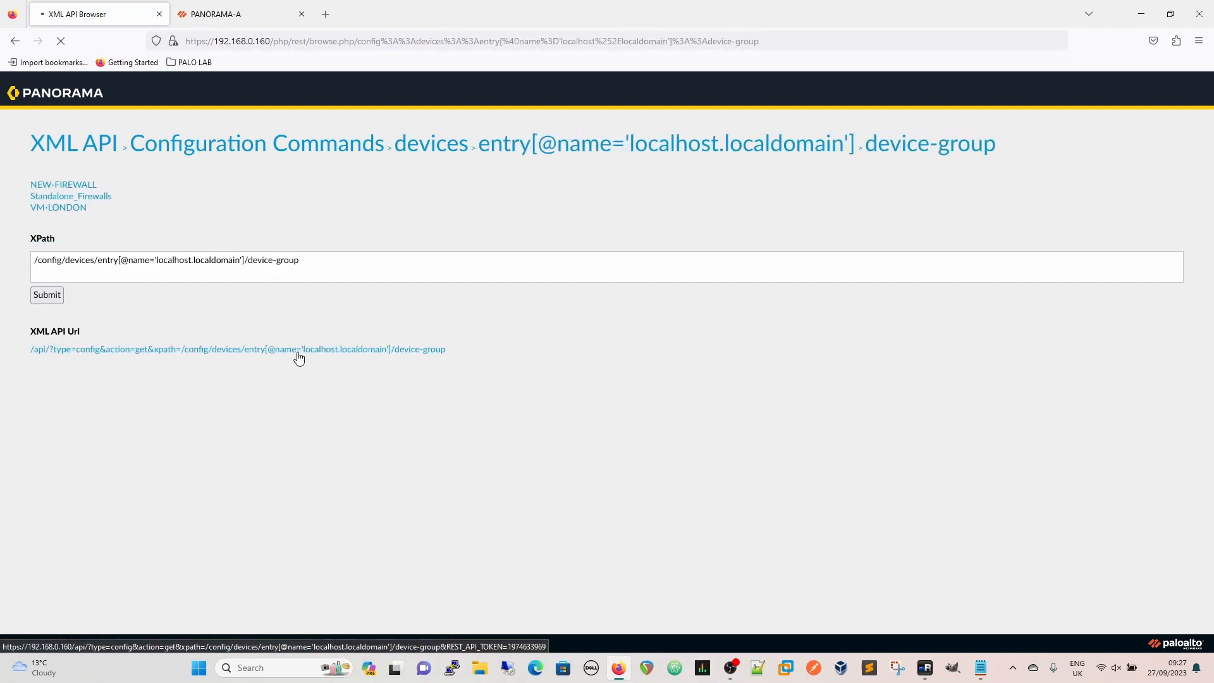
click(58, 207)
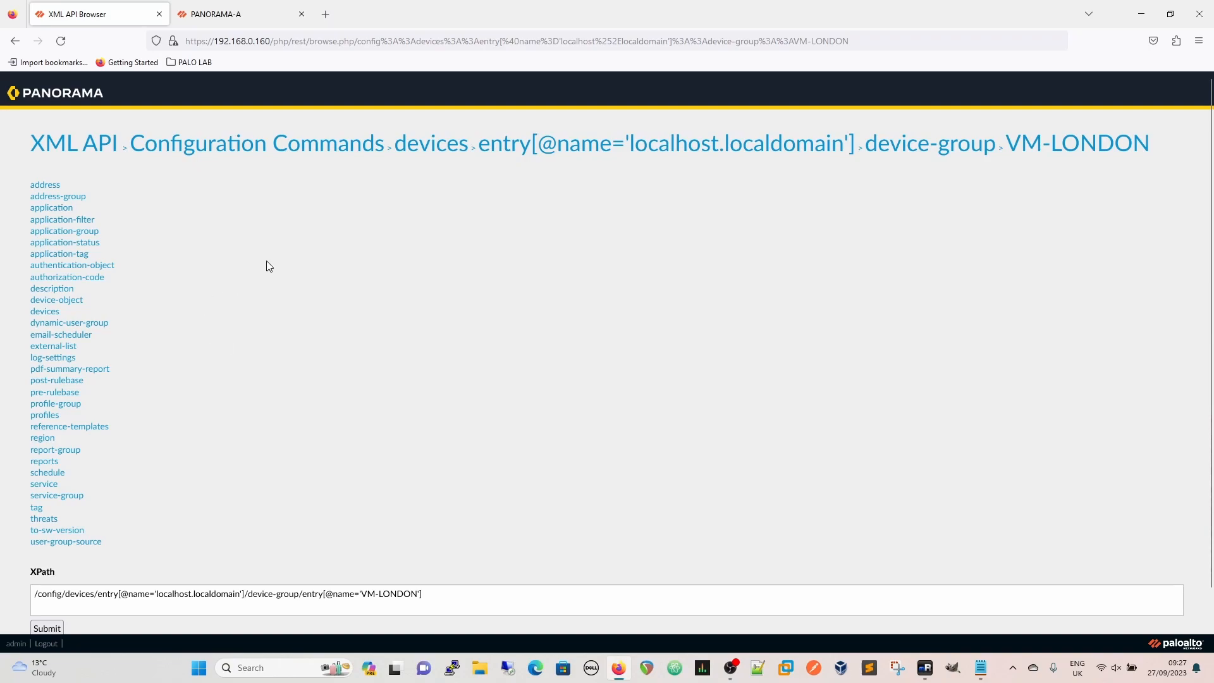
mouse_move(278, 332)
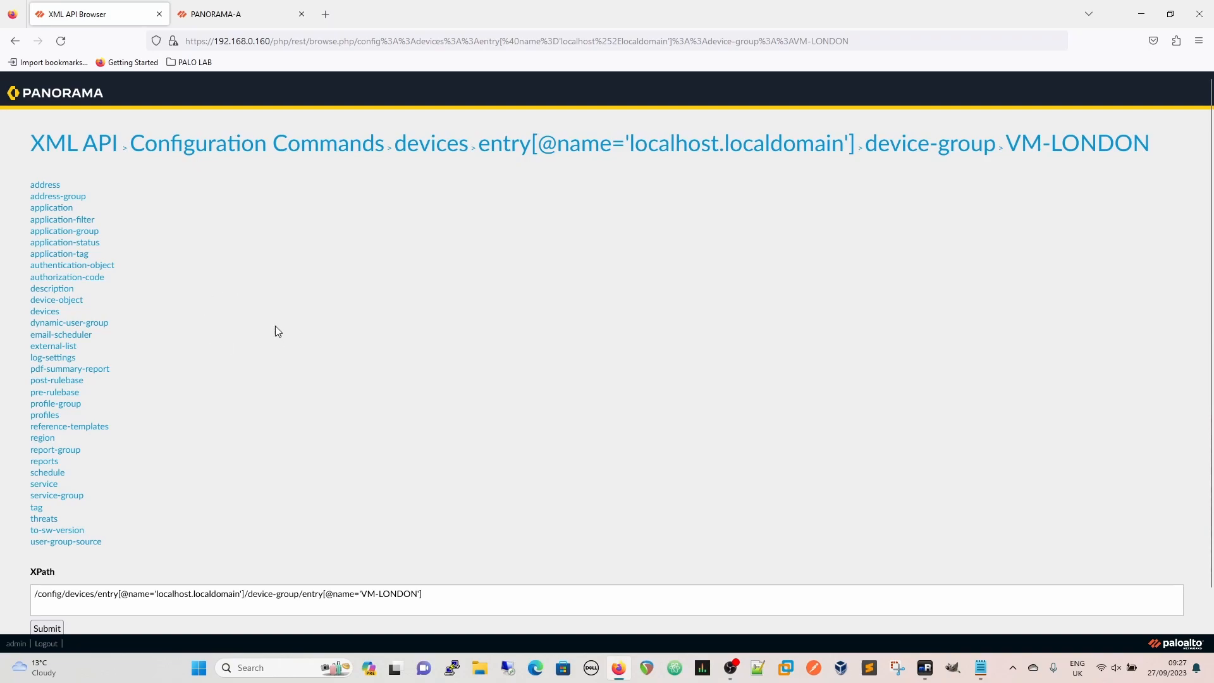
mouse_move(37, 508)
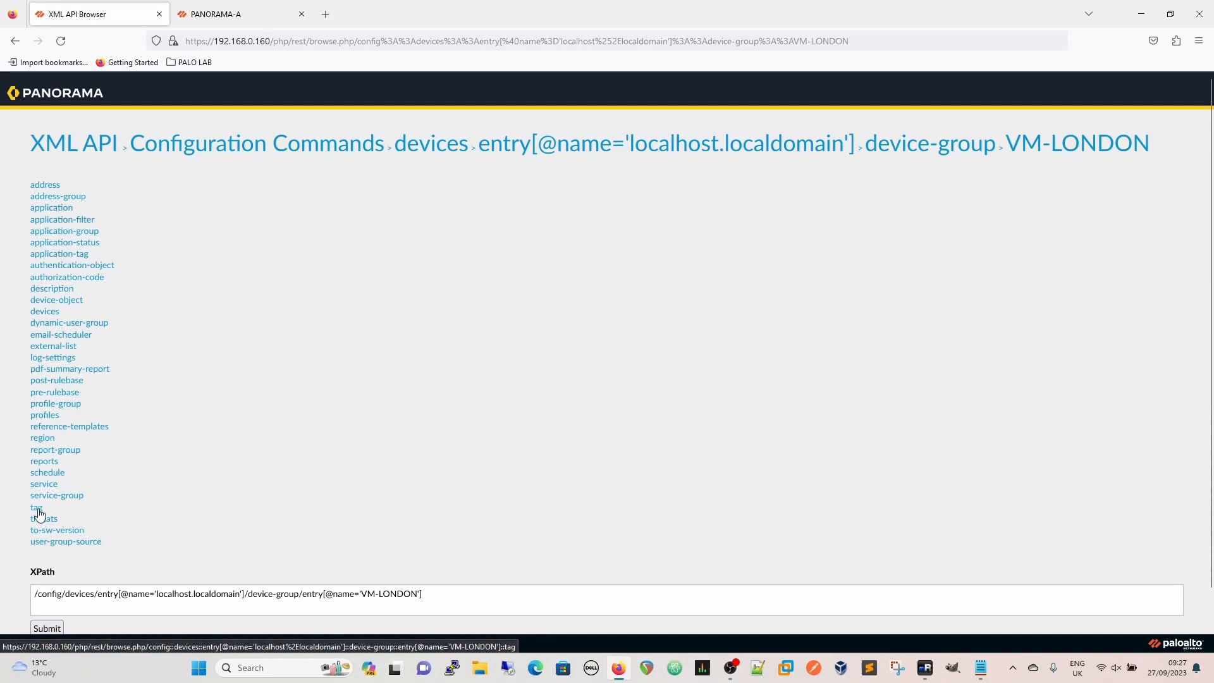
click(35, 507)
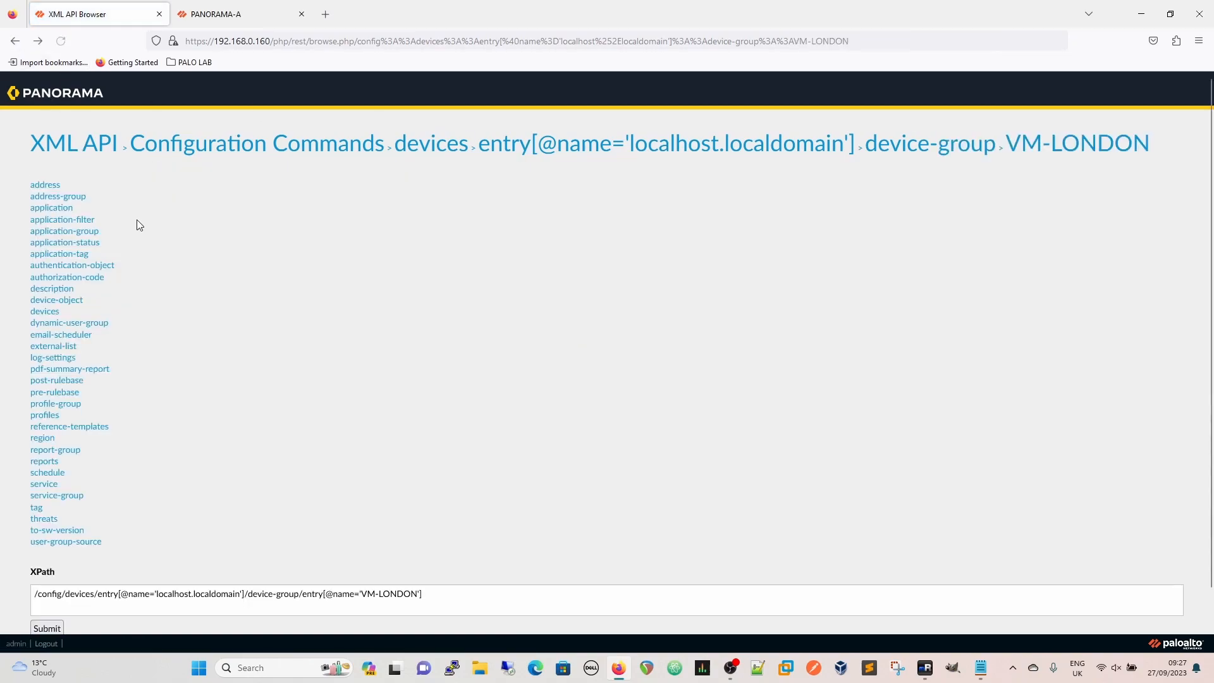
mouse_move(112, 388)
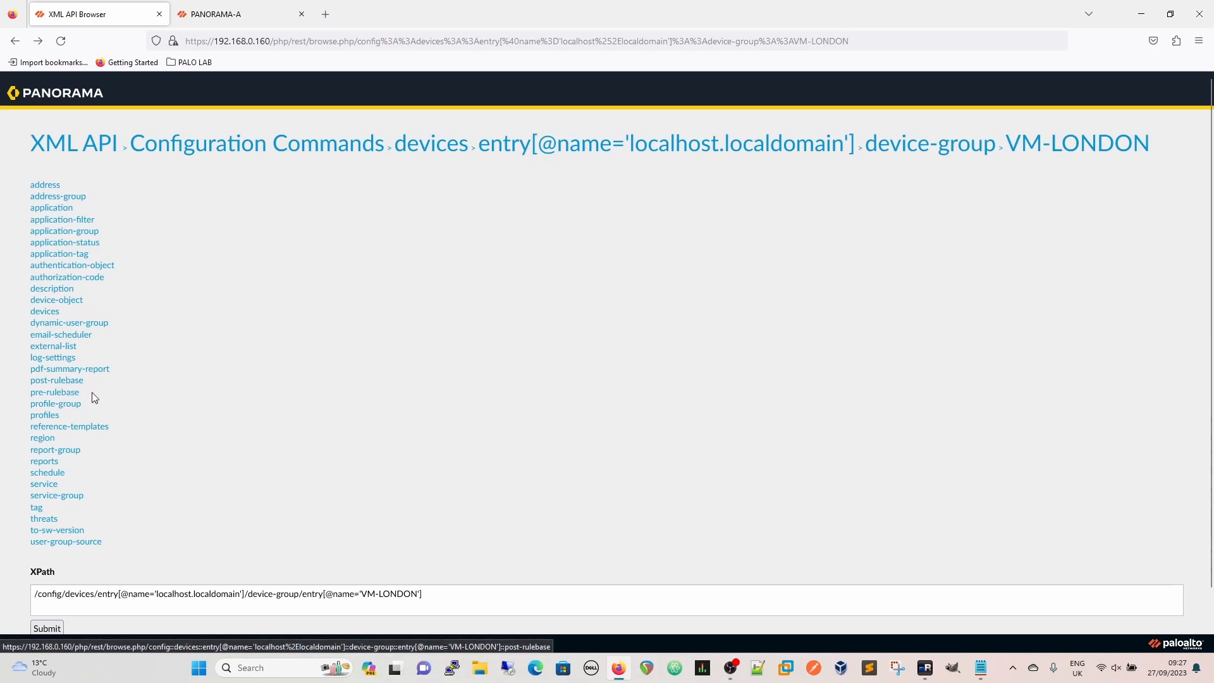
- List VM-LONDON's pre-rulebase security rules, then return to the PANORAMA-A tab
click(54, 392)
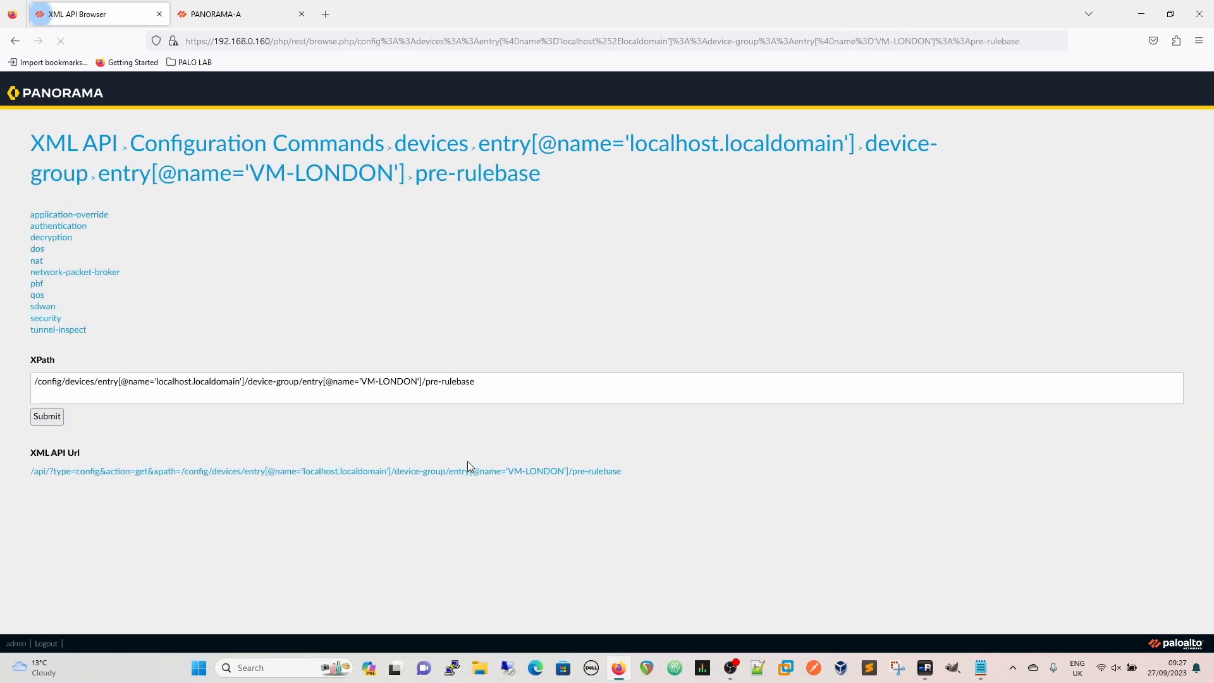
mouse_move(58, 225)
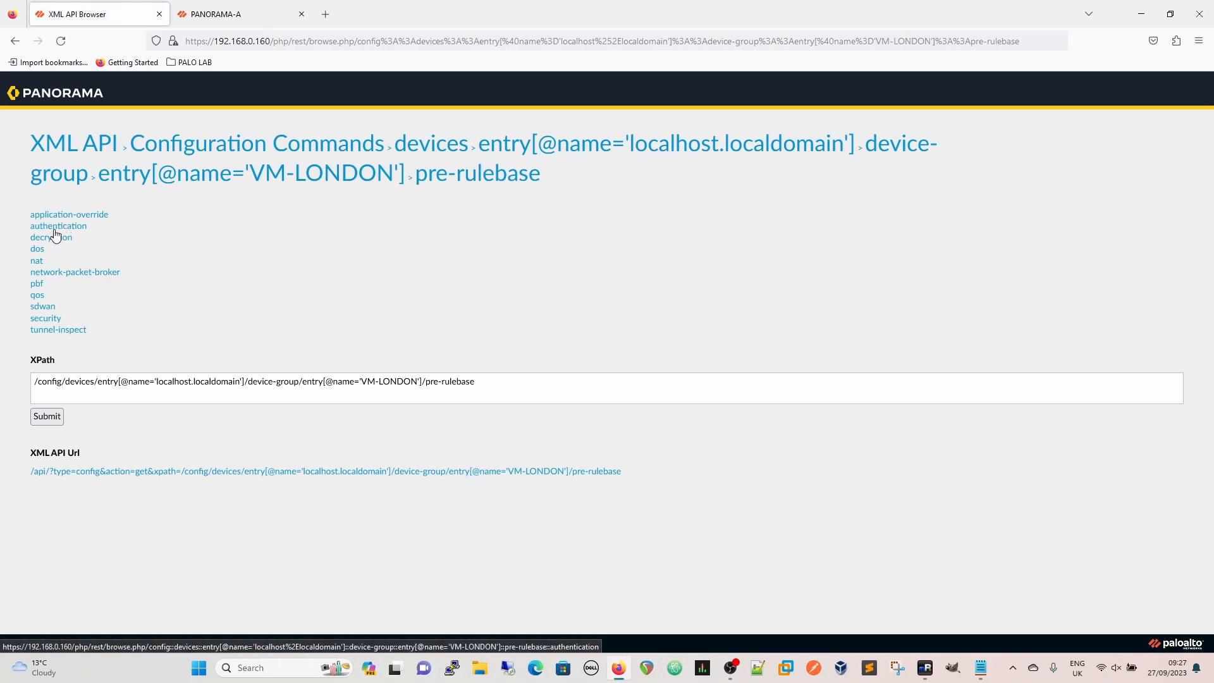
mouse_move(66, 304)
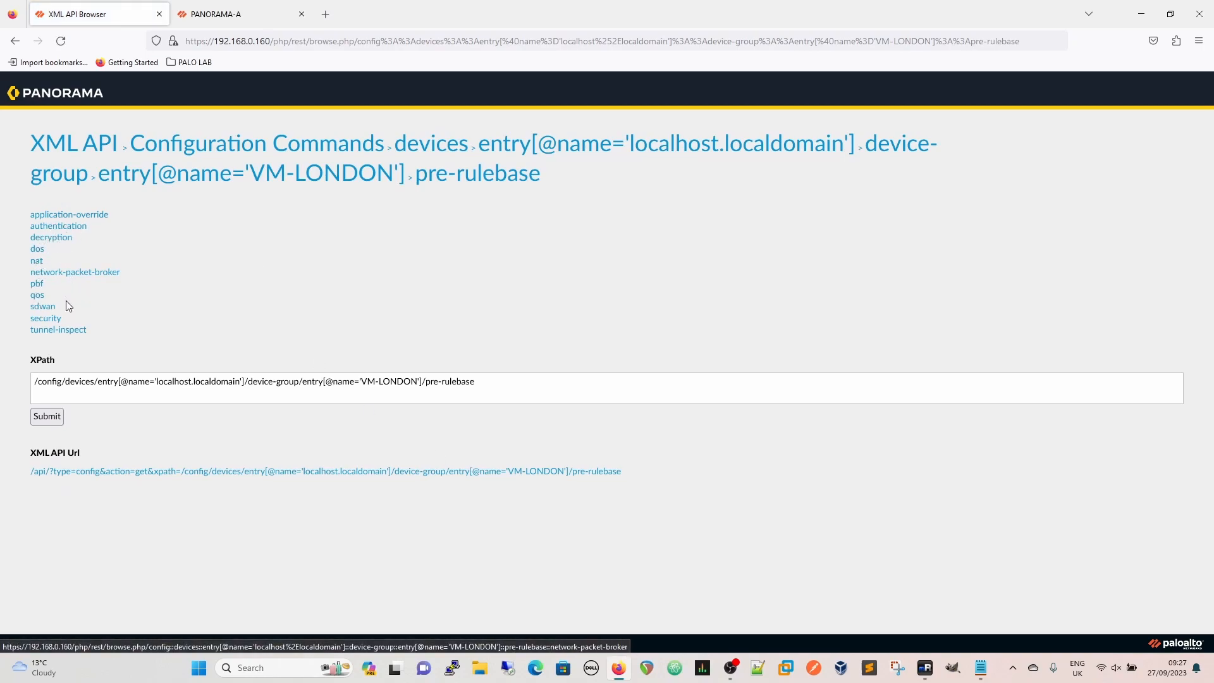
click(45, 318)
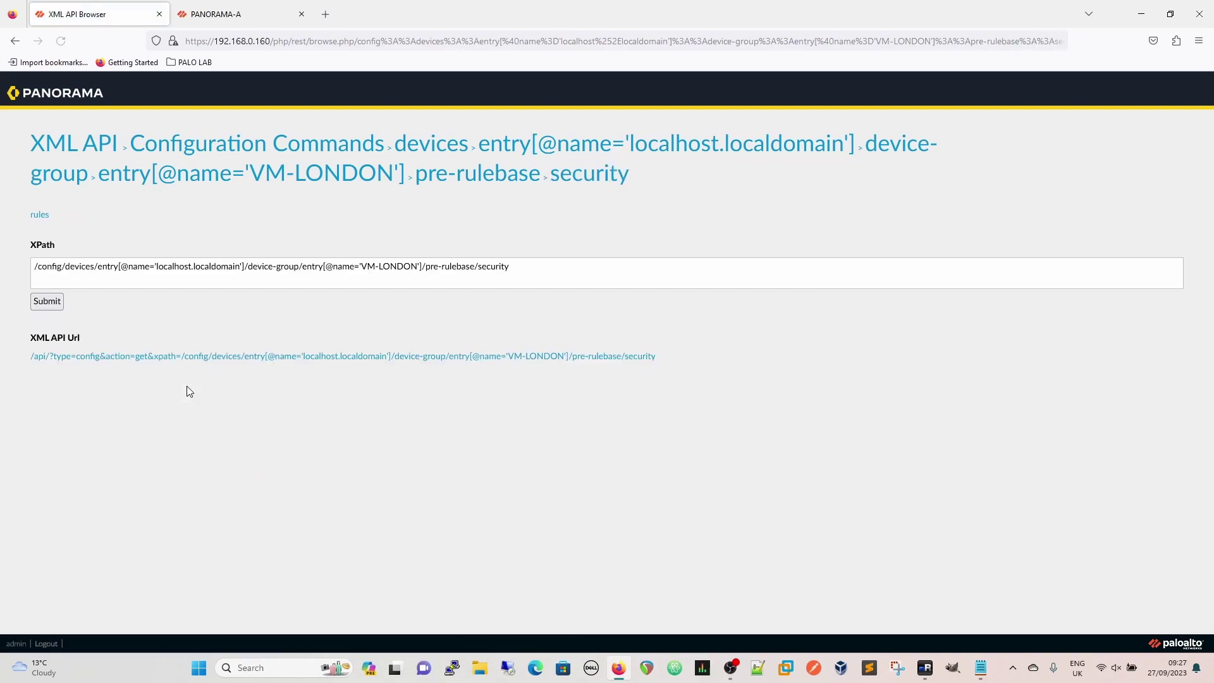
click(38, 214)
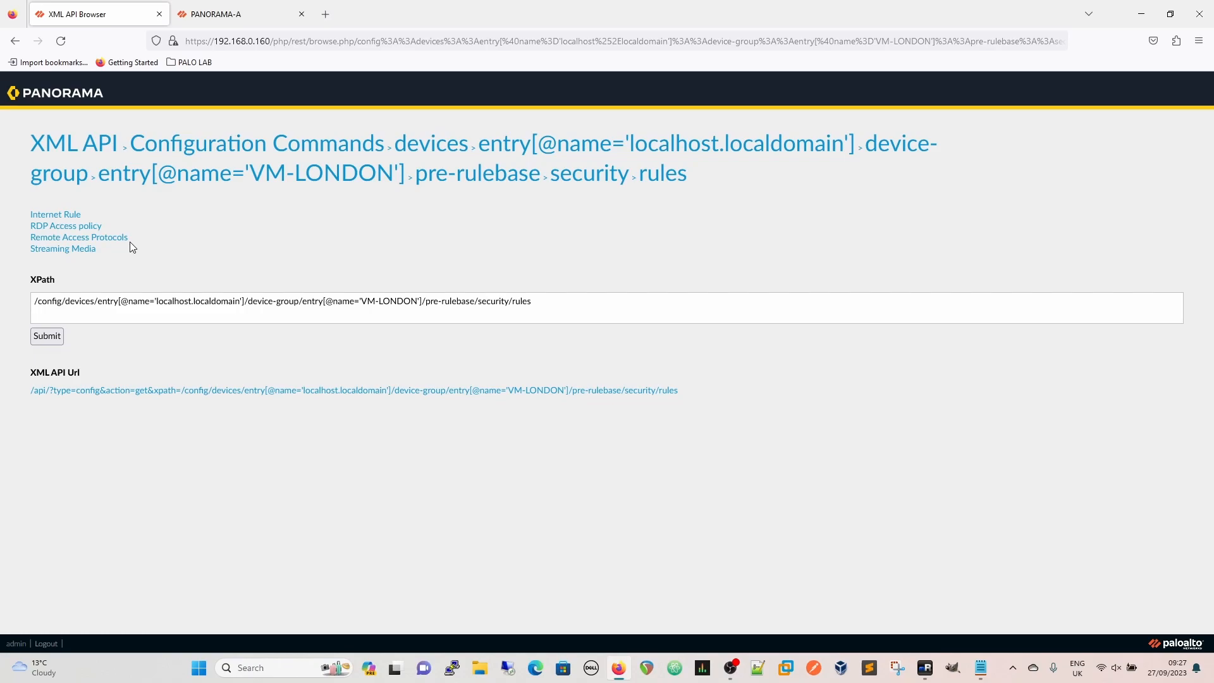
mouse_move(300, 579)
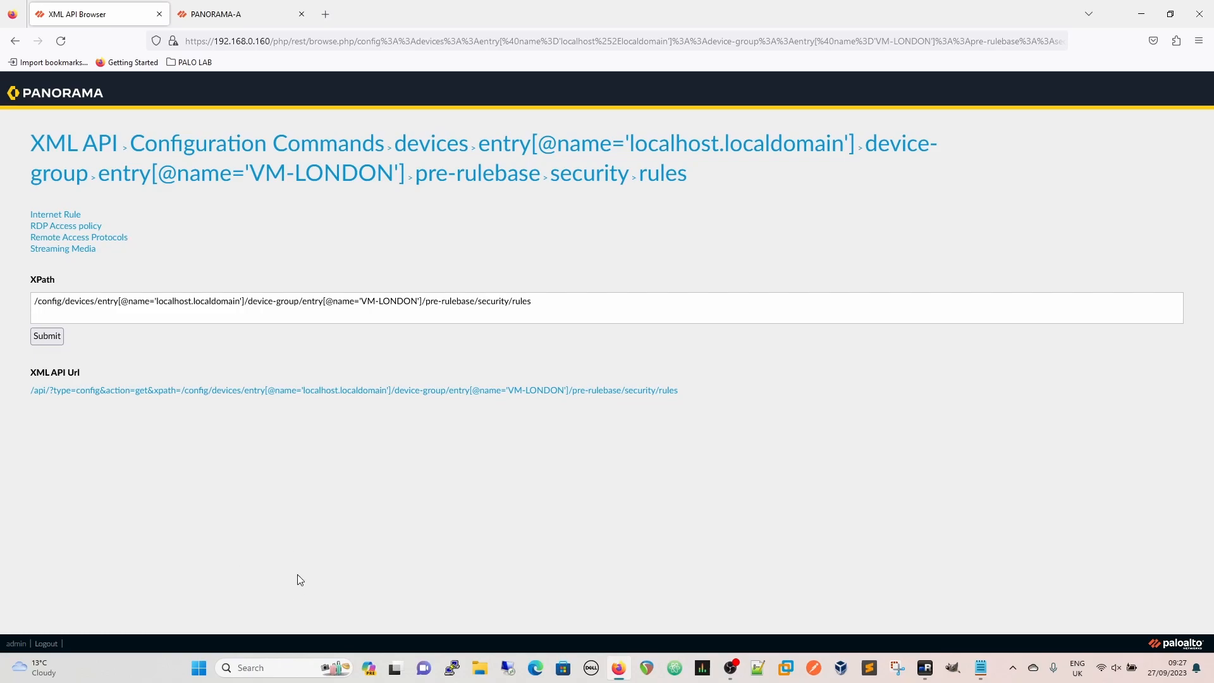
mouse_move(184, 259)
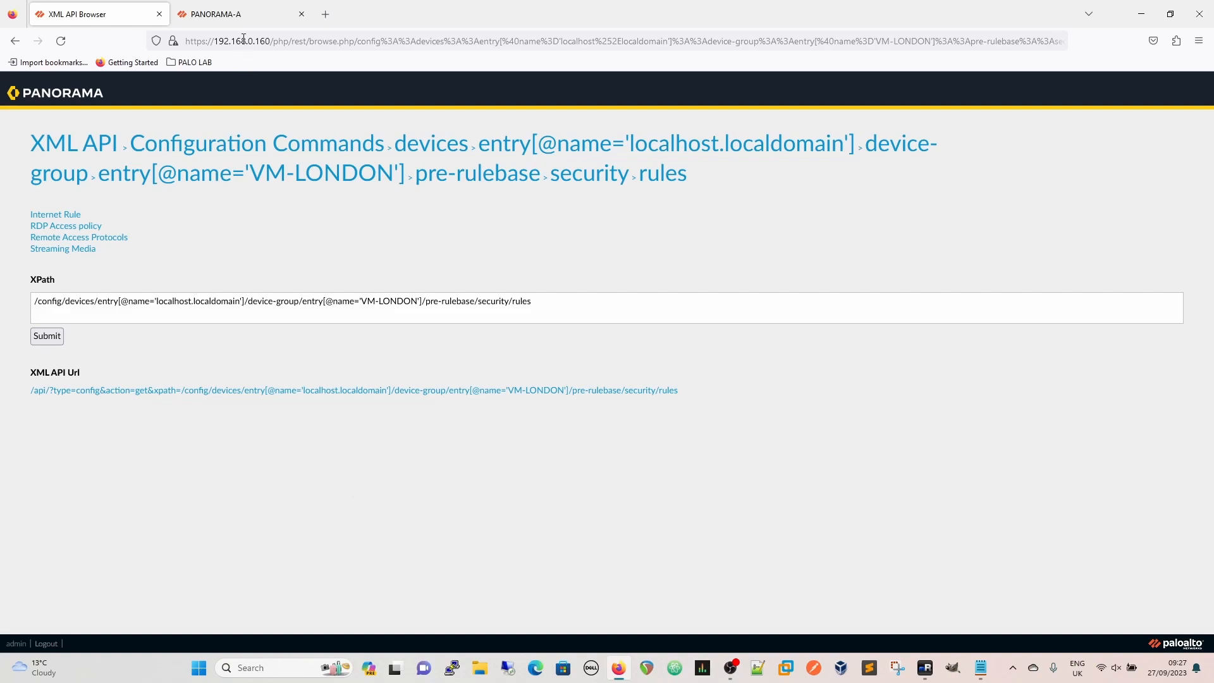
click(240, 14)
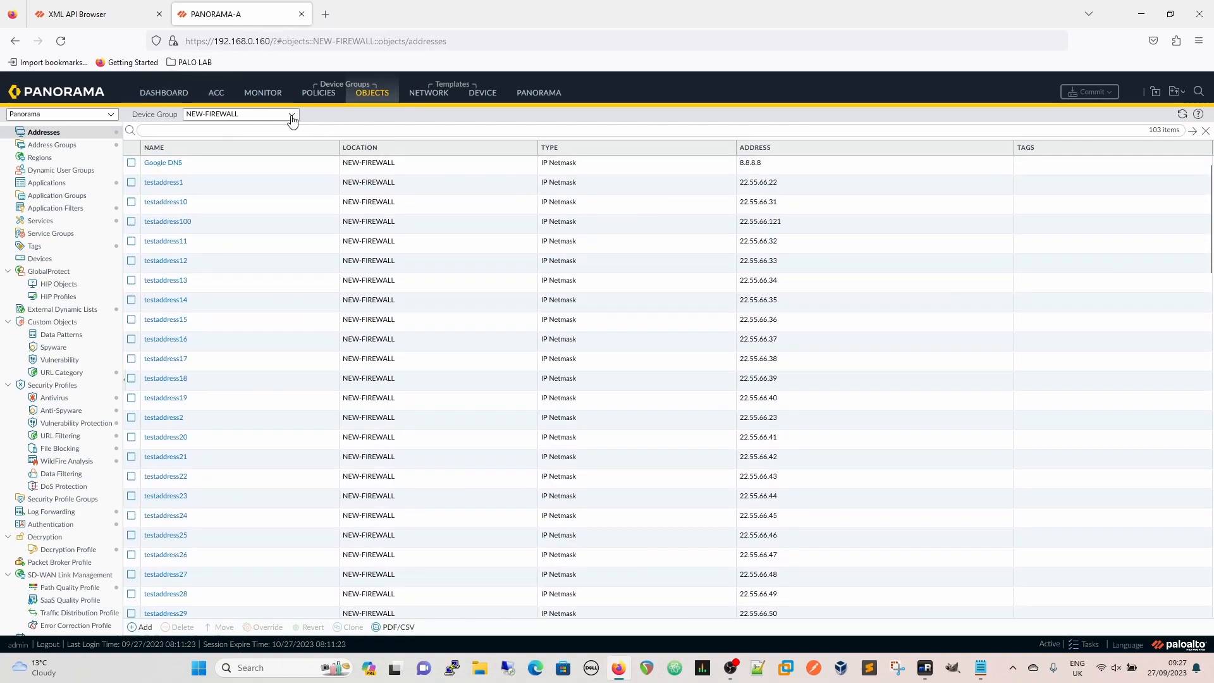
- Switch the Addresses Device Group filter to VM-LONDON, showing its 103 address objects
click(292, 114)
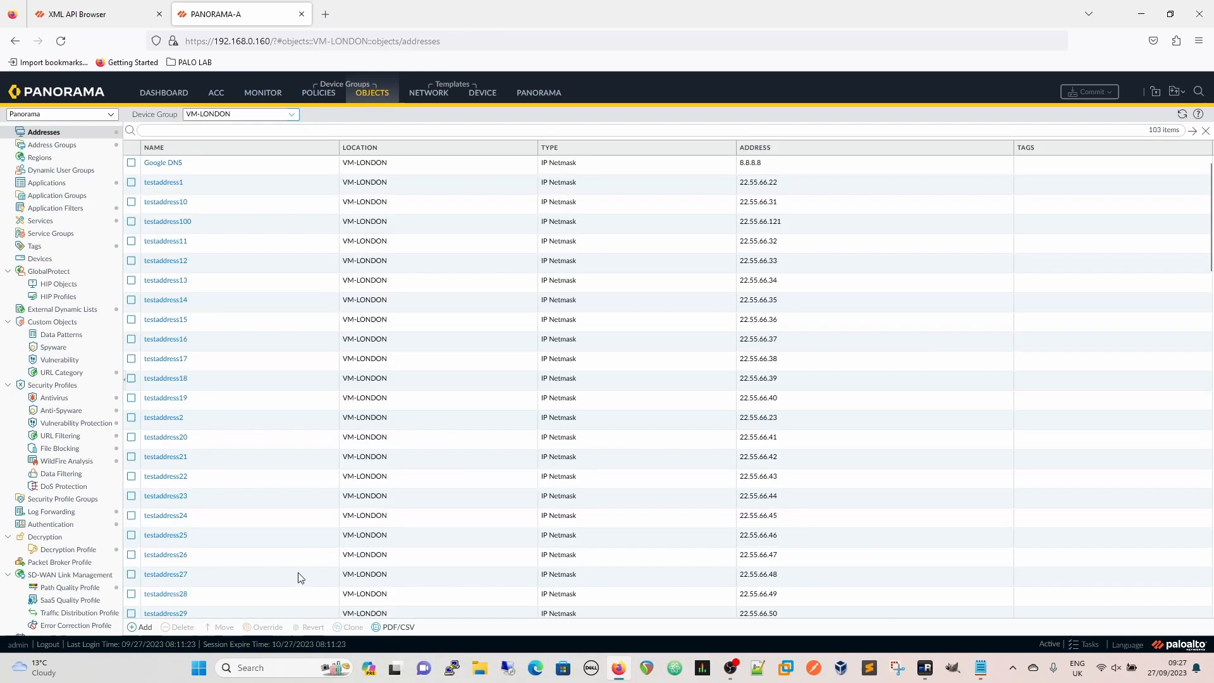
mouse_move(302, 321)
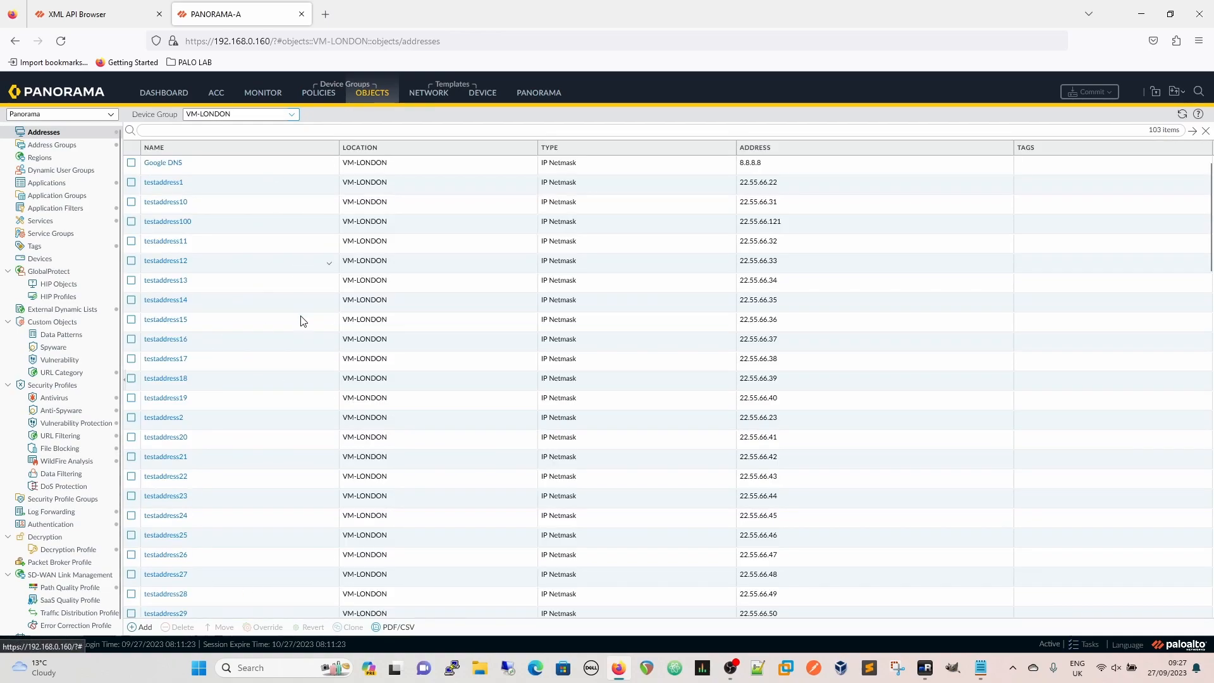
click(241, 114)
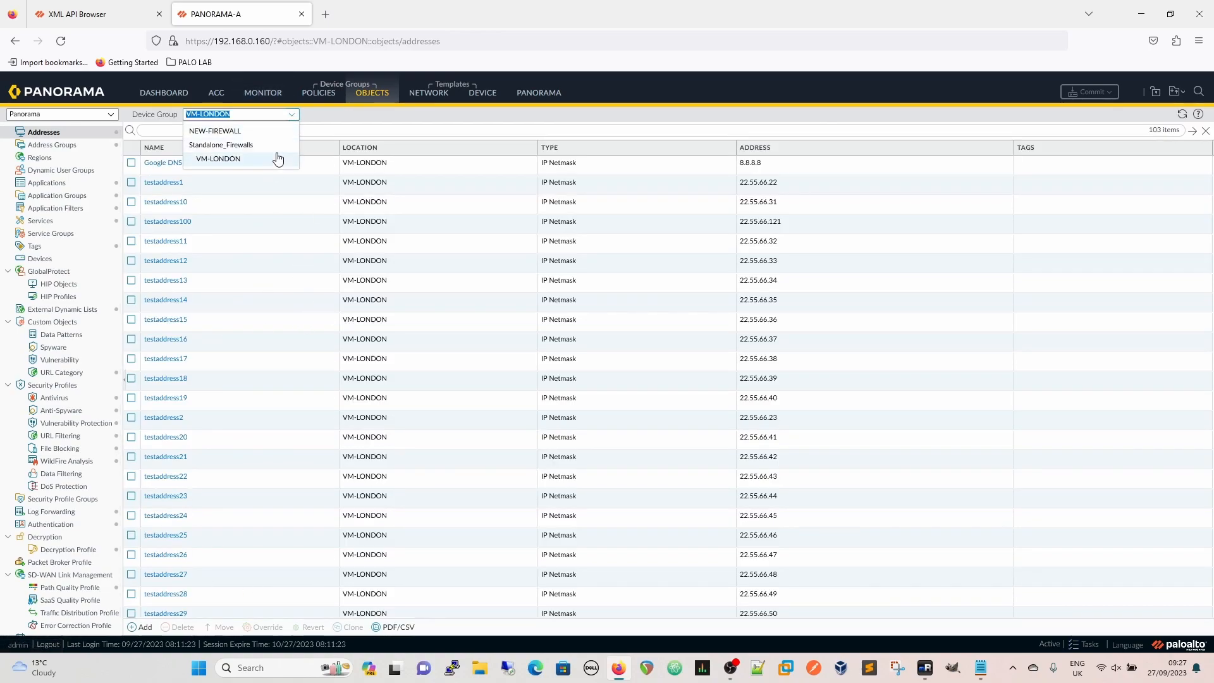
mouse_move(241, 146)
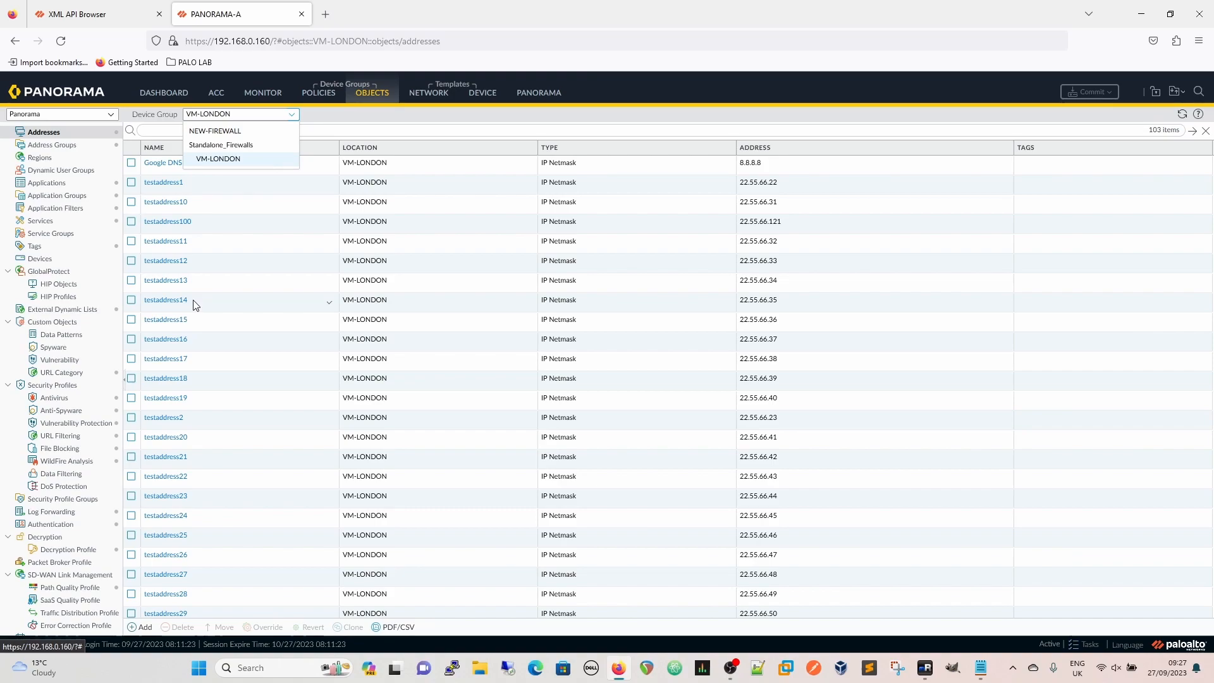
mouse_move(274, 185)
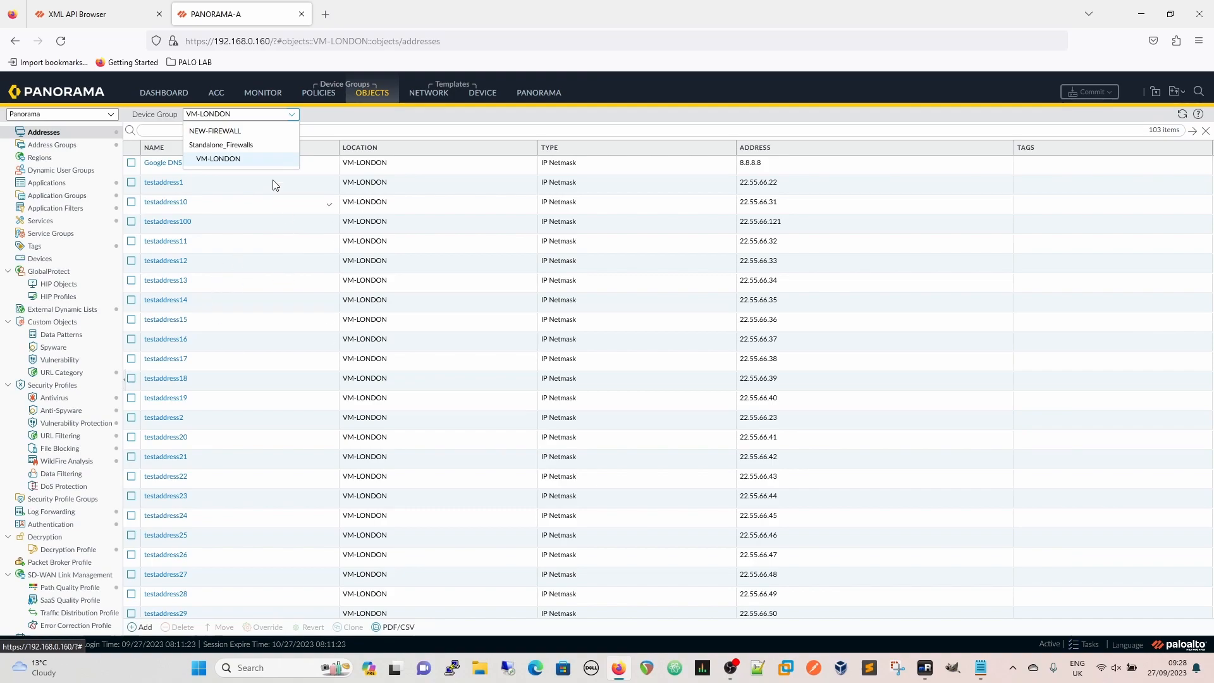
click(218, 159)
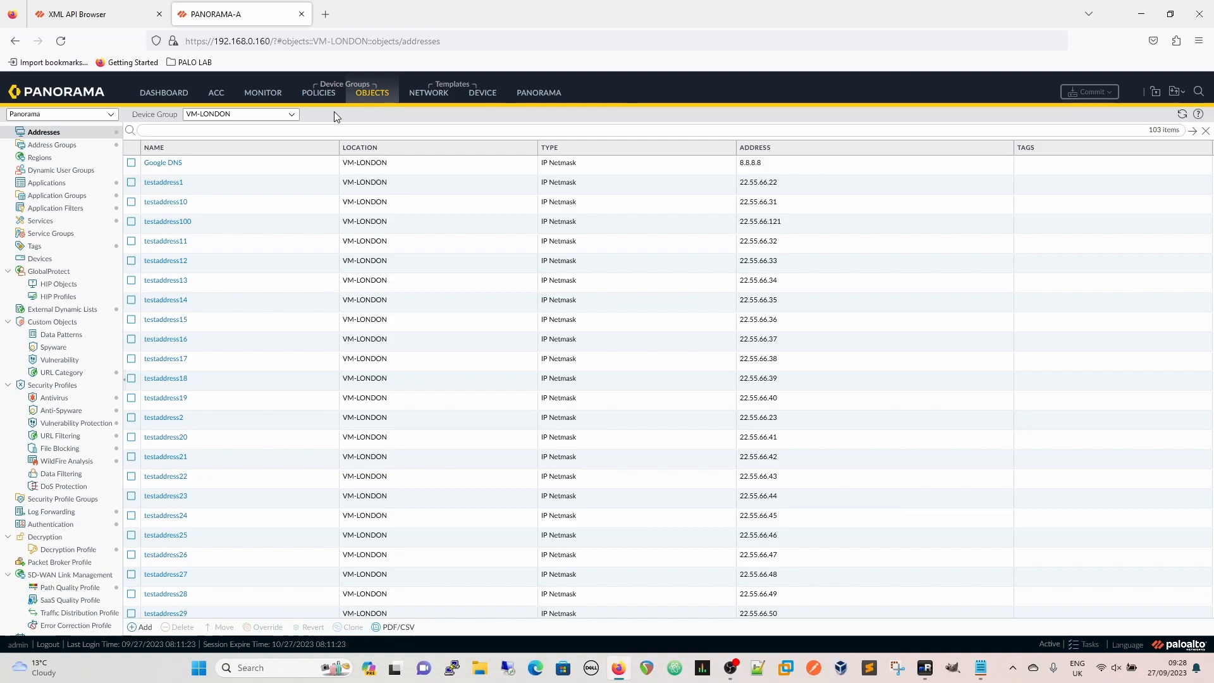
mouse_move(497, 283)
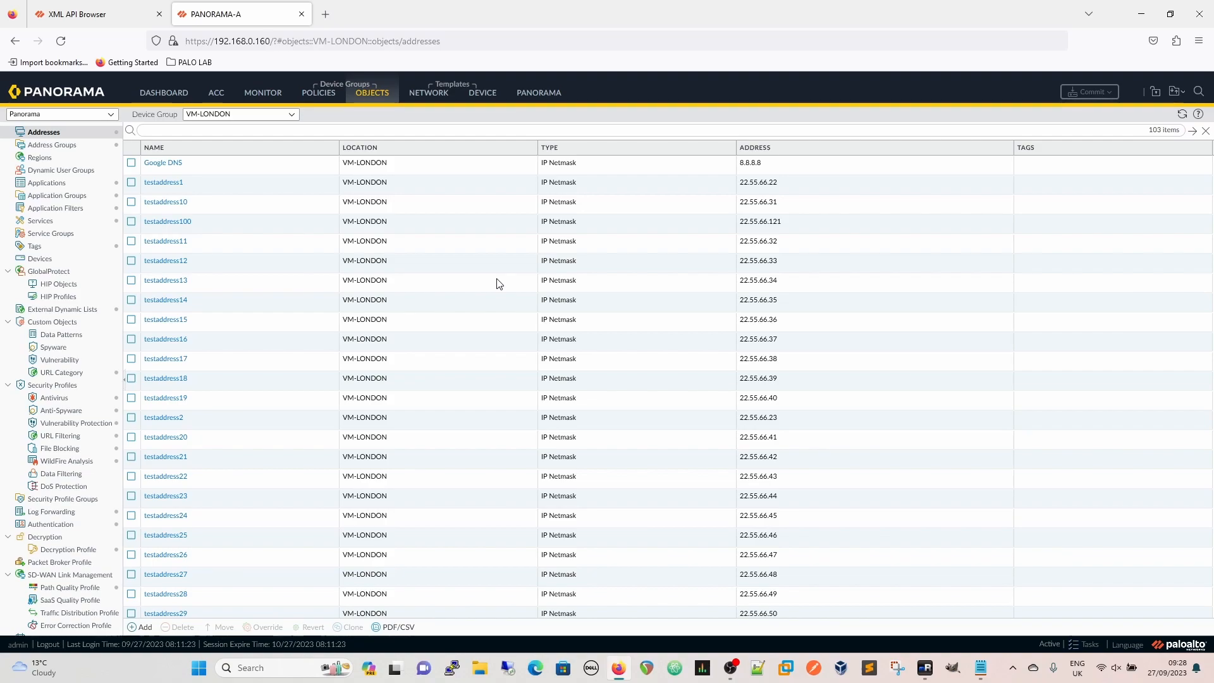
mouse_move(593, 397)
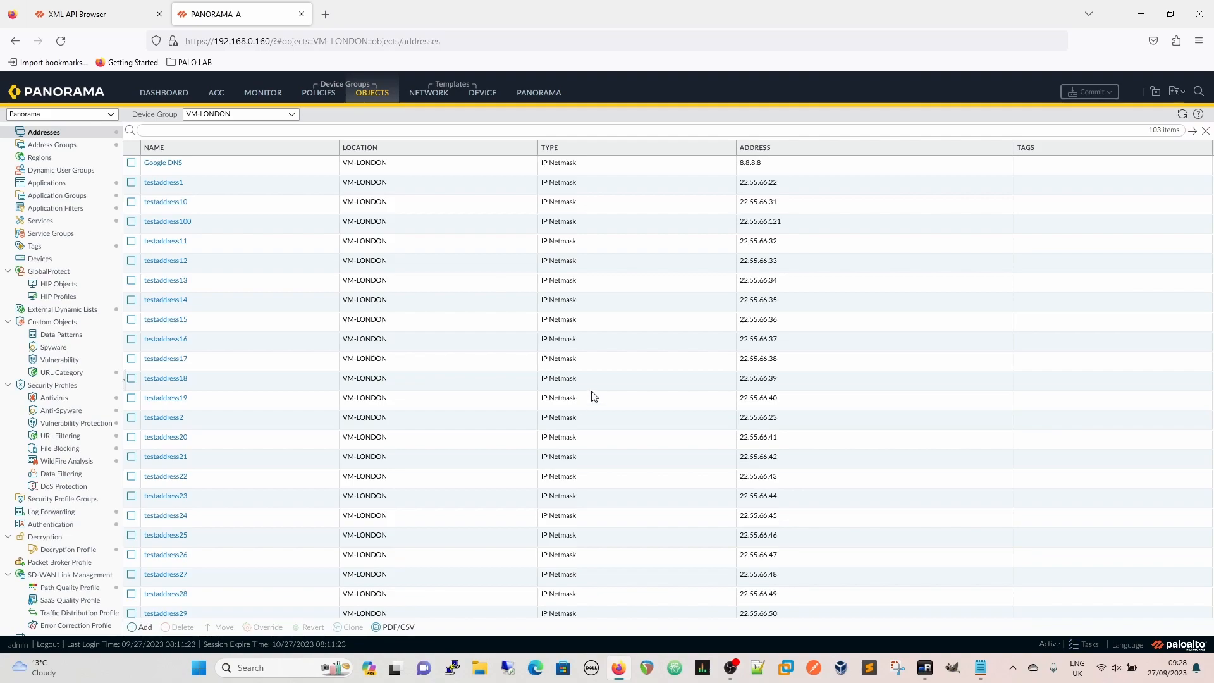
mouse_move(430, 376)
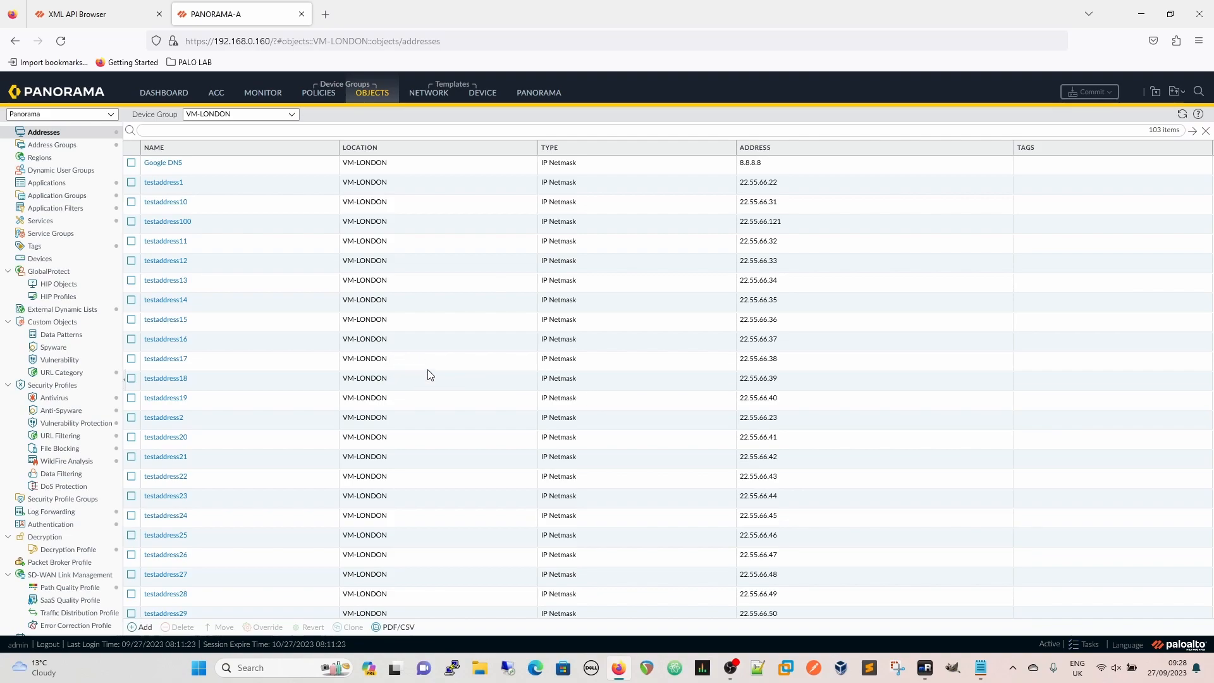
mouse_move(710, 383)
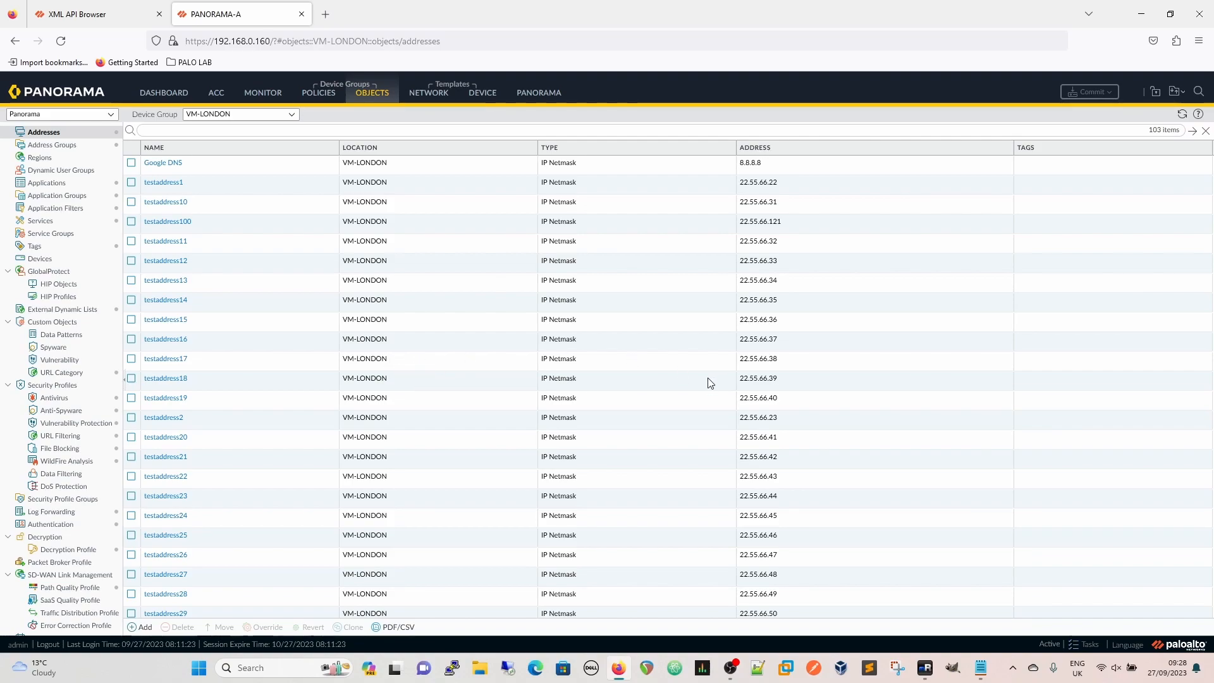